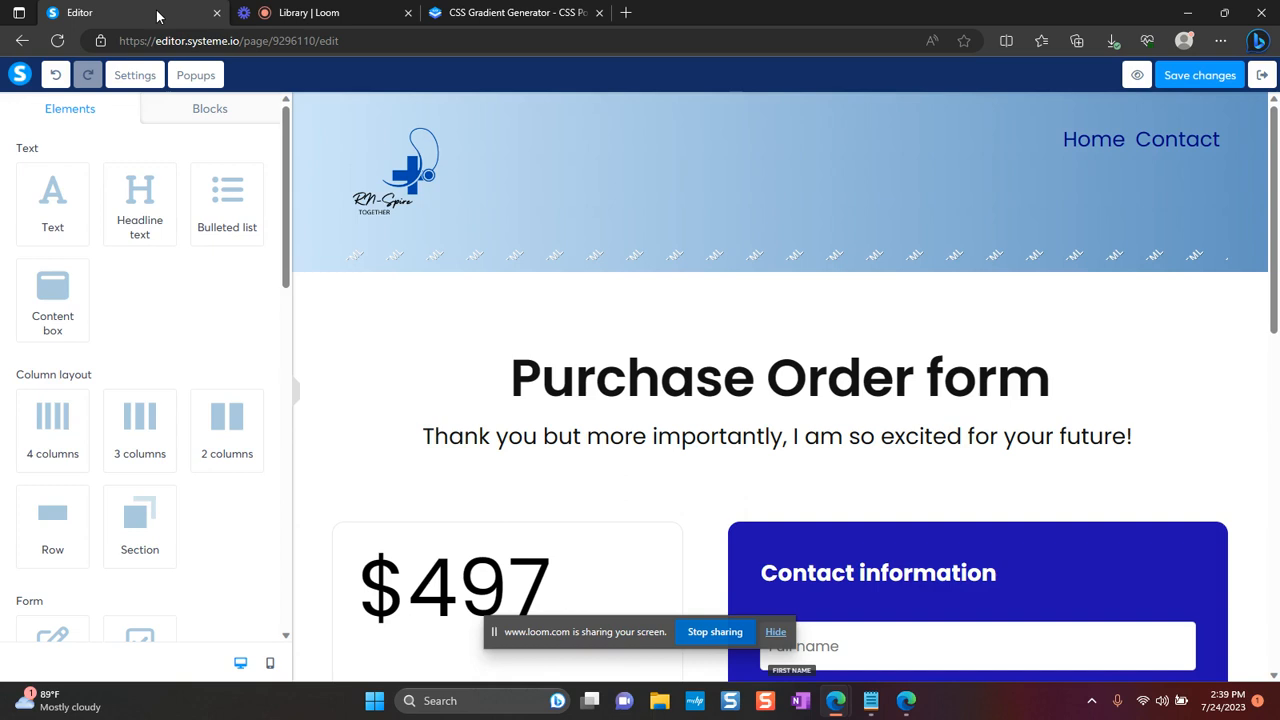
pyautogui.moveTo(480, 92)
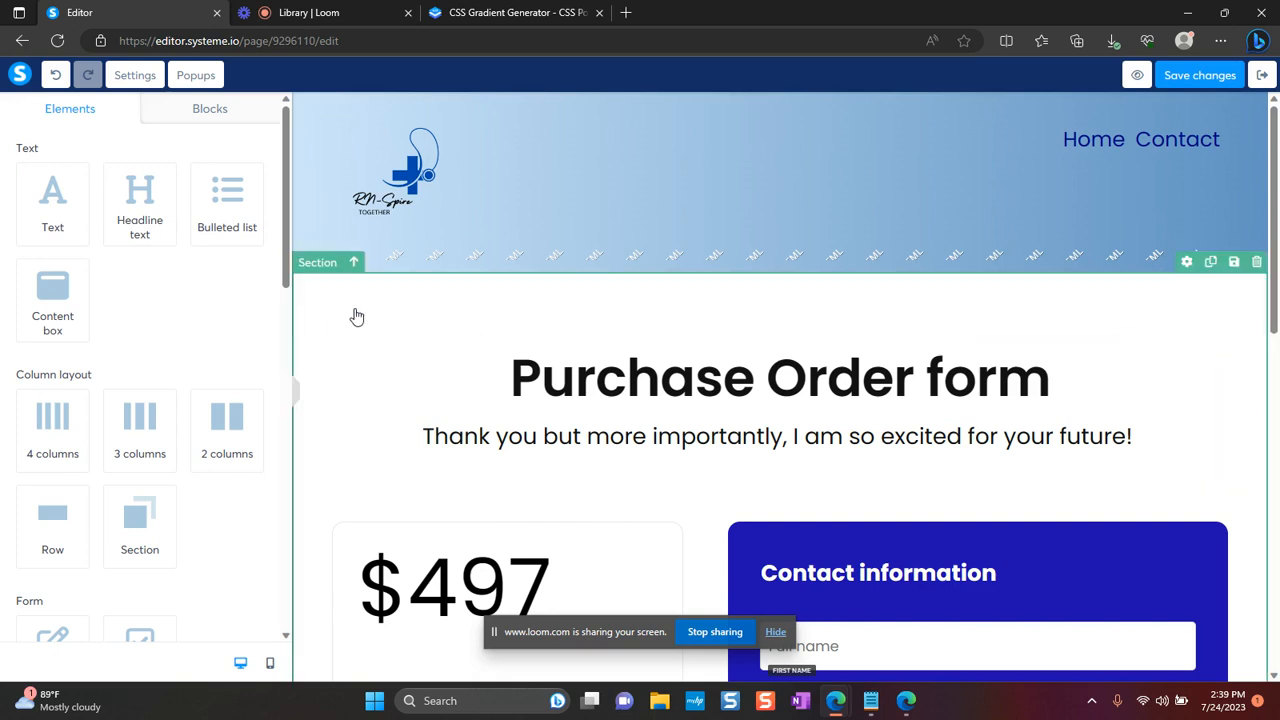
pyautogui.moveTo(359, 306)
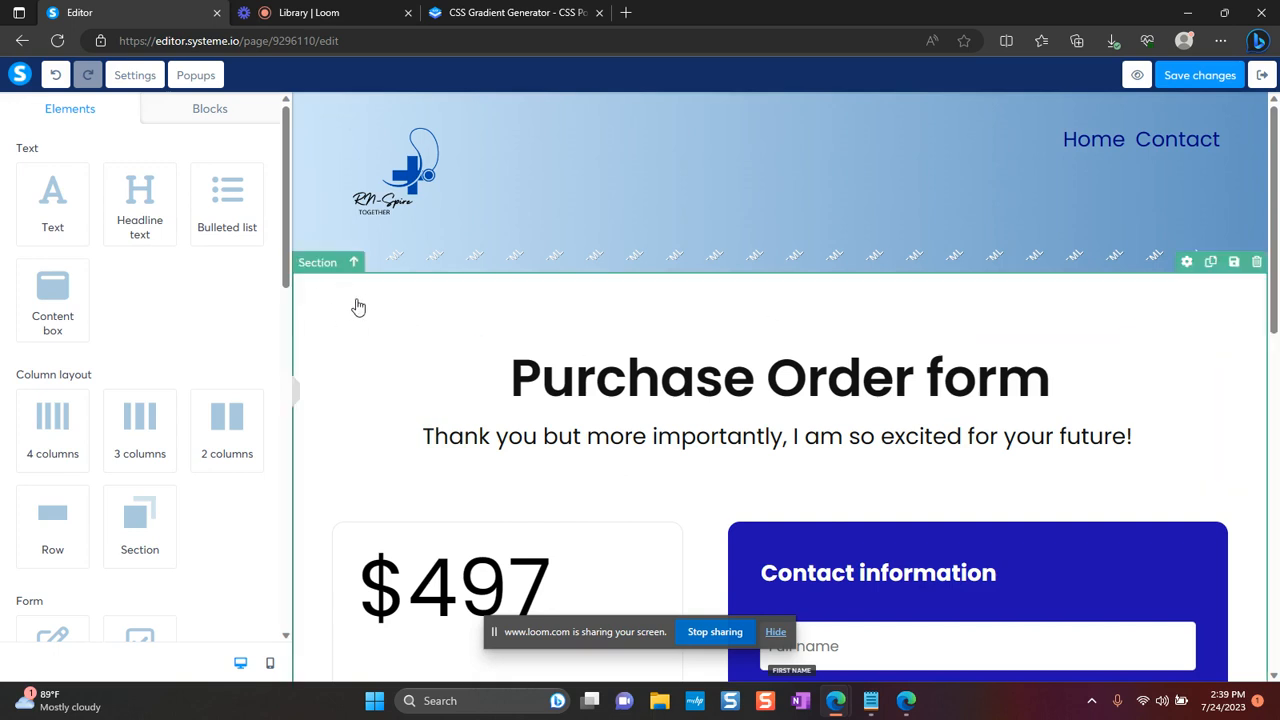
pyautogui.moveTo(324, 283)
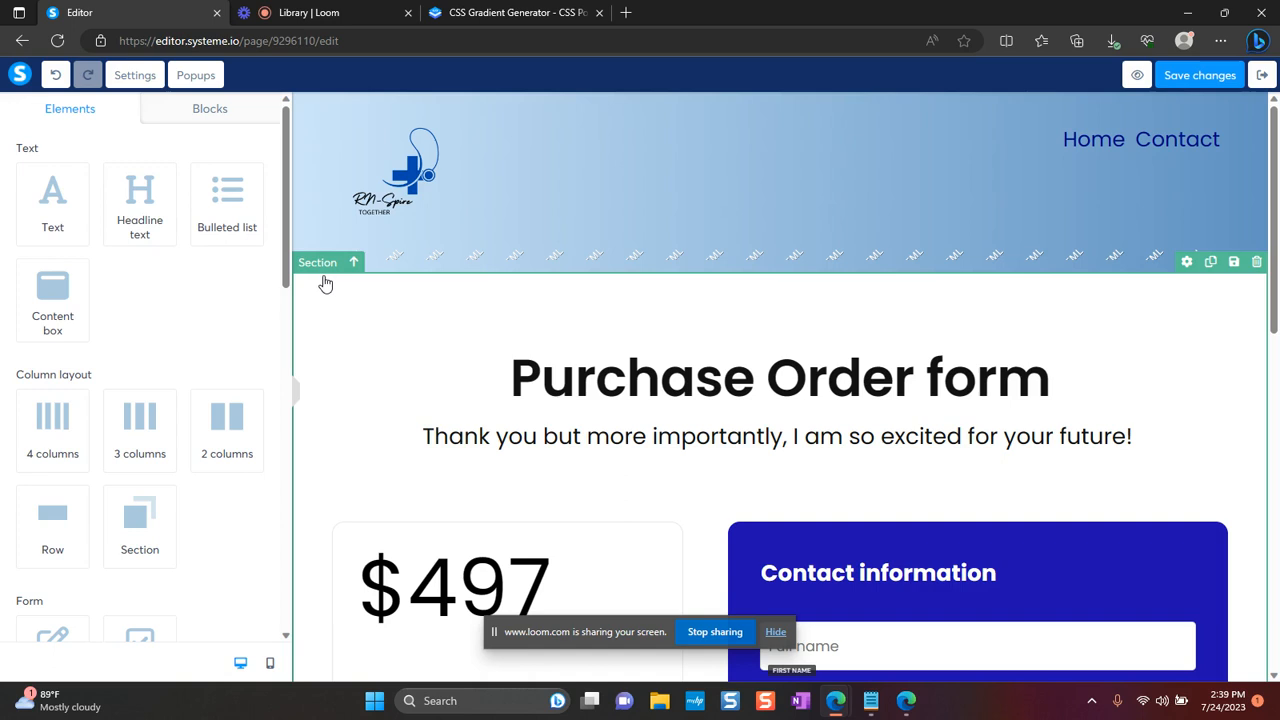
pyautogui.moveTo(328, 288)
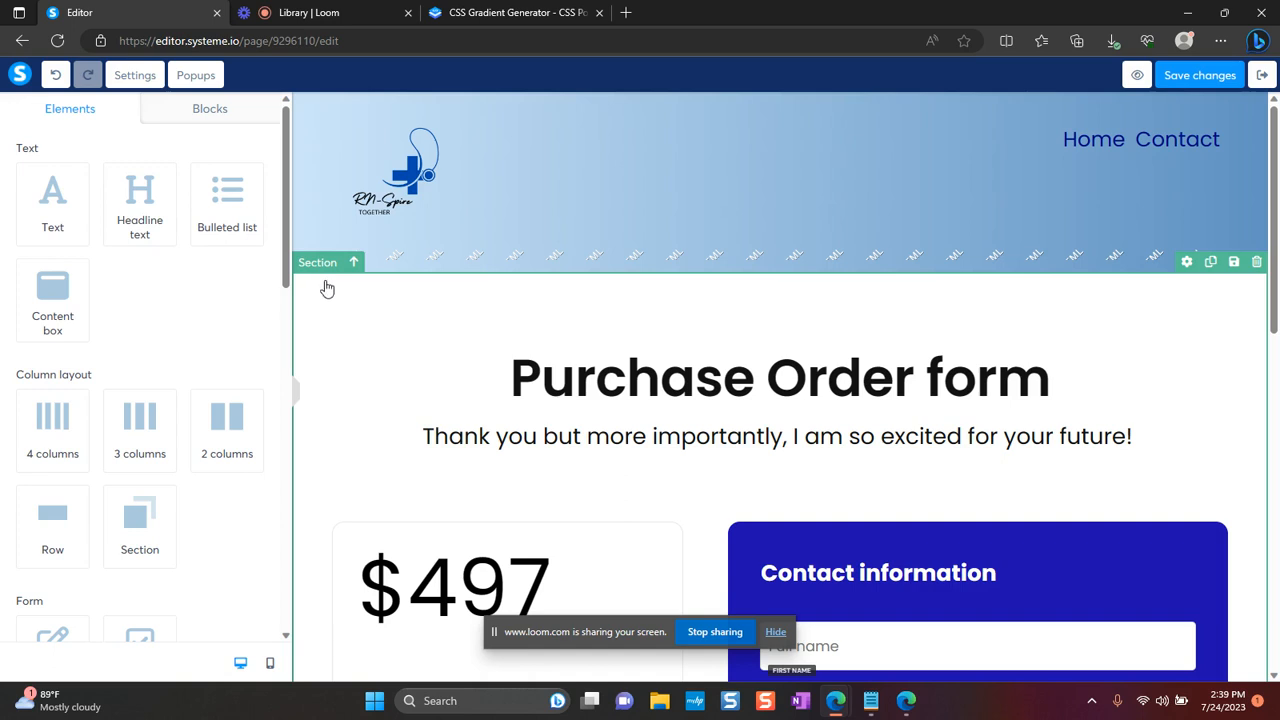
# - Leave the purchase order page editor for the CSS Gradient Generator browser tab
pyautogui.click(410, 170)
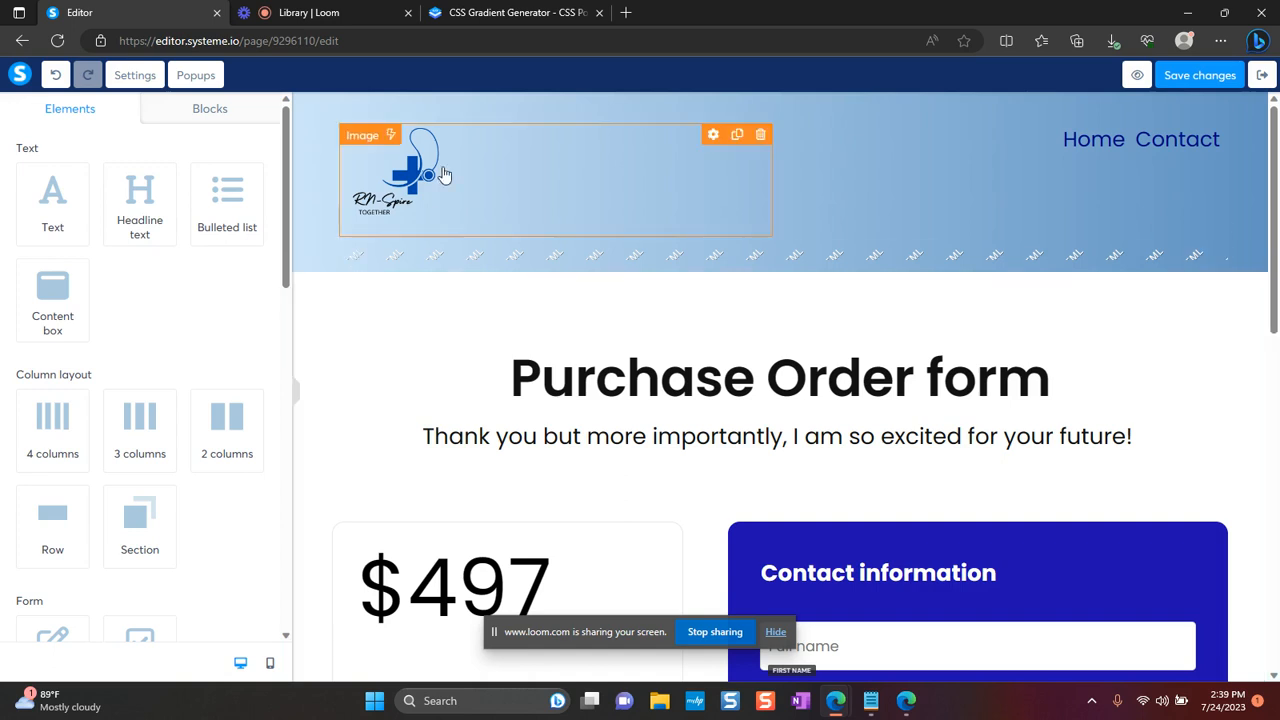
pyautogui.click(510, 13)
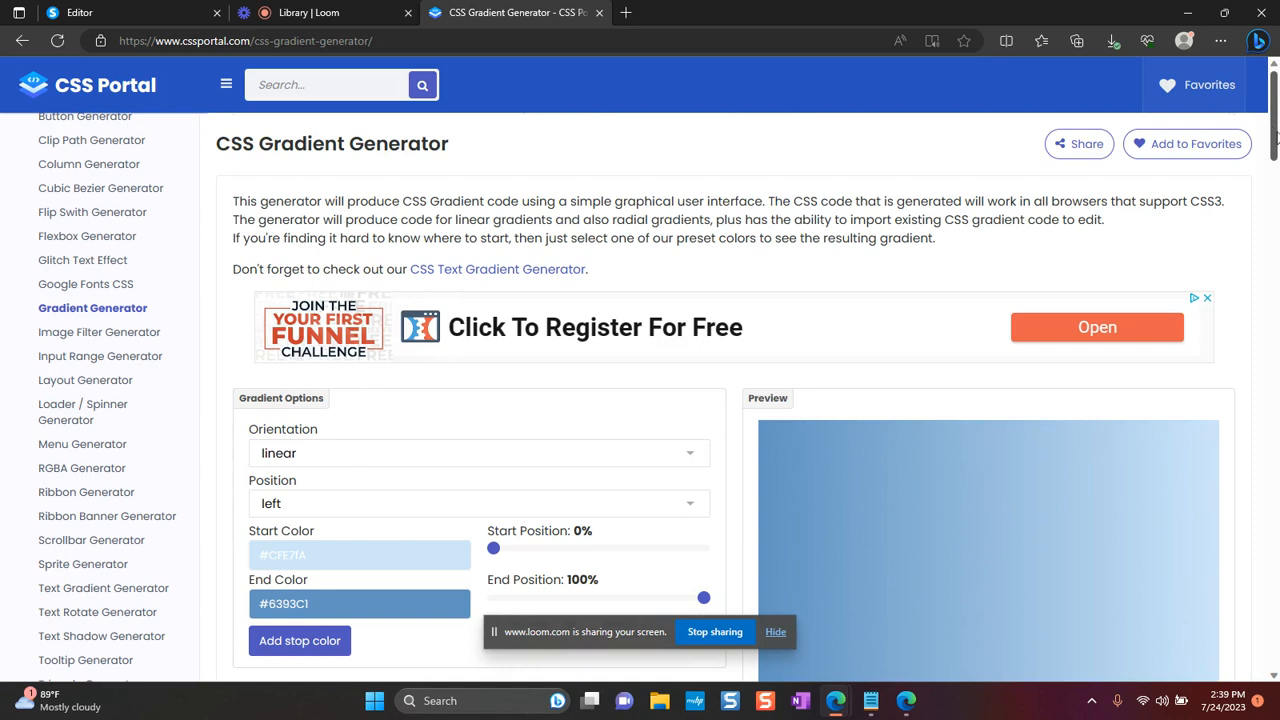
# - Scroll through the generator and its examples with the #CFE7FA-to-#6393C1 gradient running right
pyautogui.scroll(-3)
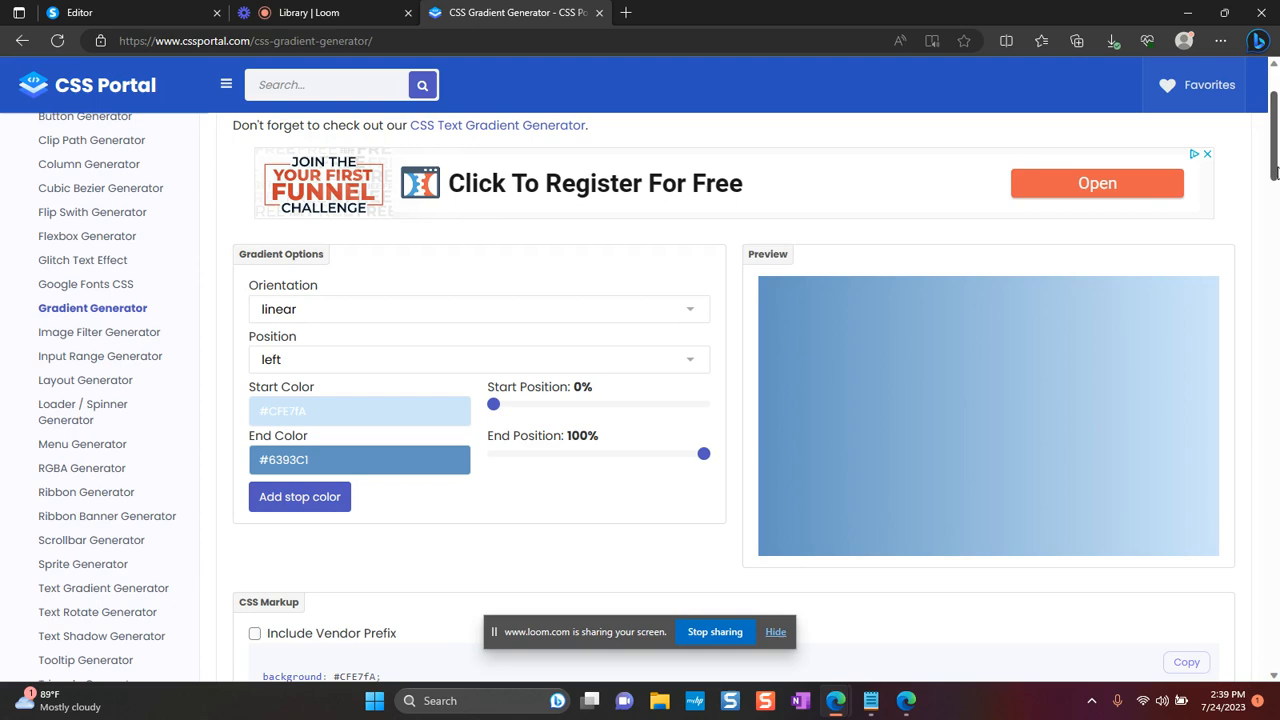
pyautogui.scroll(-3)
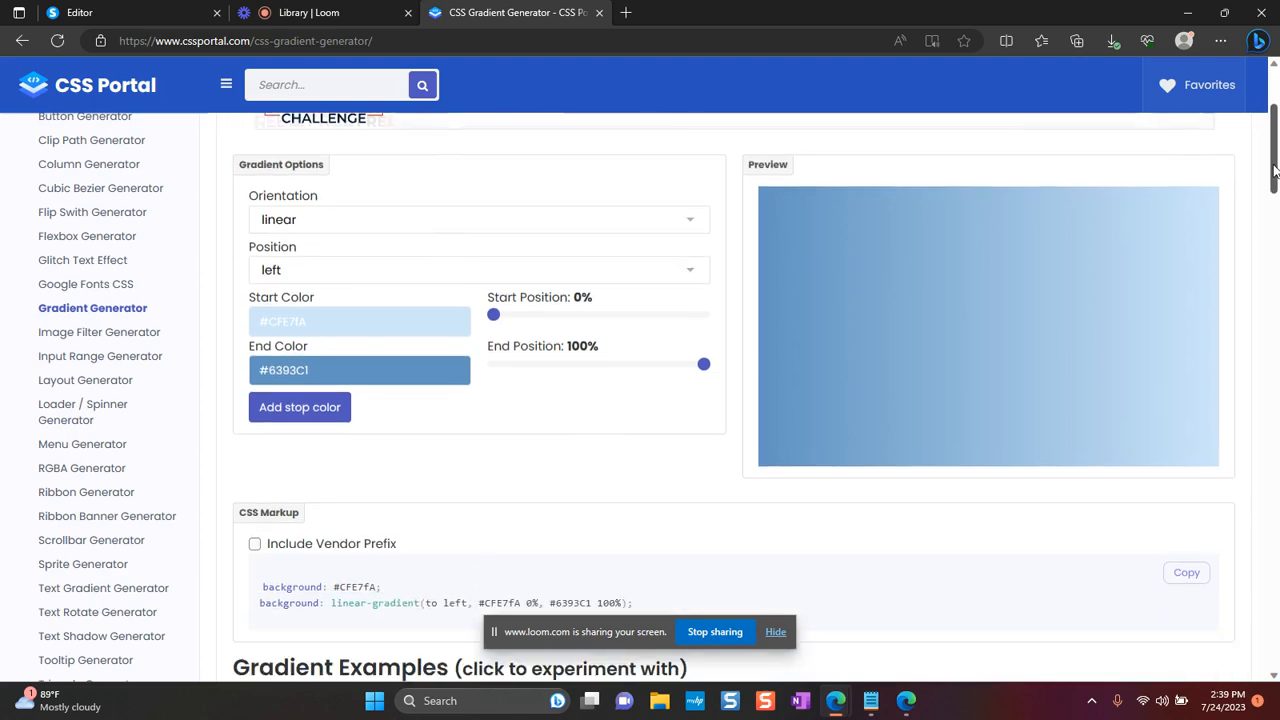
pyautogui.scroll(-3)
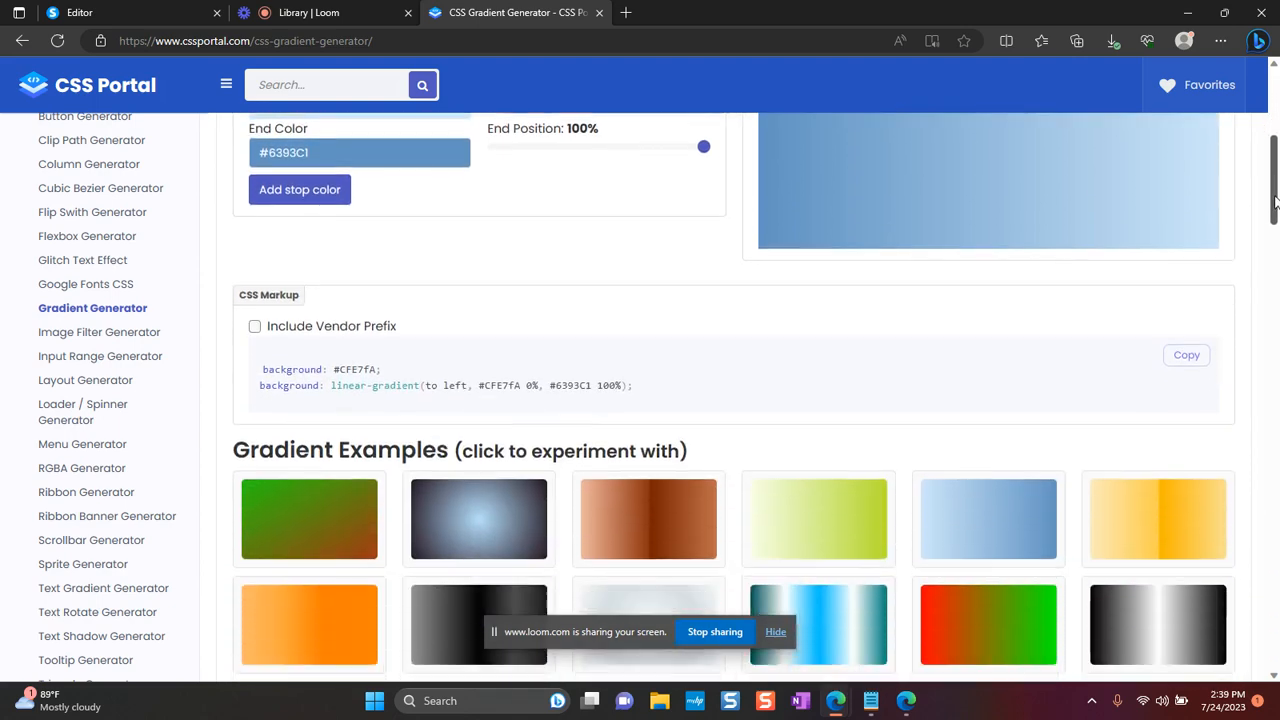
pyautogui.scroll(-3)
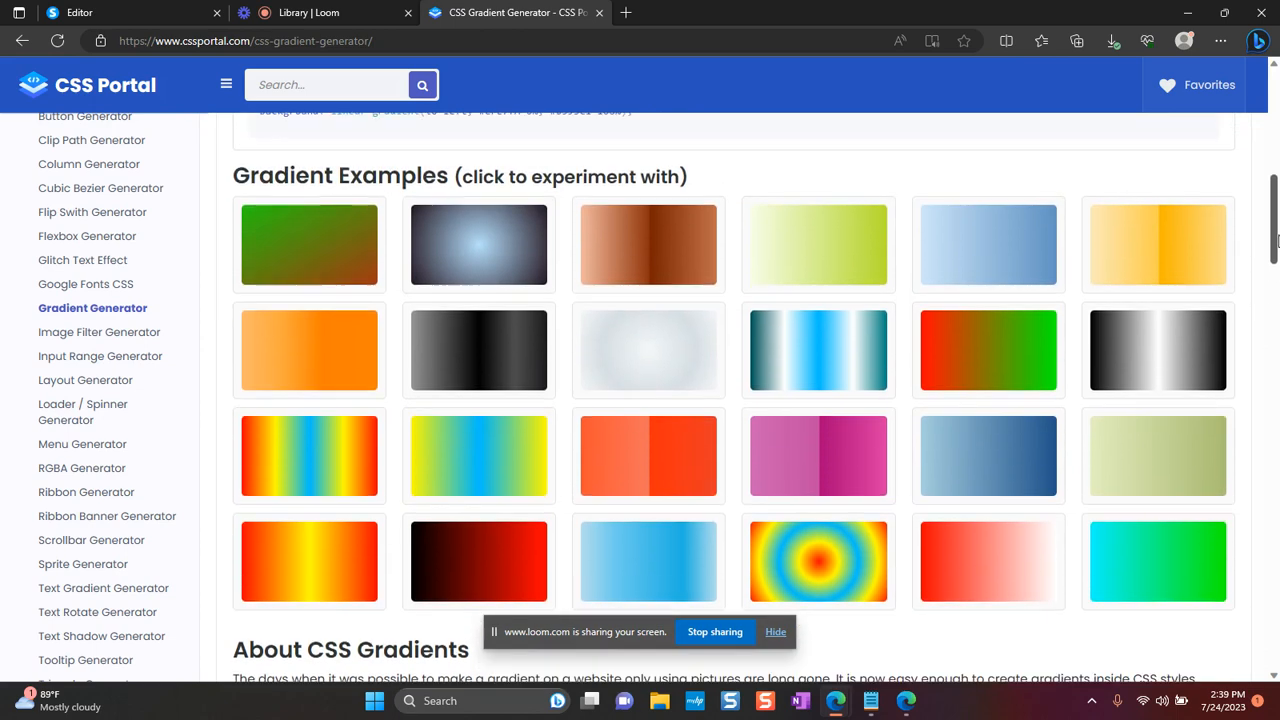
pyautogui.moveTo(1005, 246)
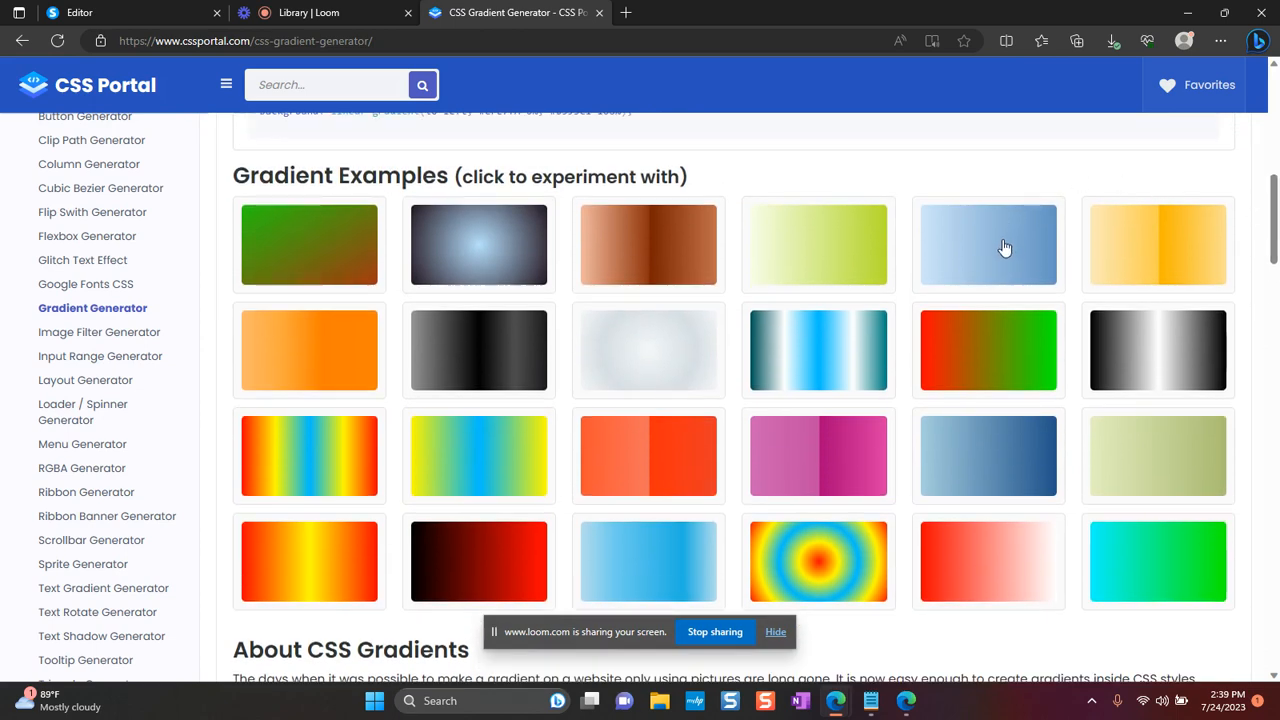
pyautogui.moveTo(992, 259)
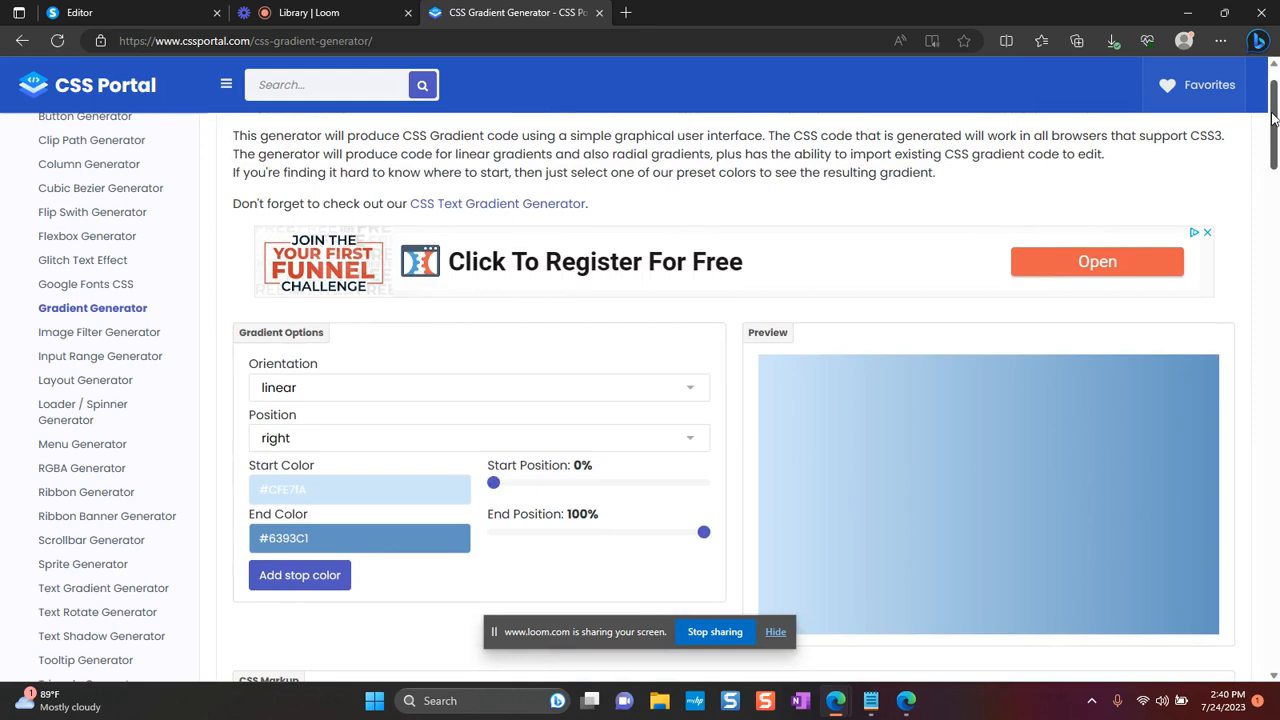
pyautogui.scroll(-3)
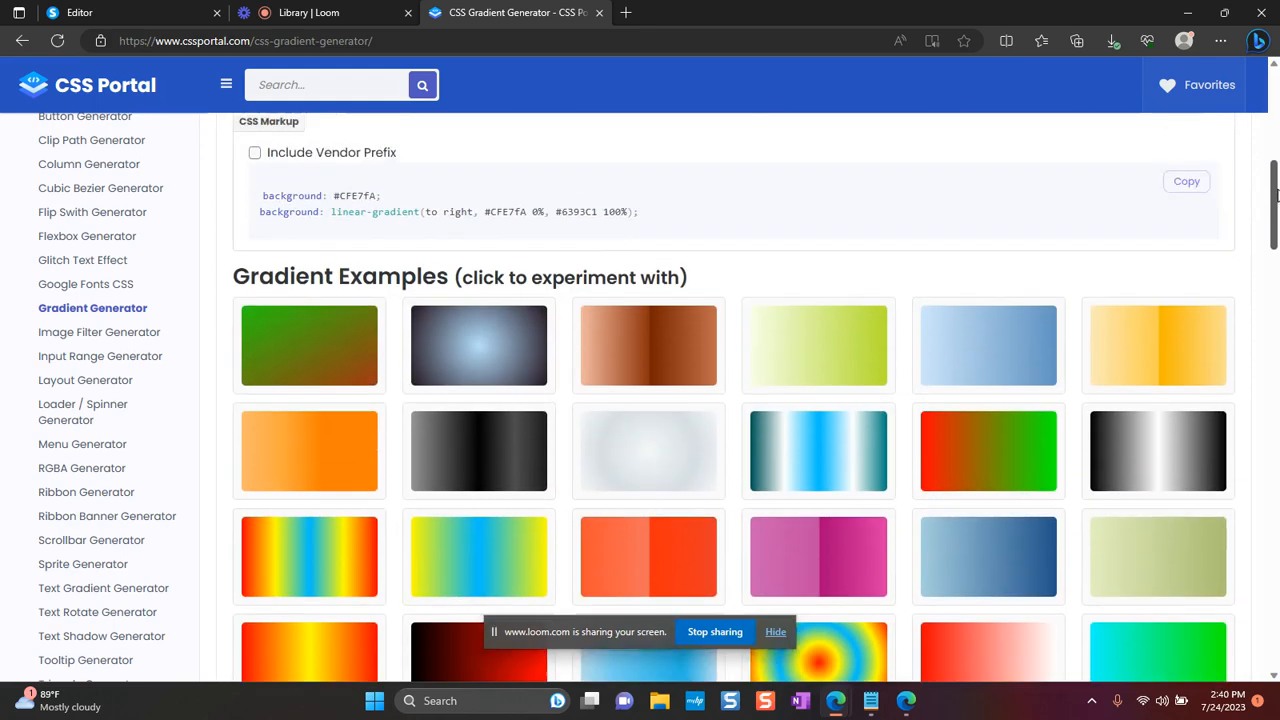
pyautogui.scroll(-3)
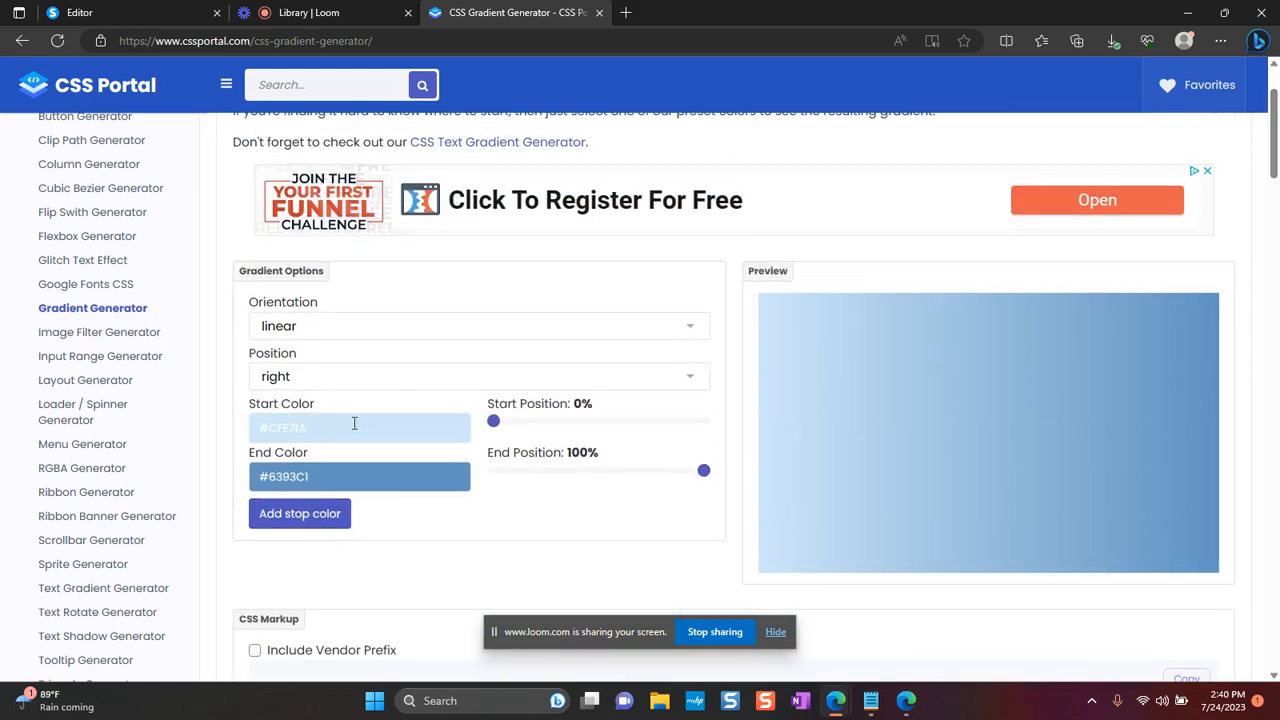
# - Change the gradient start colour to pink #FF2B79, keeping the direction to the right
pyautogui.click(355, 427)
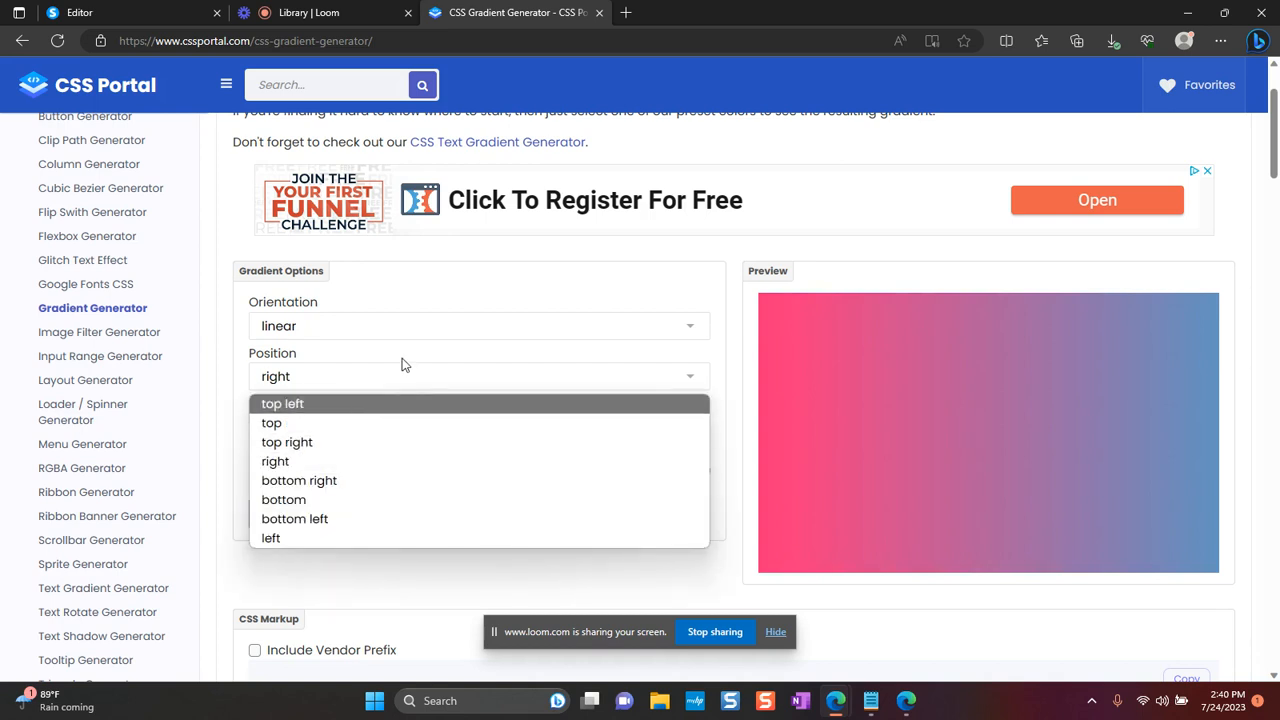
pyautogui.click(275, 461)
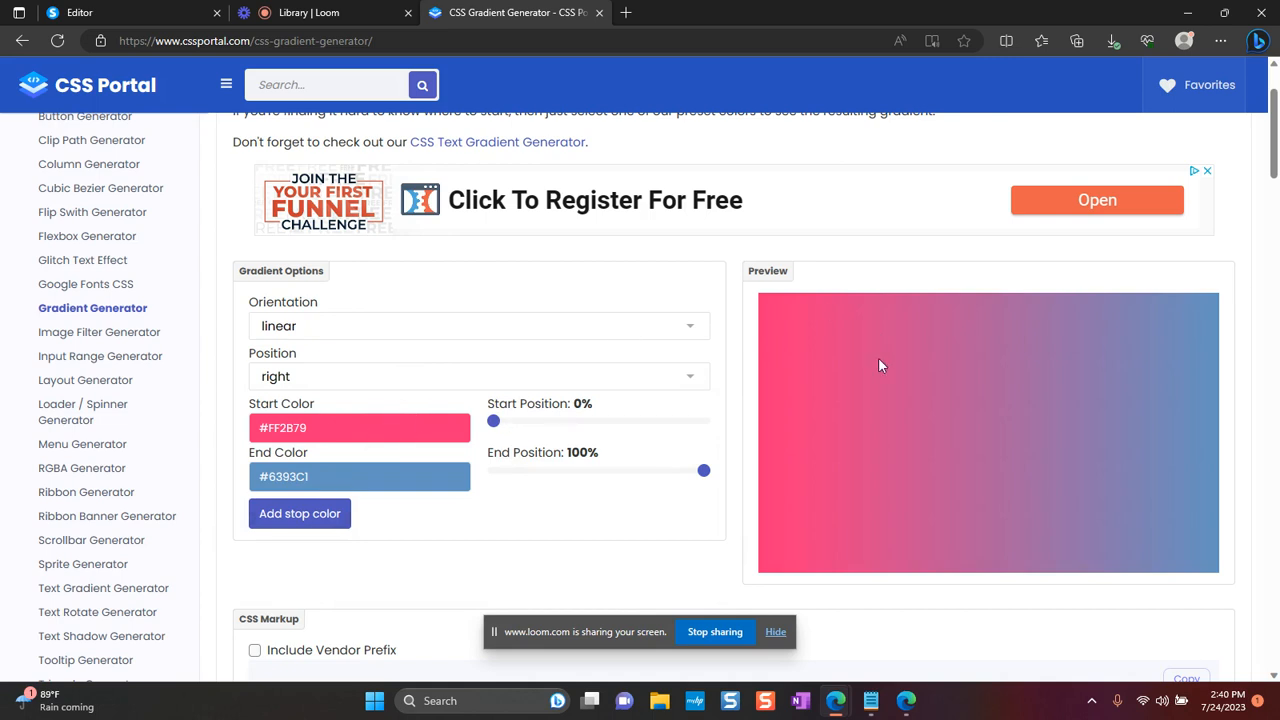
pyautogui.moveTo(891, 437)
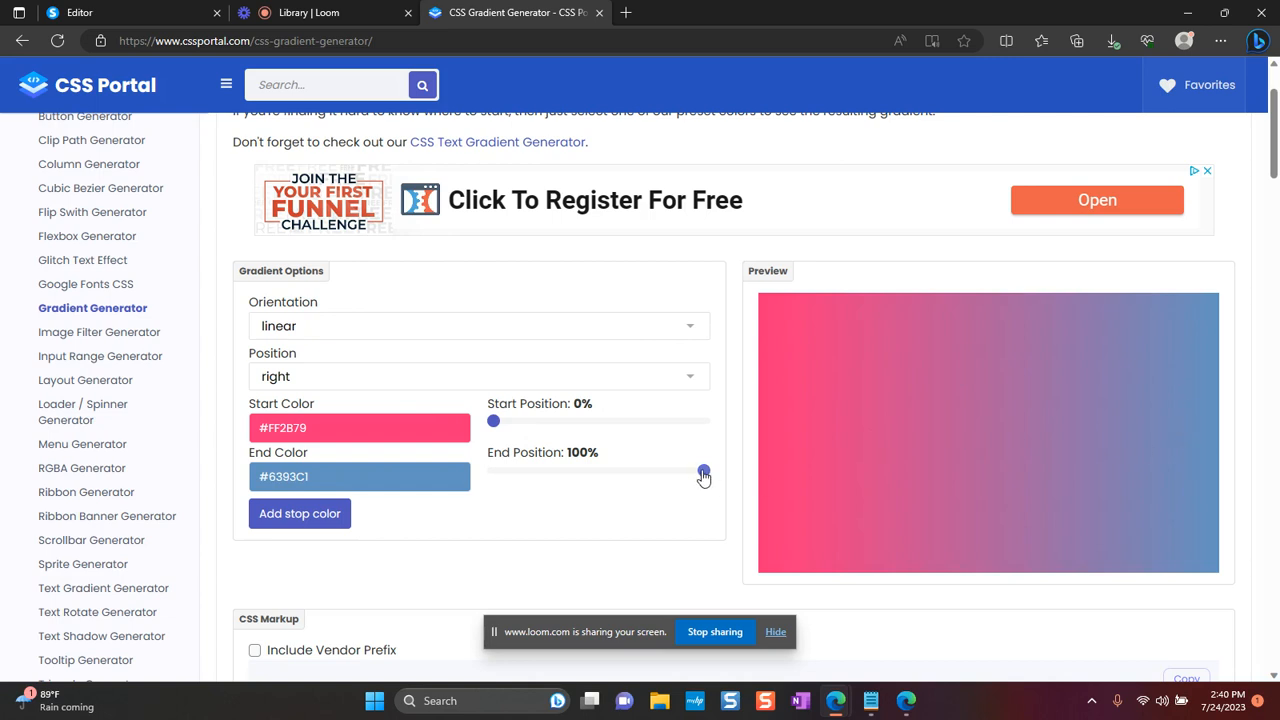
# - Try several positions for the blue #6393C1 end stop, settling at 65%
pyautogui.moveTo(703, 475); pyautogui.dragTo(609, 471)
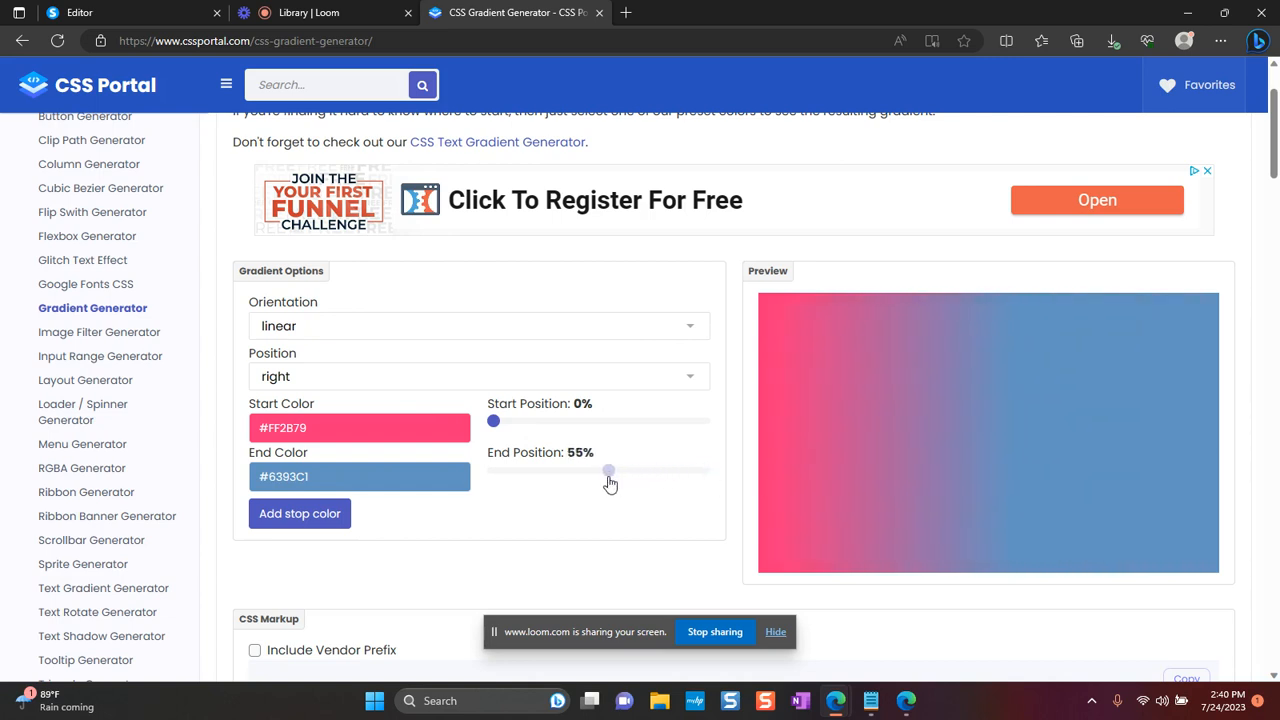
pyautogui.moveTo(609, 471); pyautogui.dragTo(597, 471)
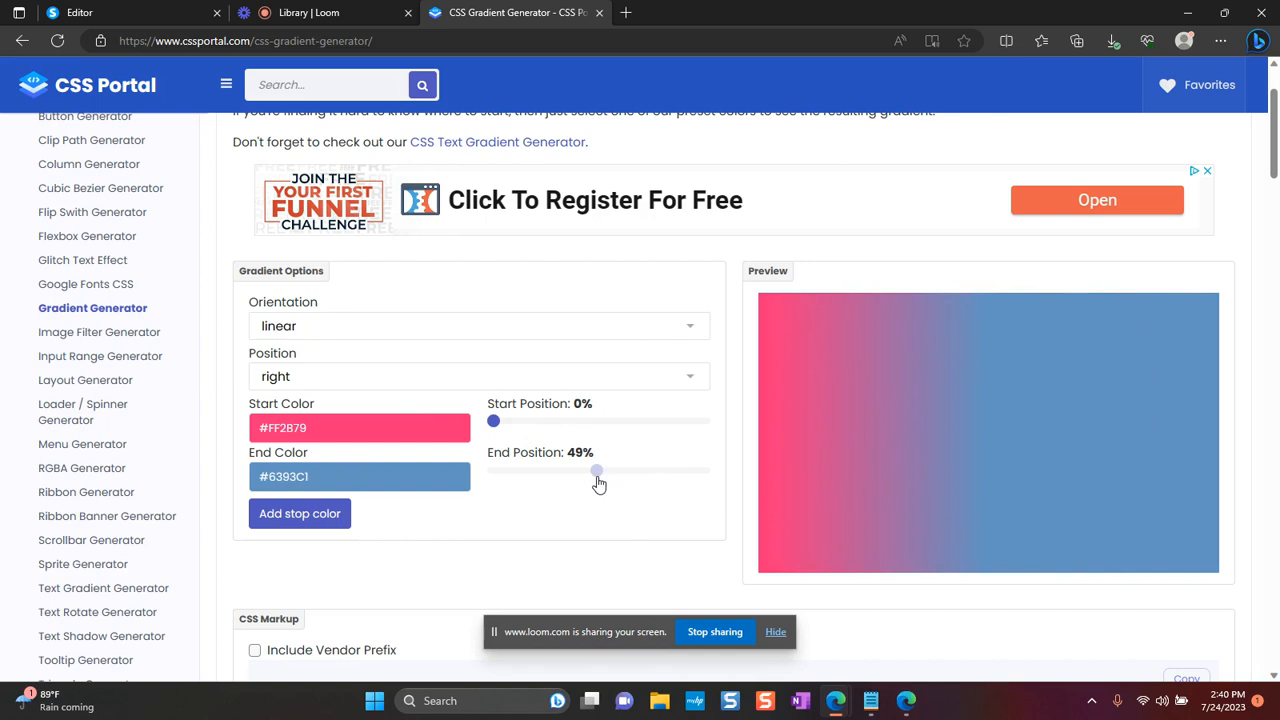
pyautogui.moveTo(597, 470); pyautogui.dragTo(609, 470)
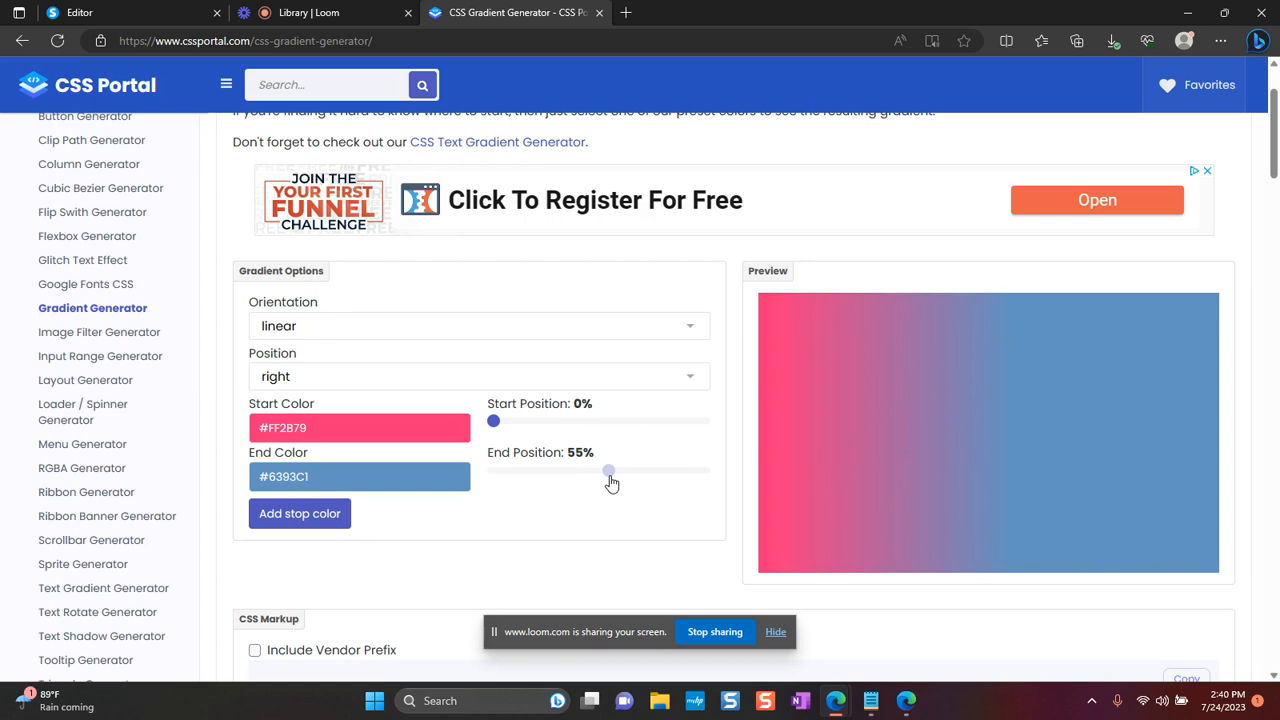
pyautogui.moveTo(608, 470); pyautogui.dragTo(614, 470)
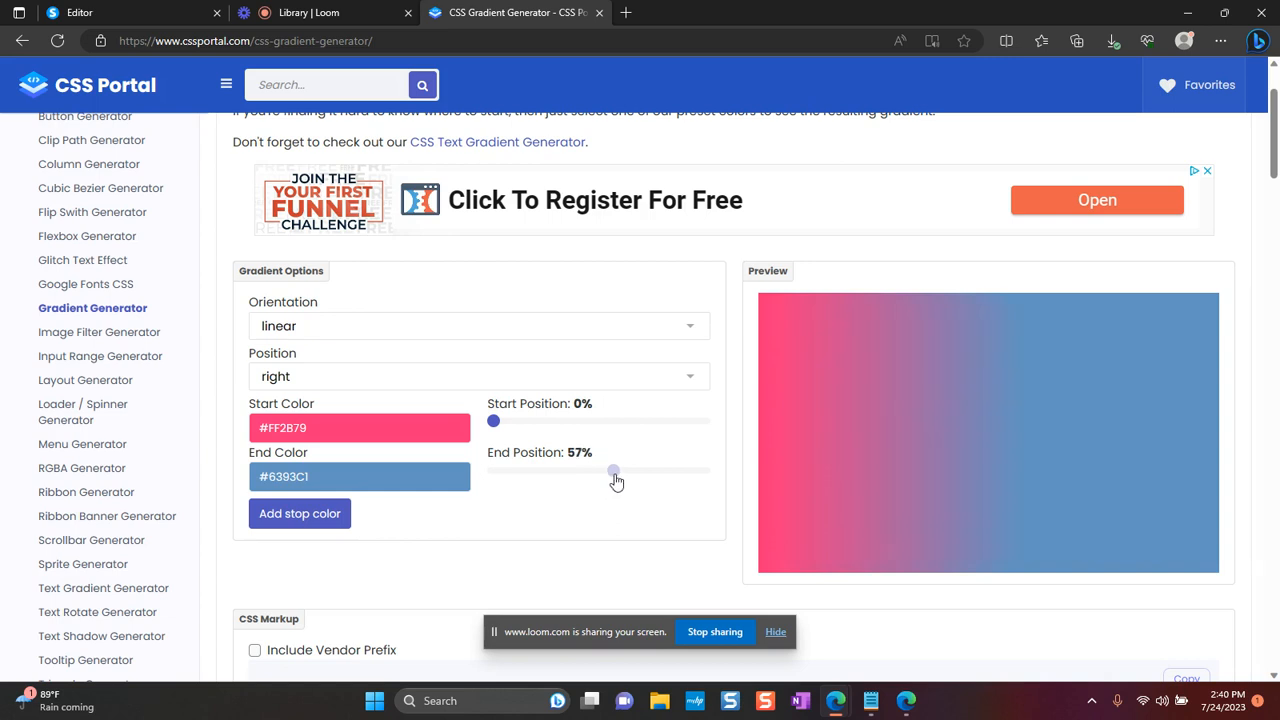
pyautogui.moveTo(614, 470); pyautogui.dragTo(600, 470)
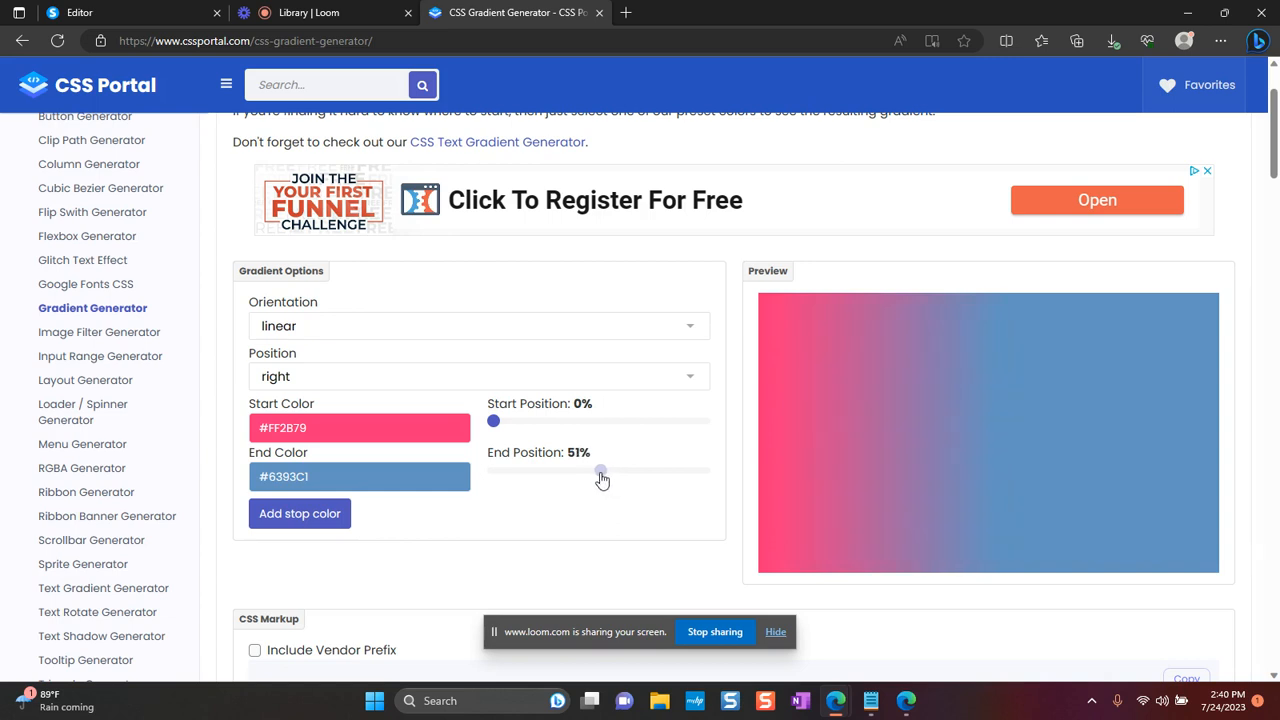
pyautogui.moveTo(601, 470); pyautogui.dragTo(597, 470)
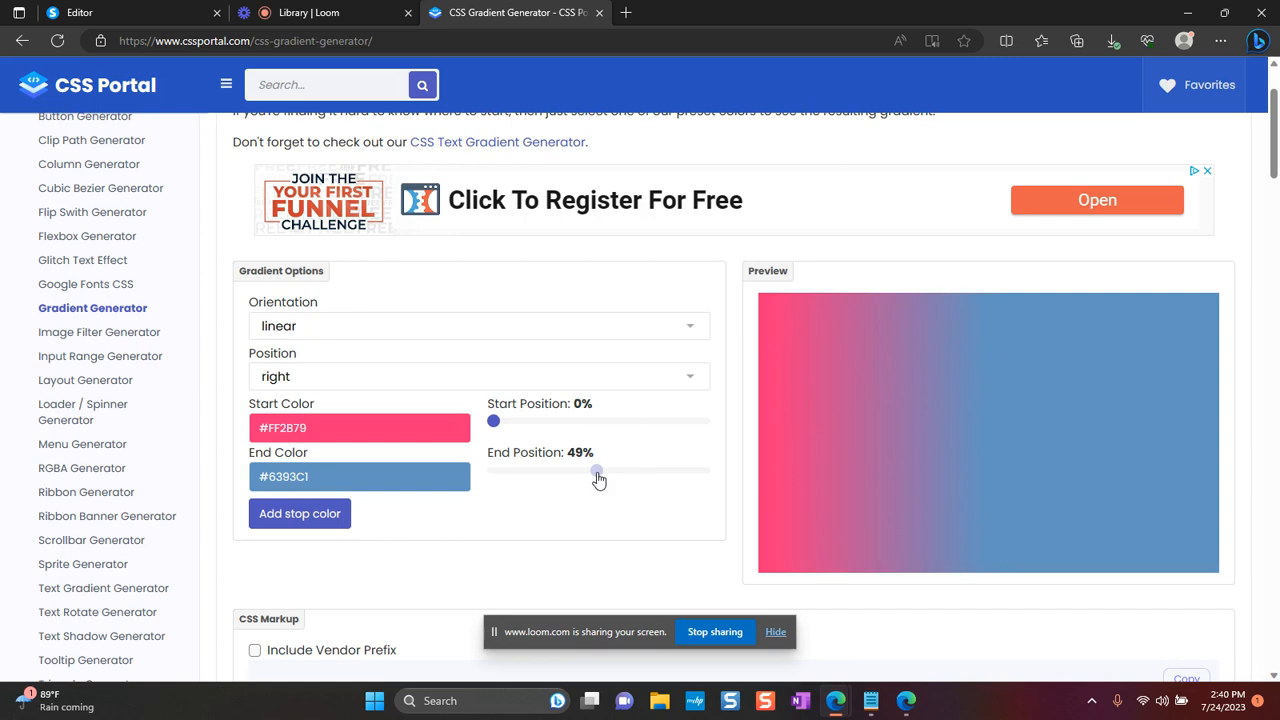
pyautogui.moveTo(597, 471); pyautogui.dragTo(555, 471)
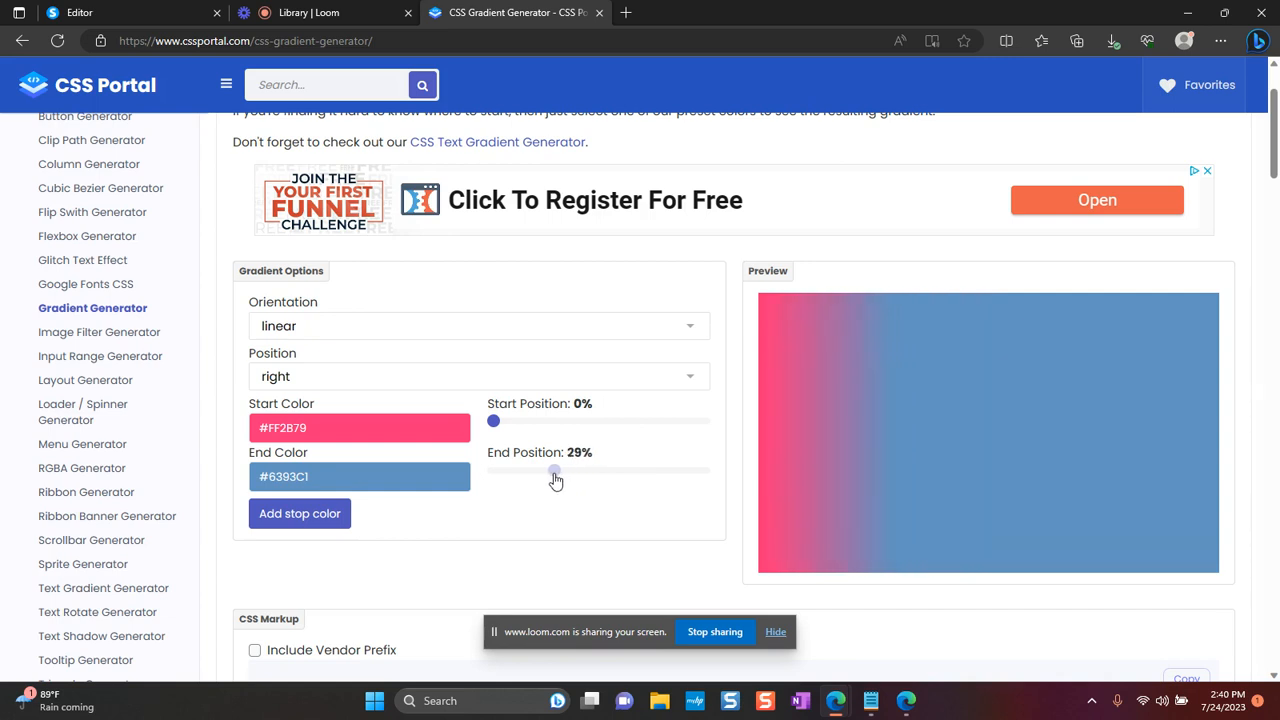
pyautogui.moveTo(555, 470); pyautogui.dragTo(492, 470)
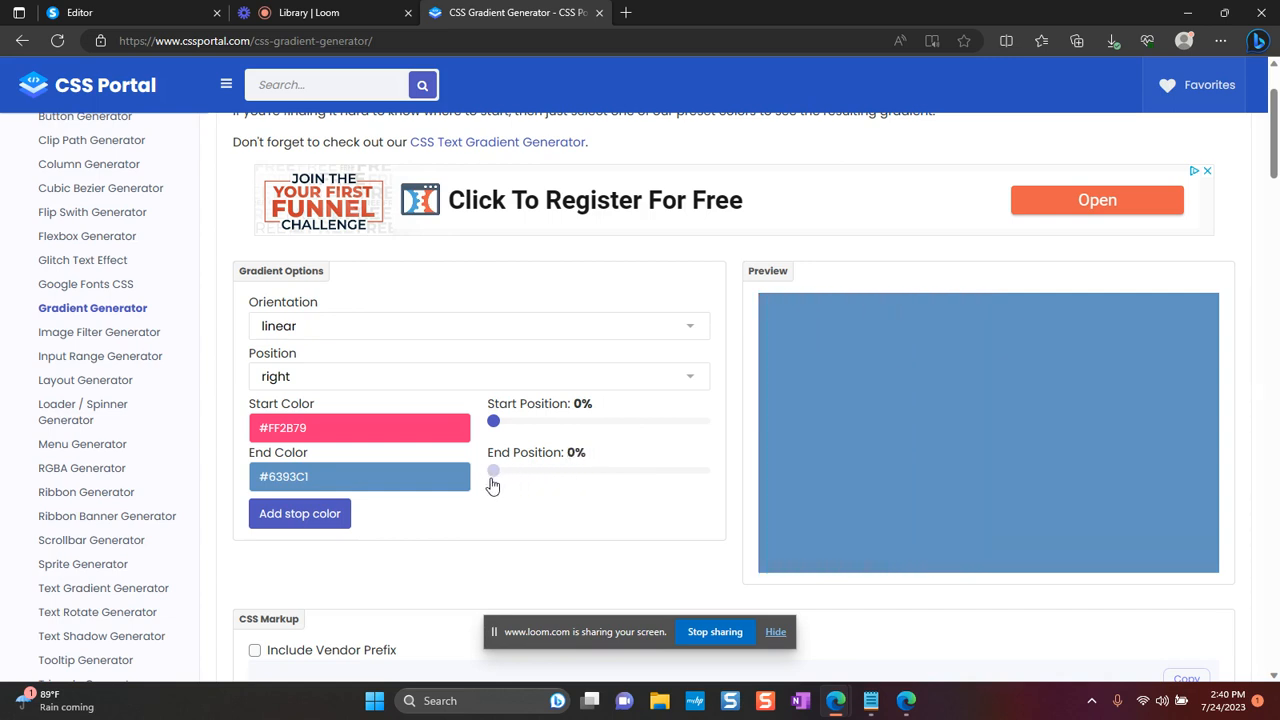
pyautogui.moveTo(486, 483)
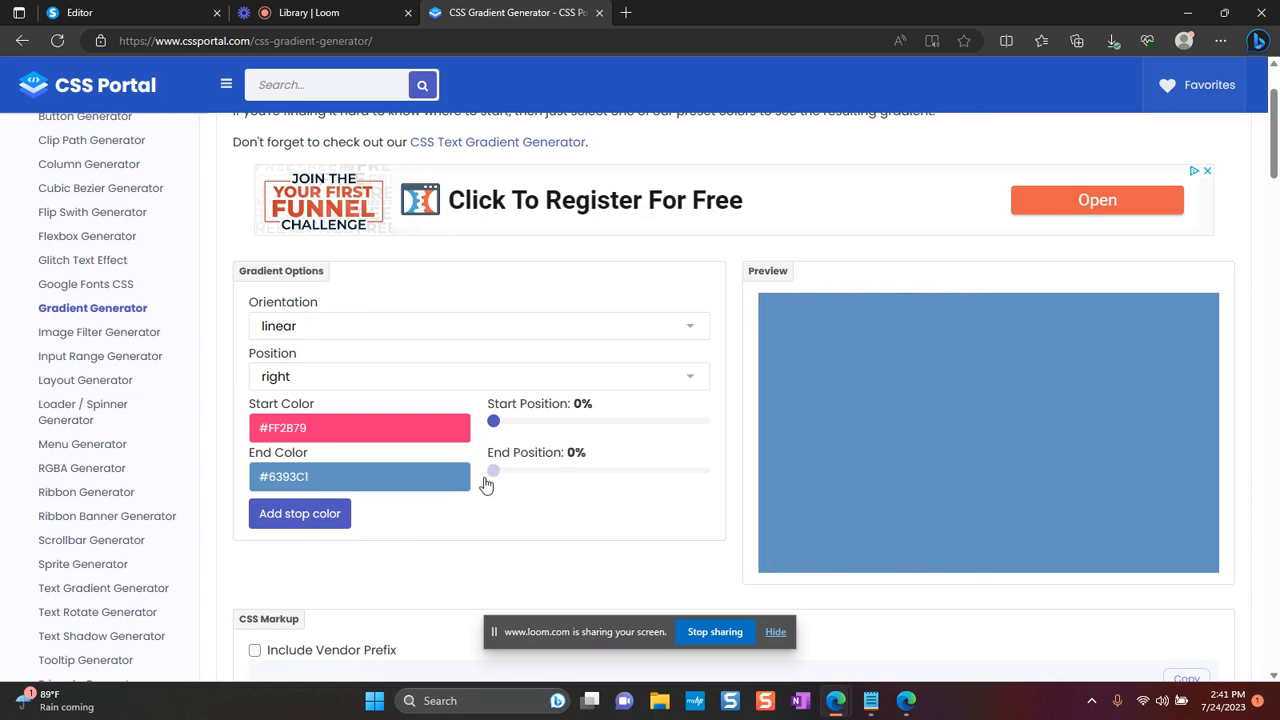
pyautogui.moveTo(493, 470); pyautogui.dragTo(571, 470)
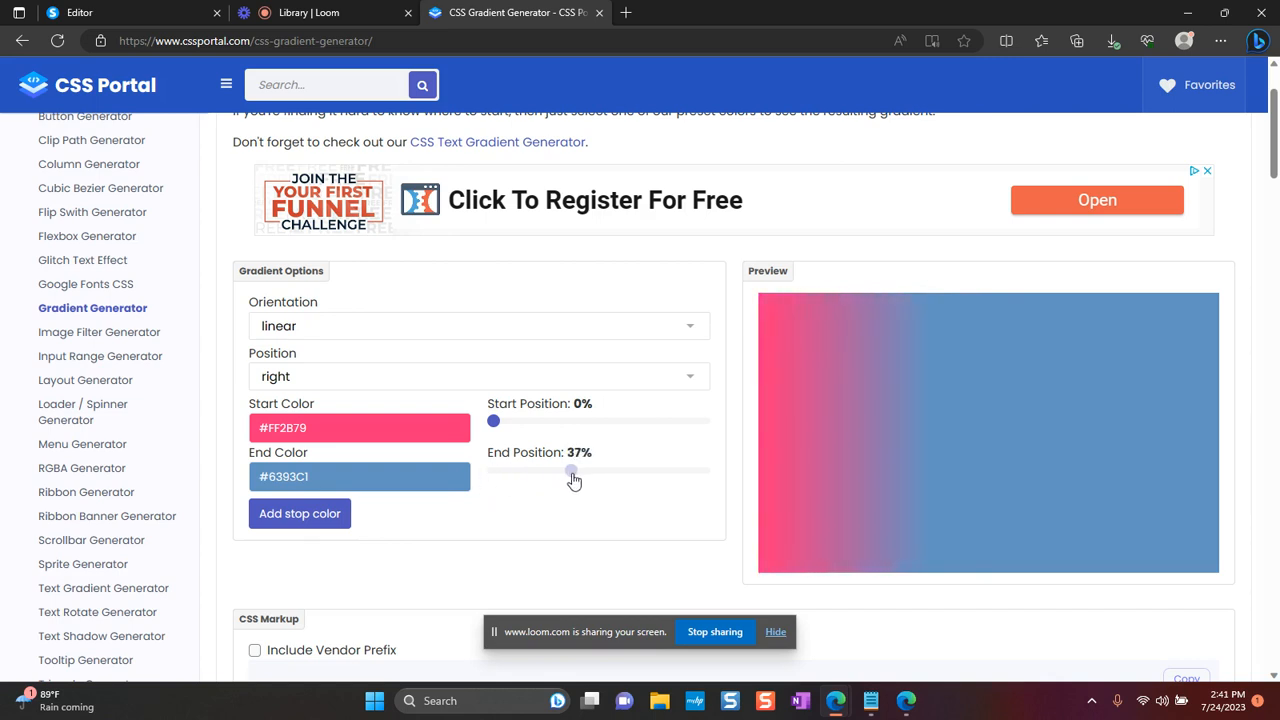
pyautogui.moveTo(570, 471); pyautogui.dragTo(627, 471)
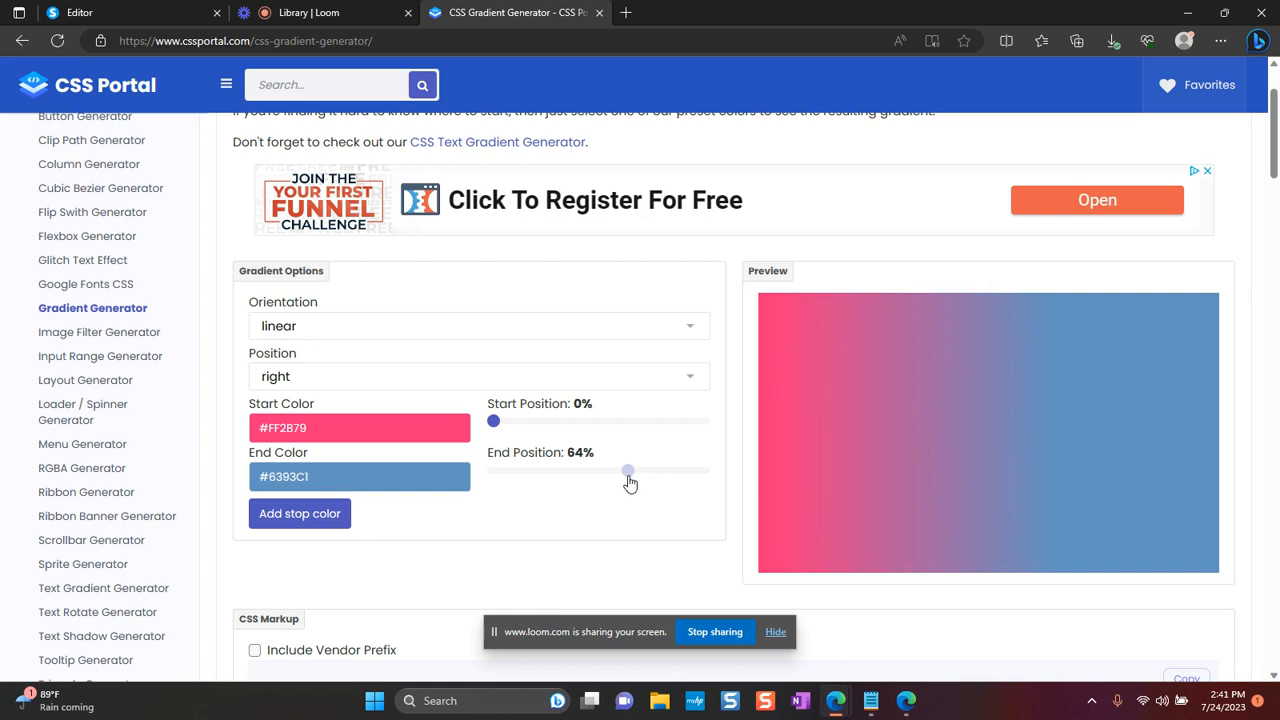
pyautogui.moveTo(627, 470); pyautogui.dragTo(638, 470)
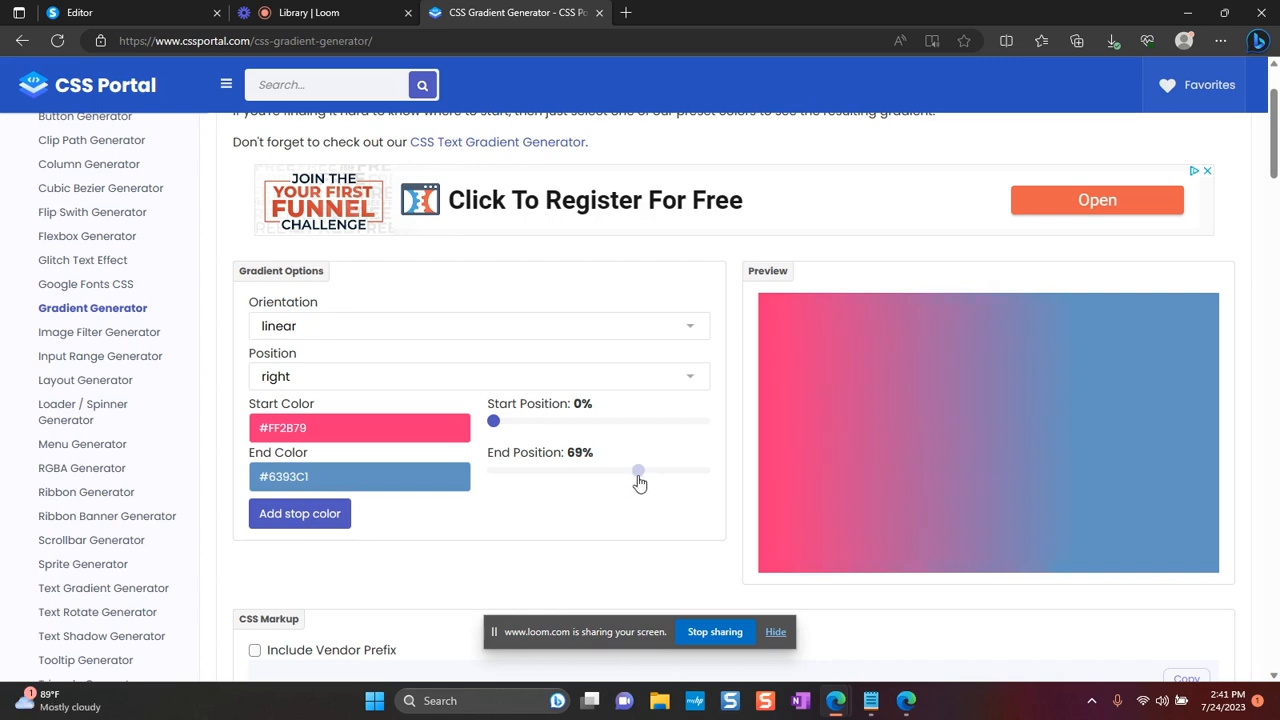
pyautogui.moveTo(638, 470); pyautogui.dragTo(630, 470)
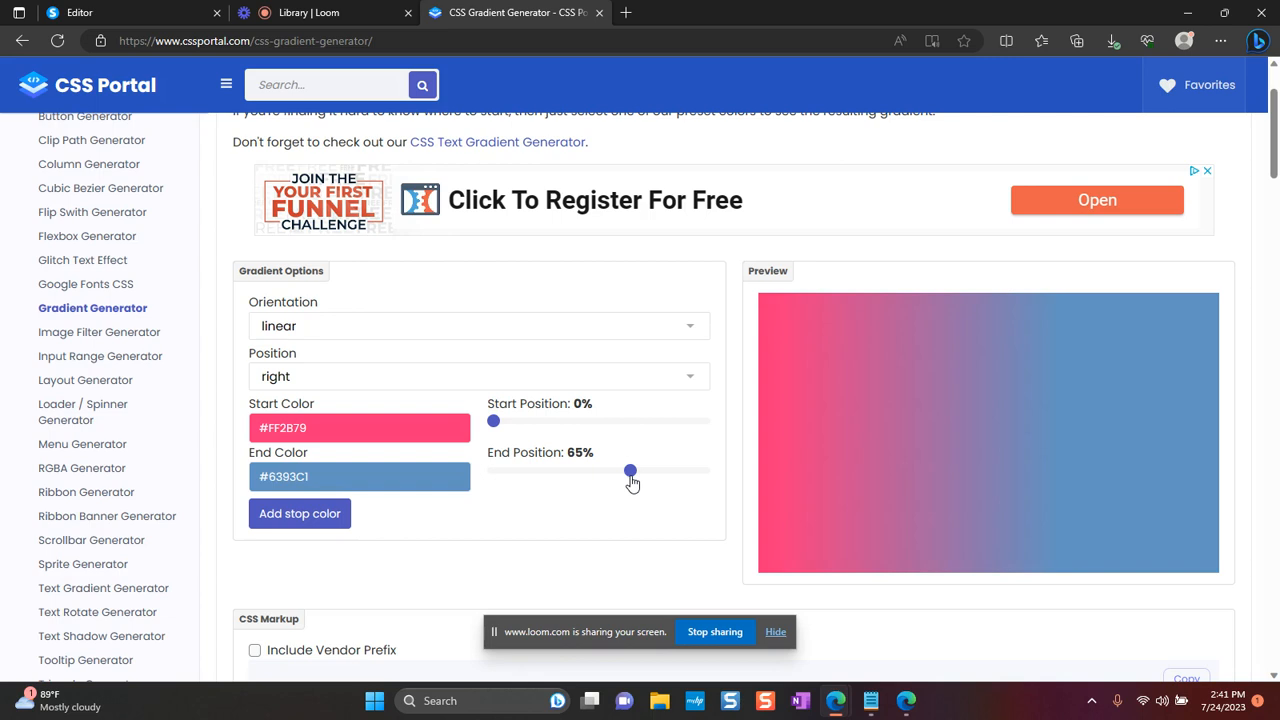
pyautogui.moveTo(484, 461)
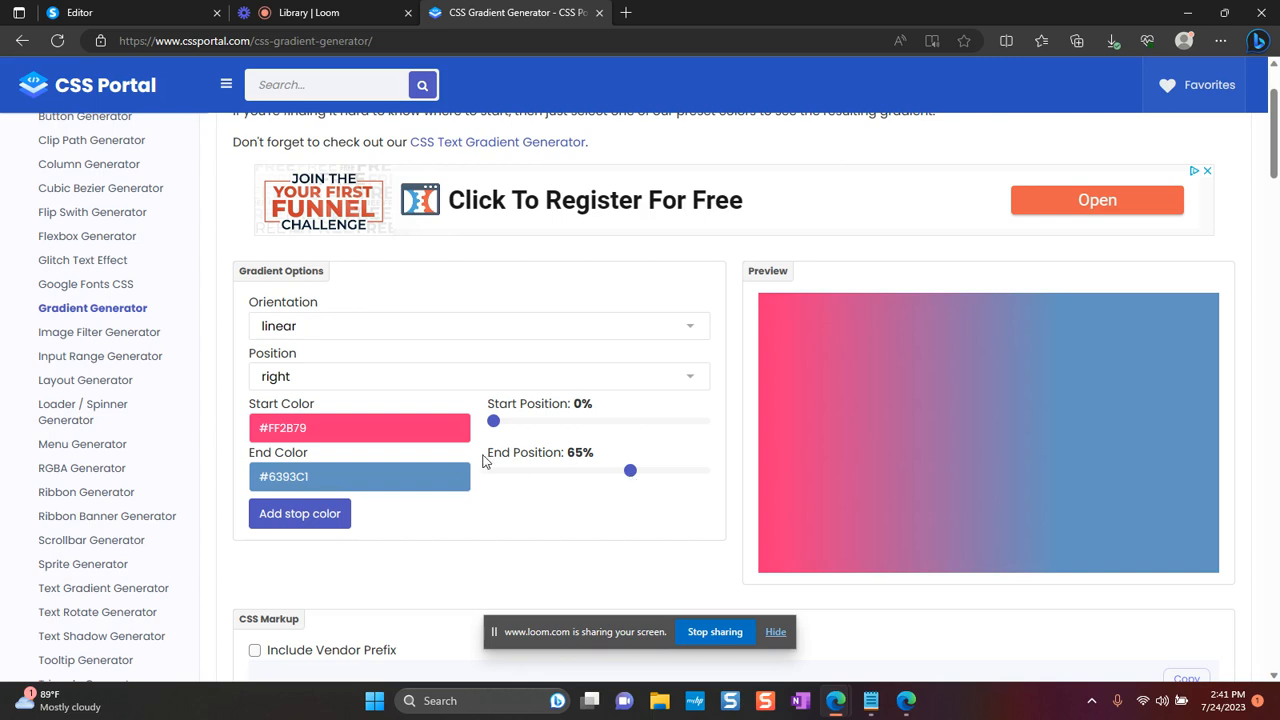
# - Try left and then top as the gradient direction from the Position list
pyautogui.click(478, 376)
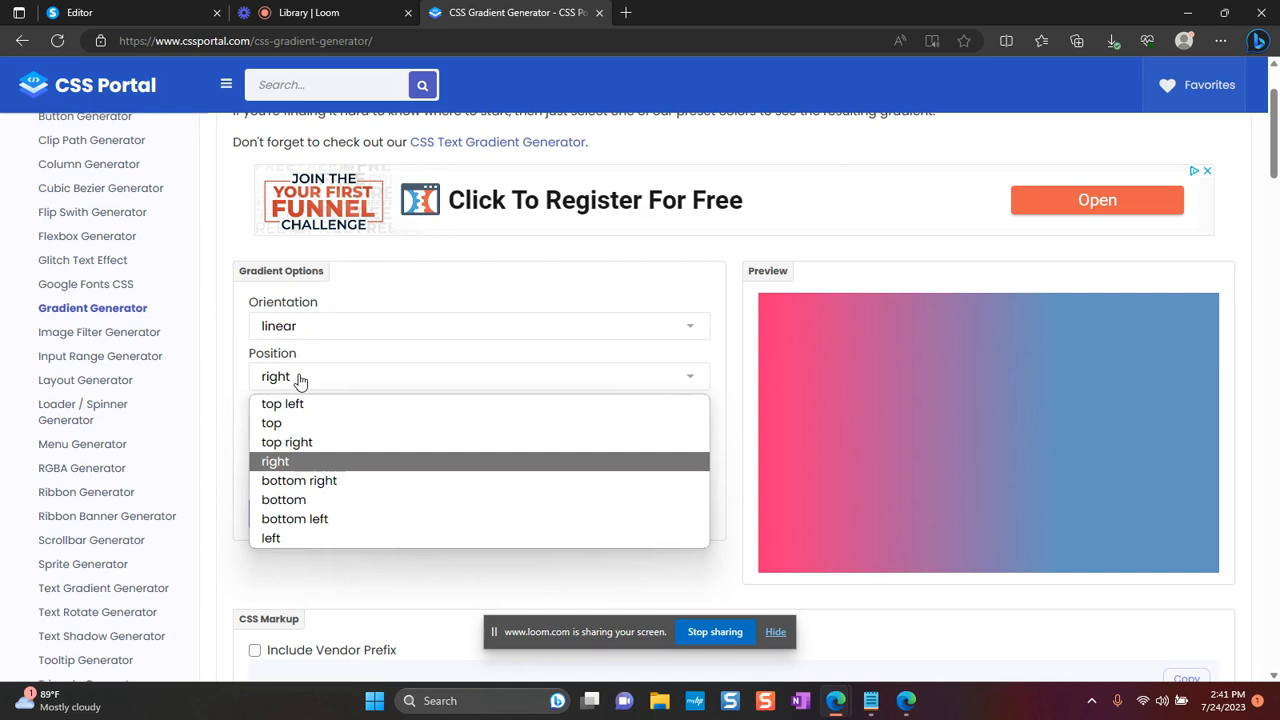
pyautogui.moveTo(271, 538)
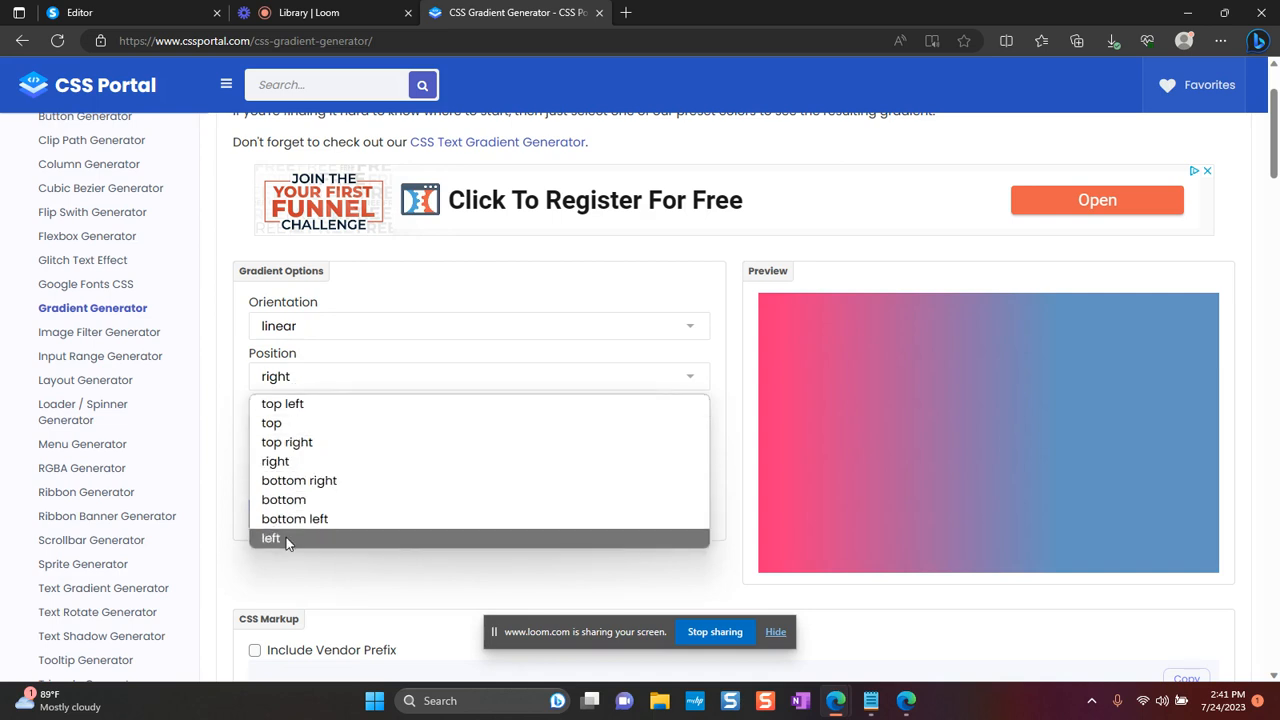
pyautogui.click(270, 538)
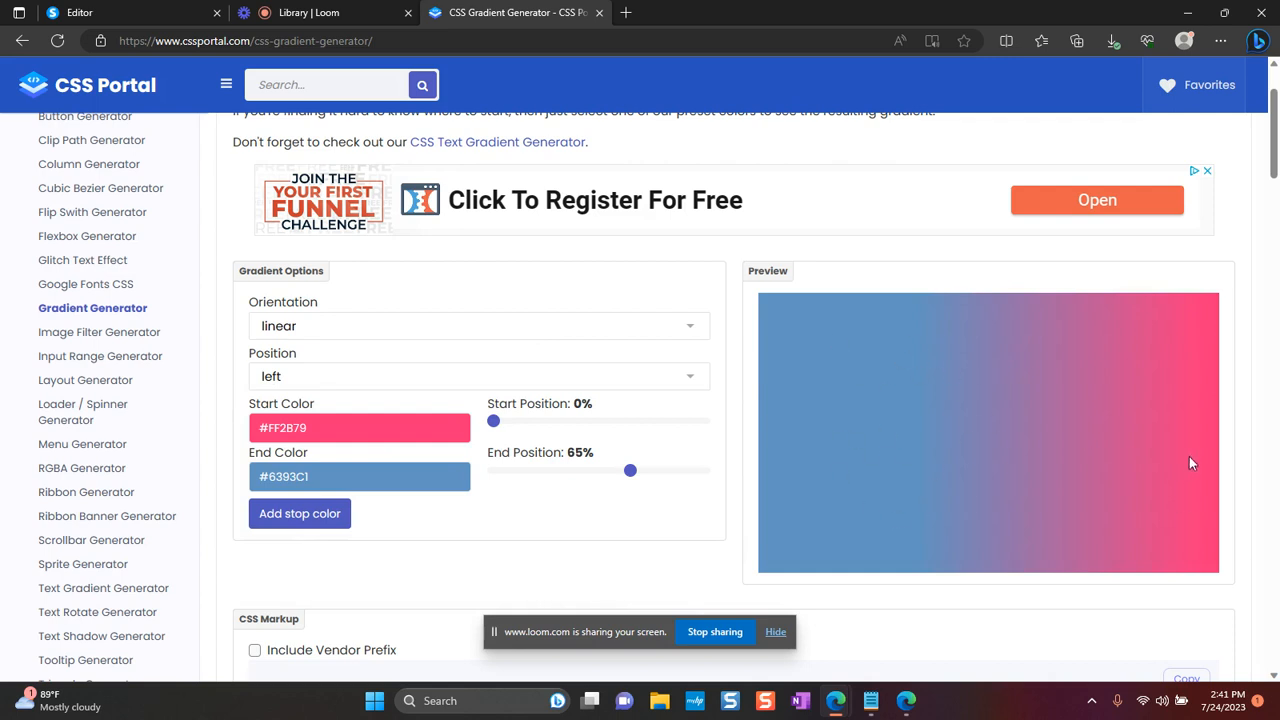
pyautogui.moveTo(295, 270)
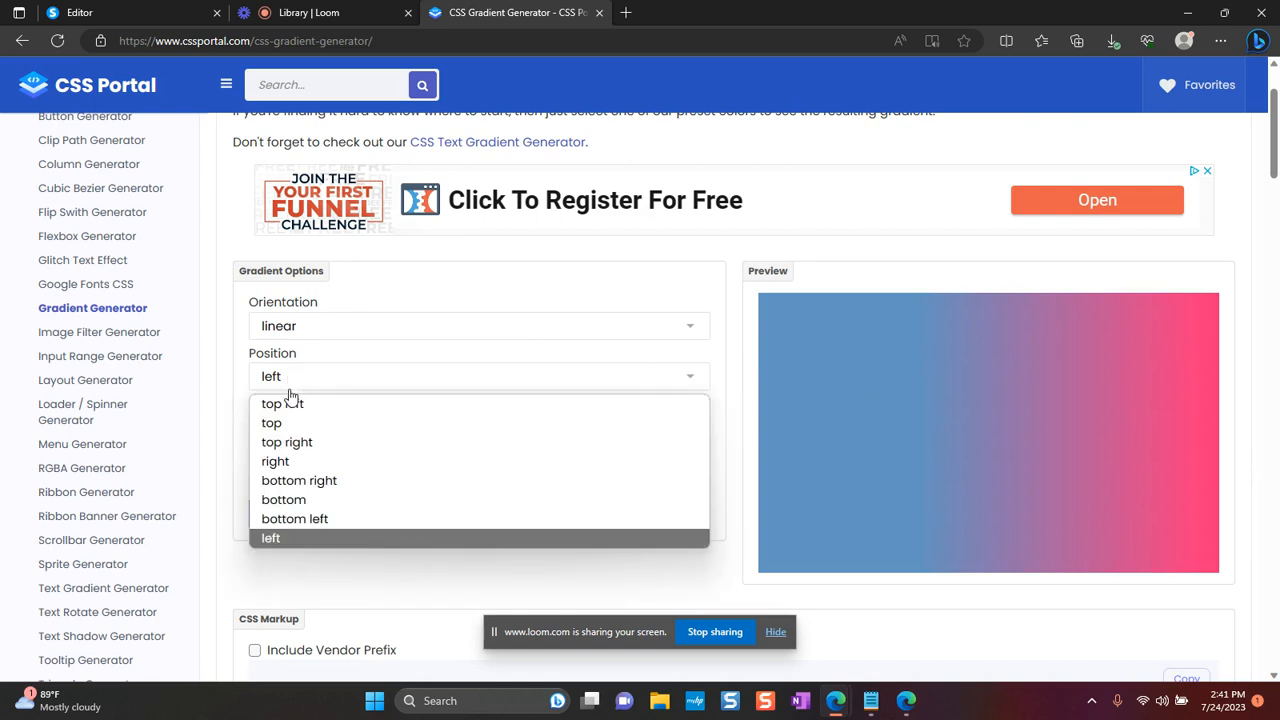
pyautogui.moveTo(287, 423)
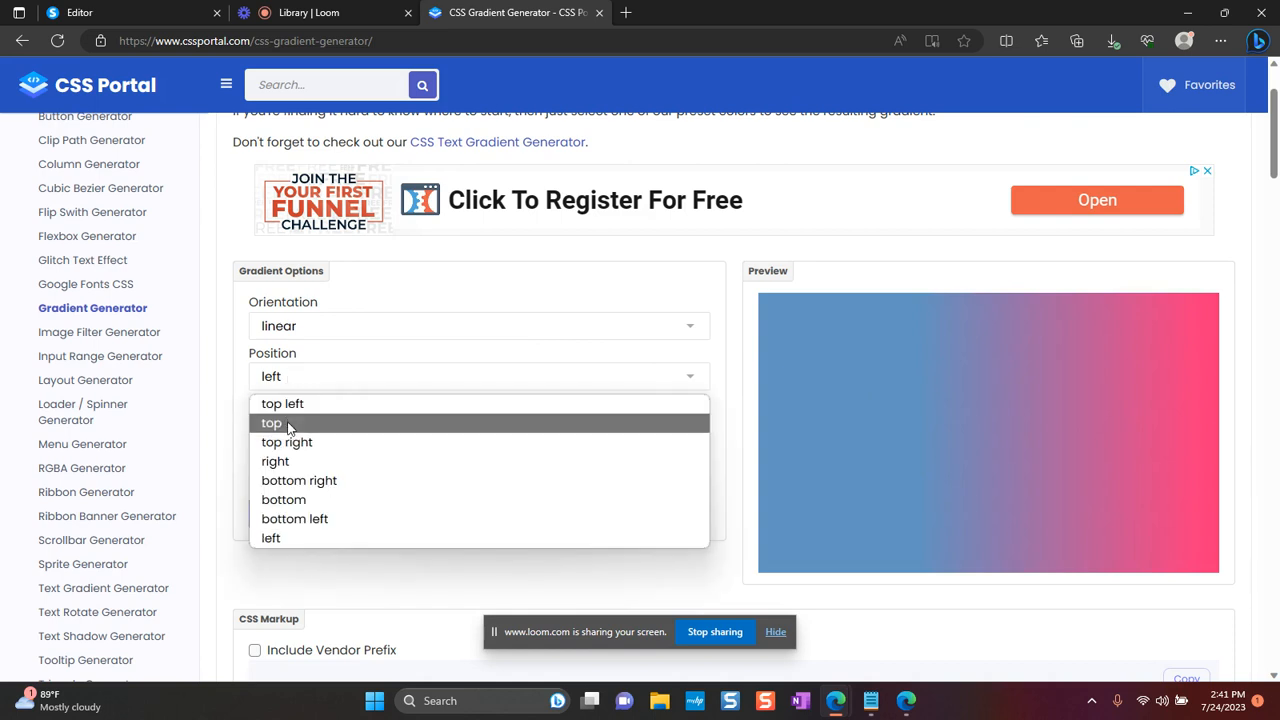
pyautogui.click(271, 423)
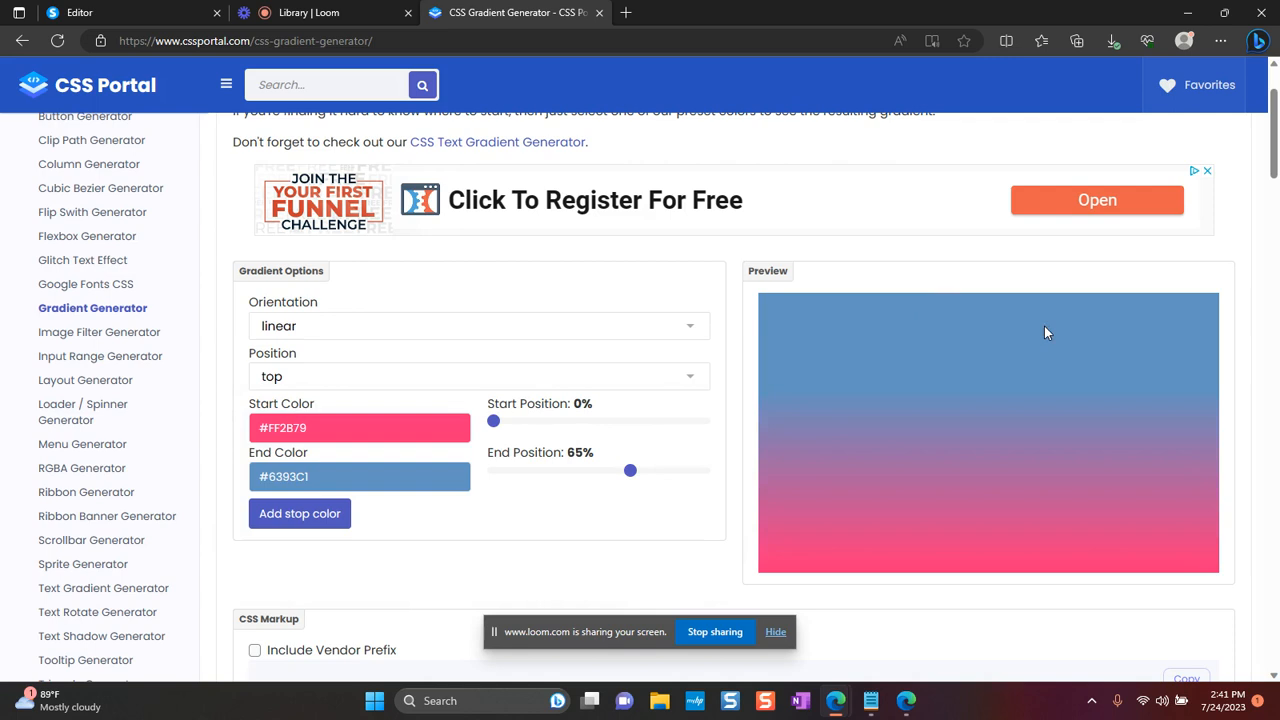
pyautogui.moveTo(1066, 546)
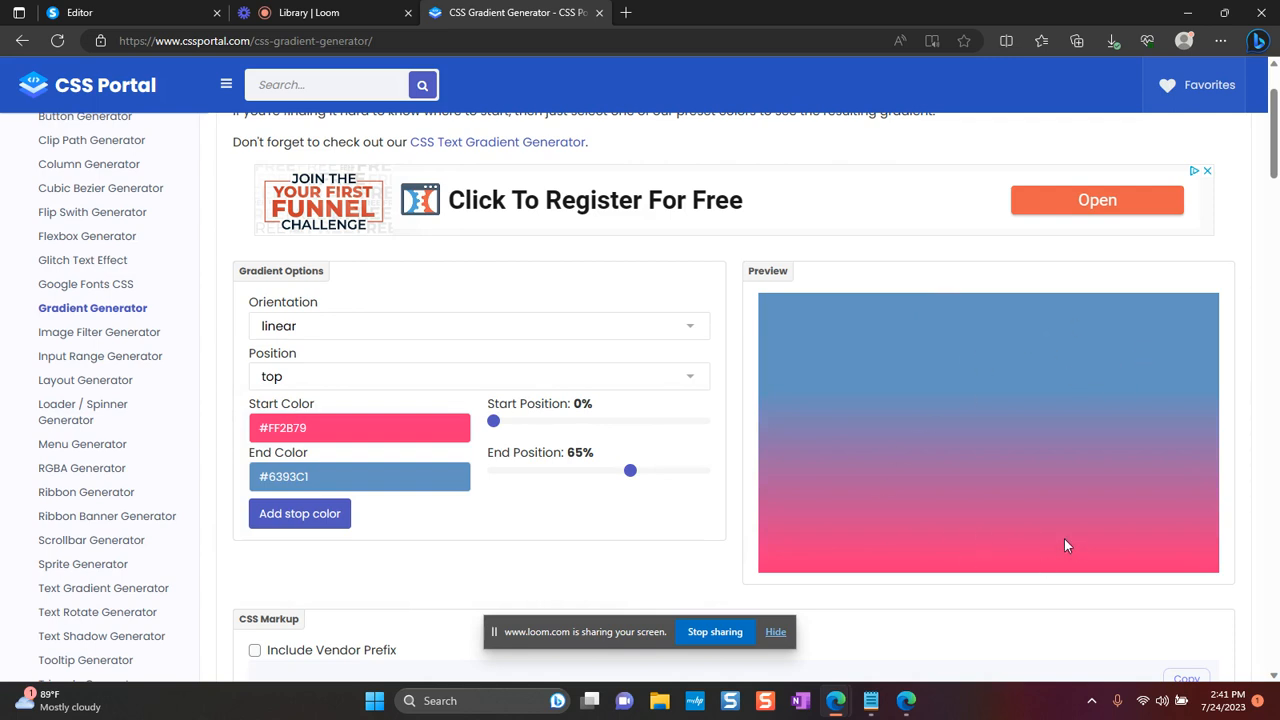
pyautogui.moveTo(1176, 567)
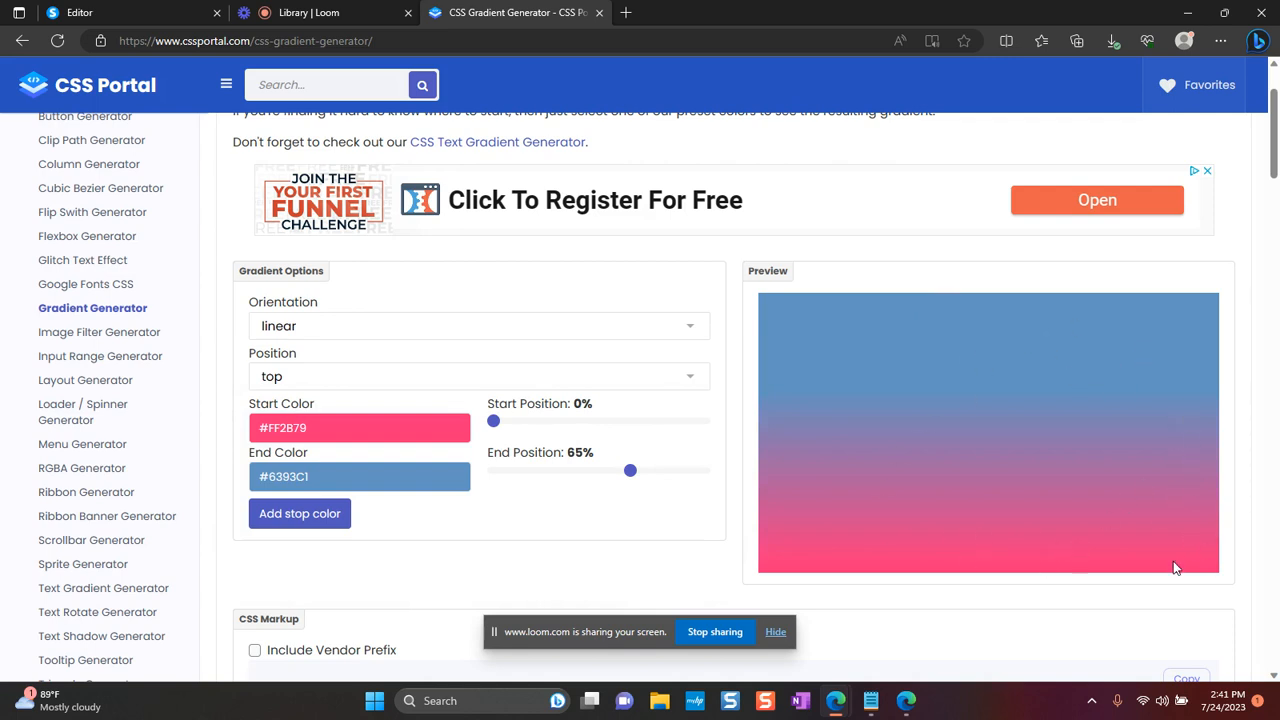
pyautogui.moveTo(320, 377)
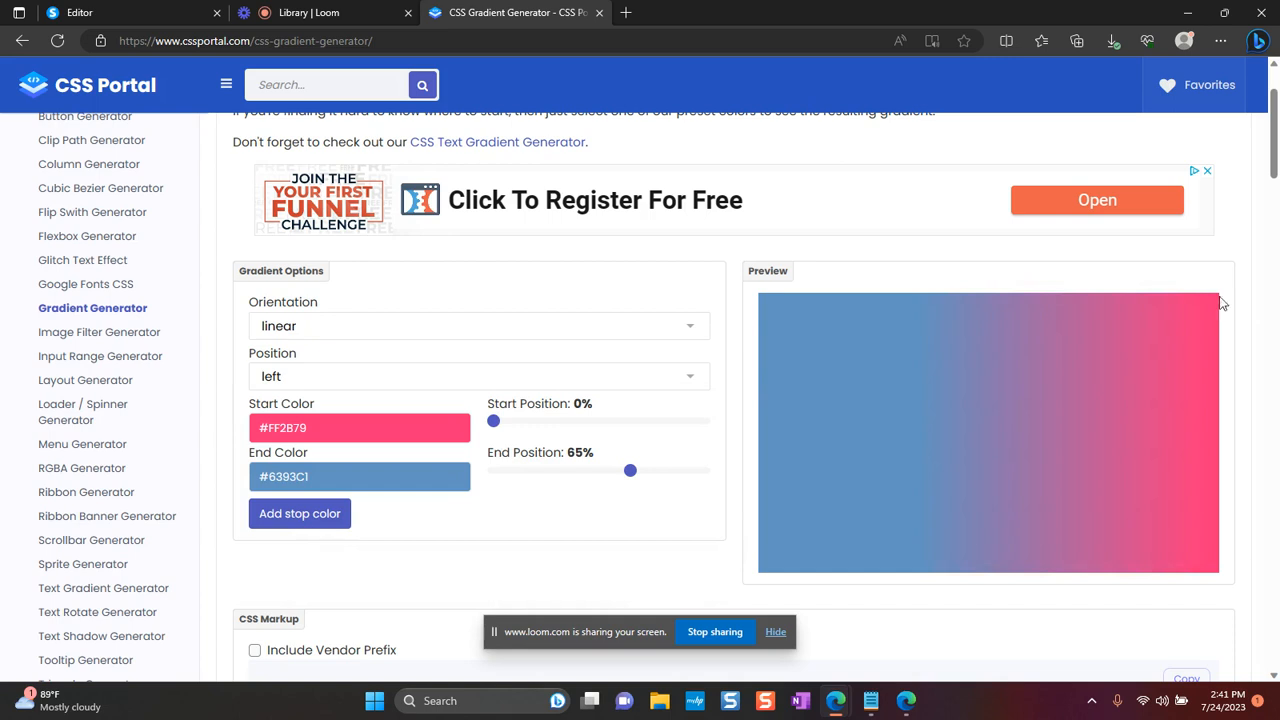
# - Set the start colour back to light blue #CFE7FA and move the dark blue end stop to 70%
pyautogui.click(358, 427)
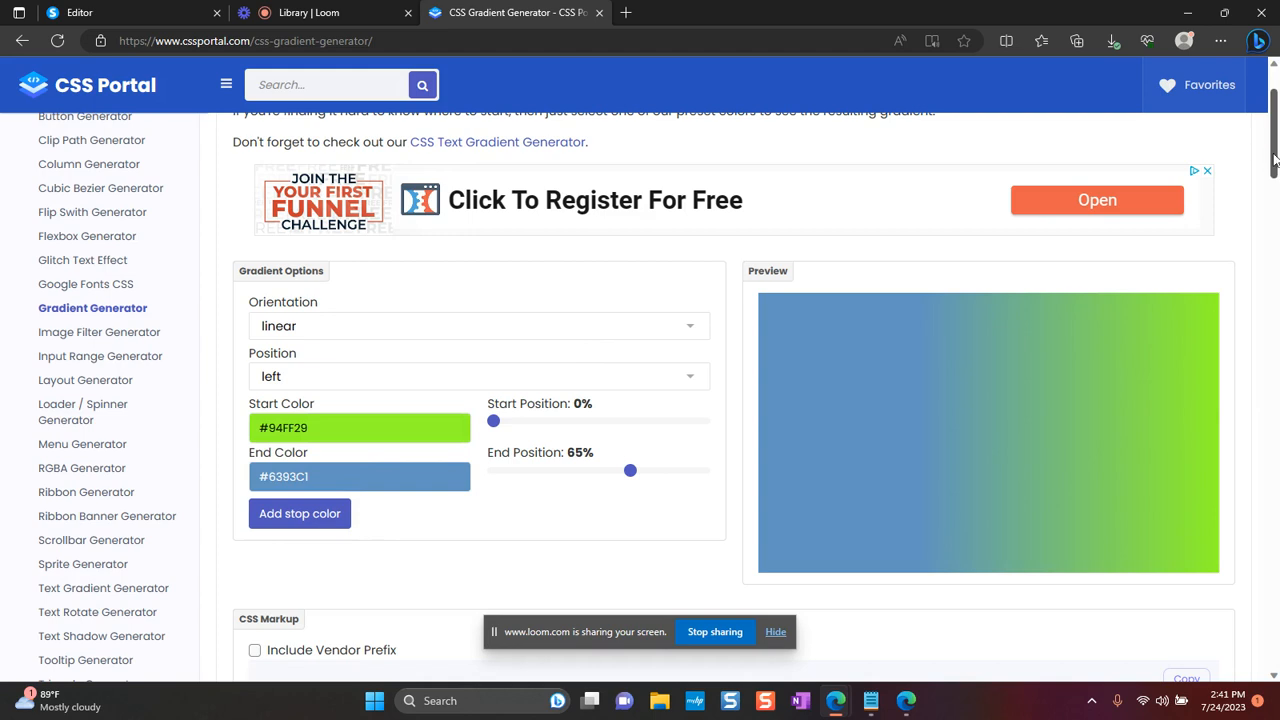
pyautogui.scroll(-3)
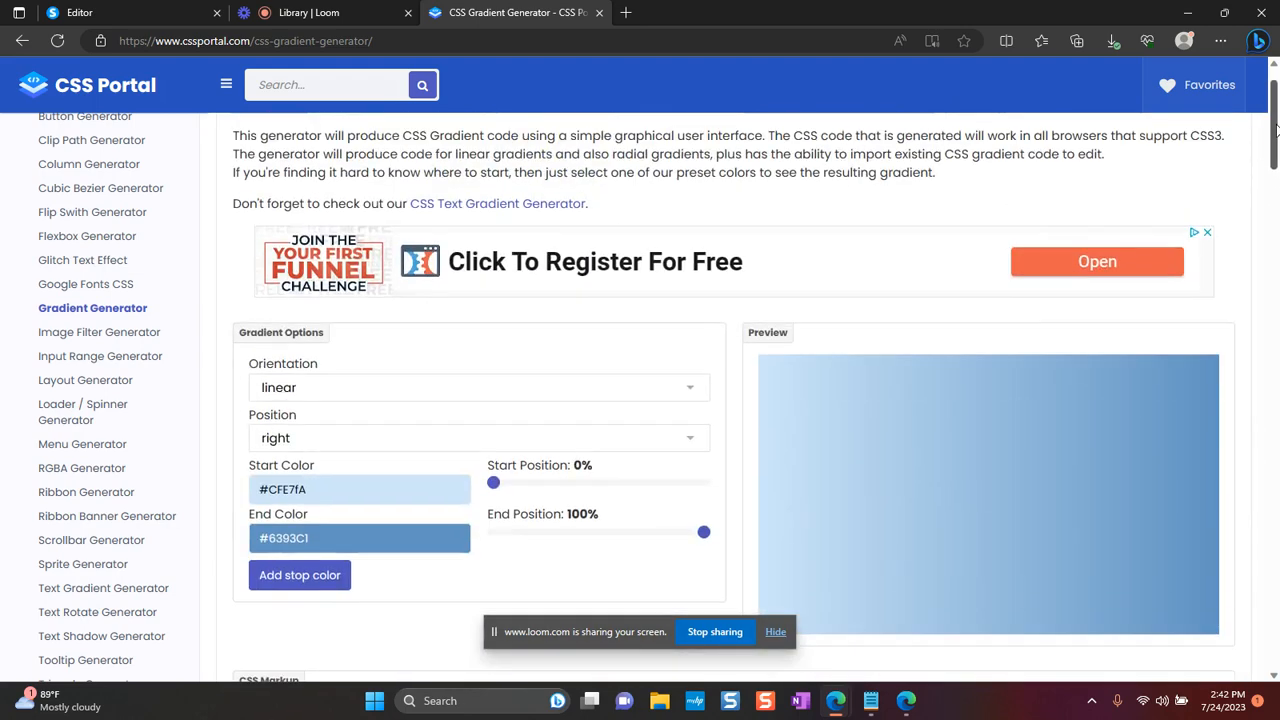
pyautogui.scroll(-3)
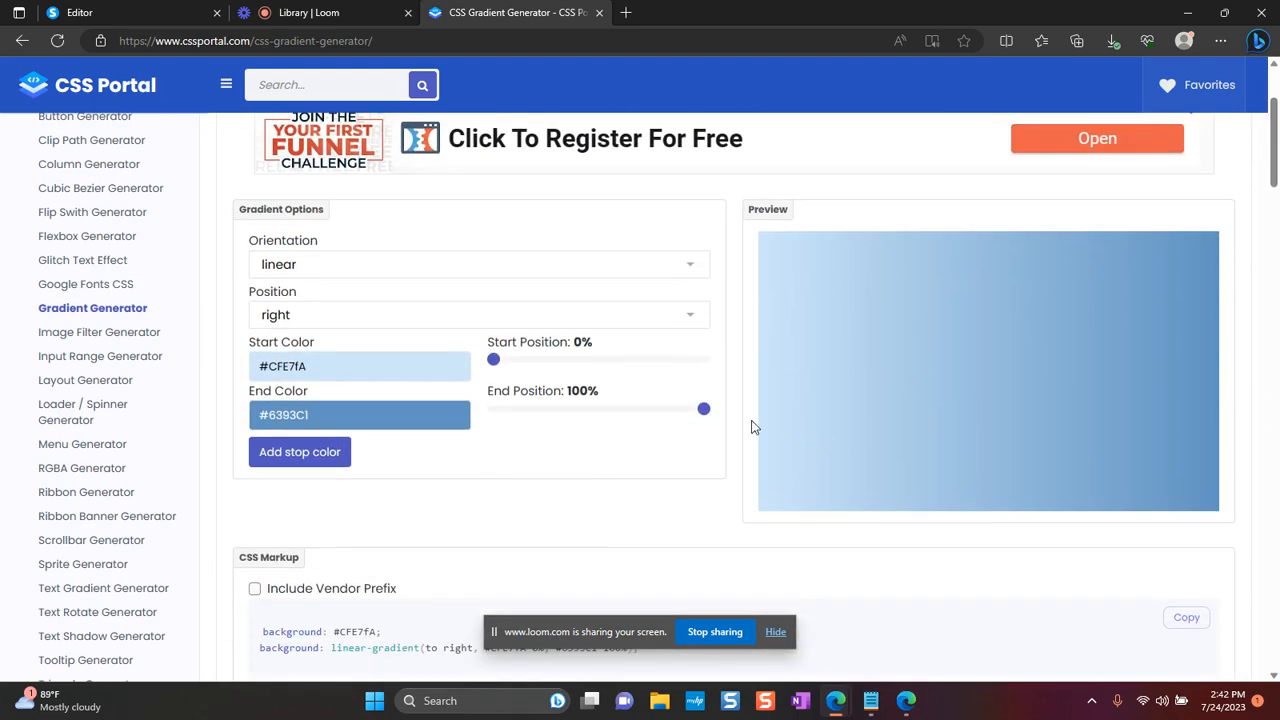
pyautogui.moveTo(703, 408); pyautogui.dragTo(627, 408)
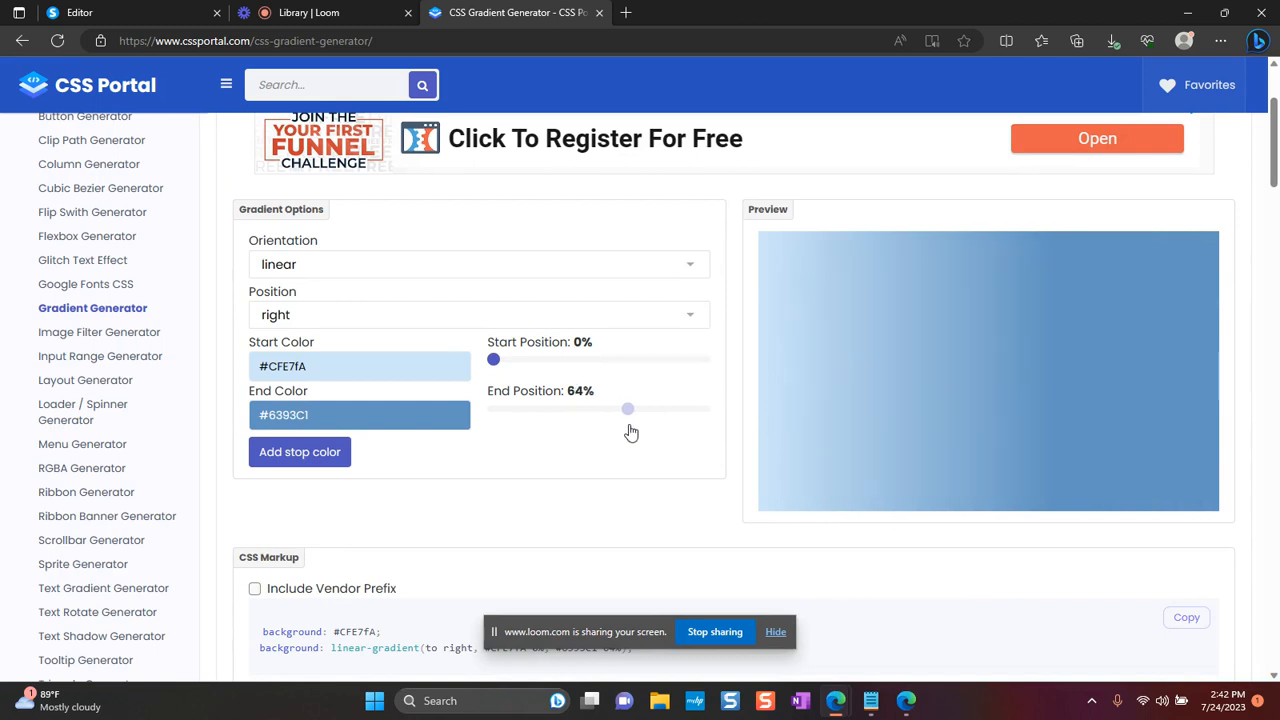
pyautogui.moveTo(627, 408); pyautogui.dragTo(640, 408)
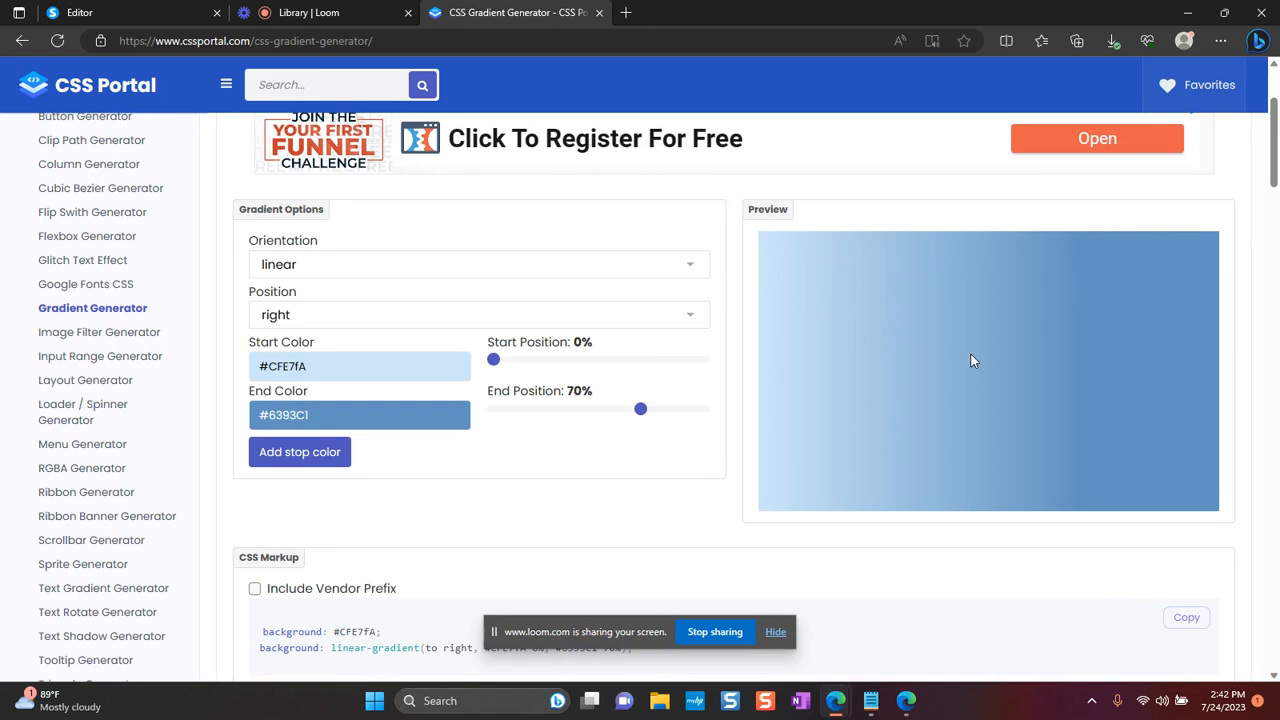
pyautogui.moveTo(1044, 415)
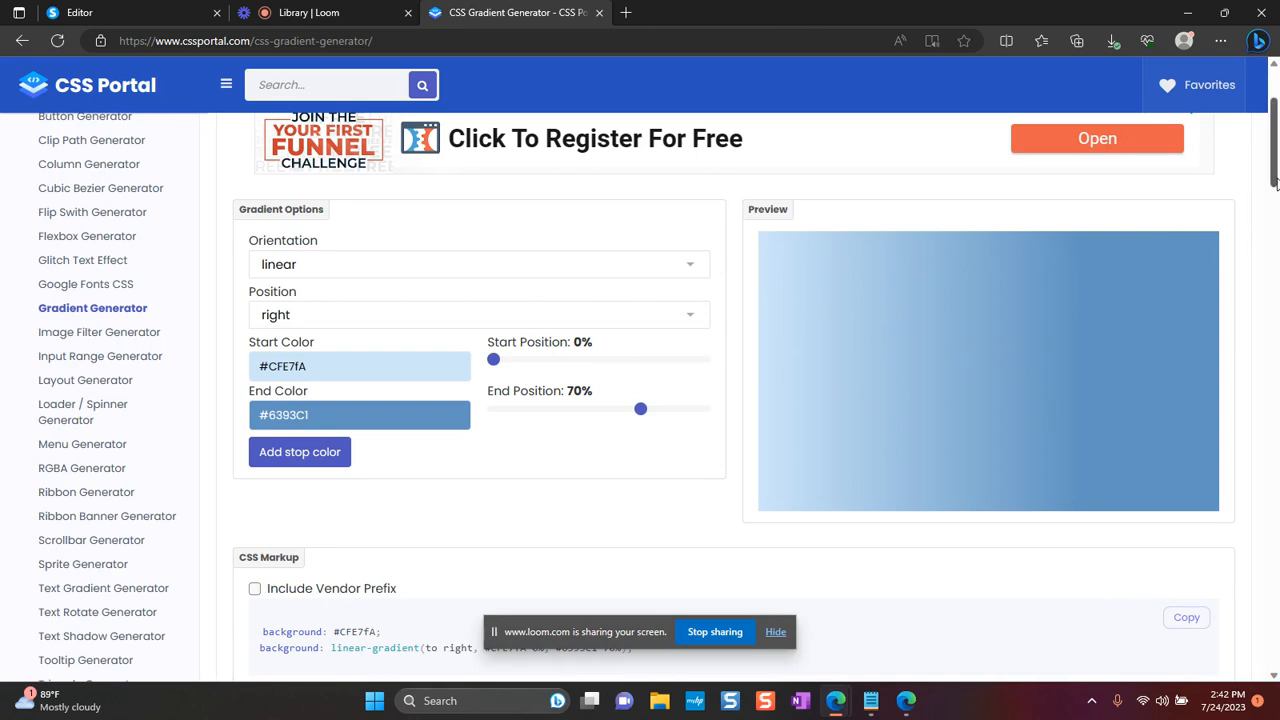
# - Copy the generated gradient CSS markup and return to the systeme.io editor
pyautogui.scroll(-3)
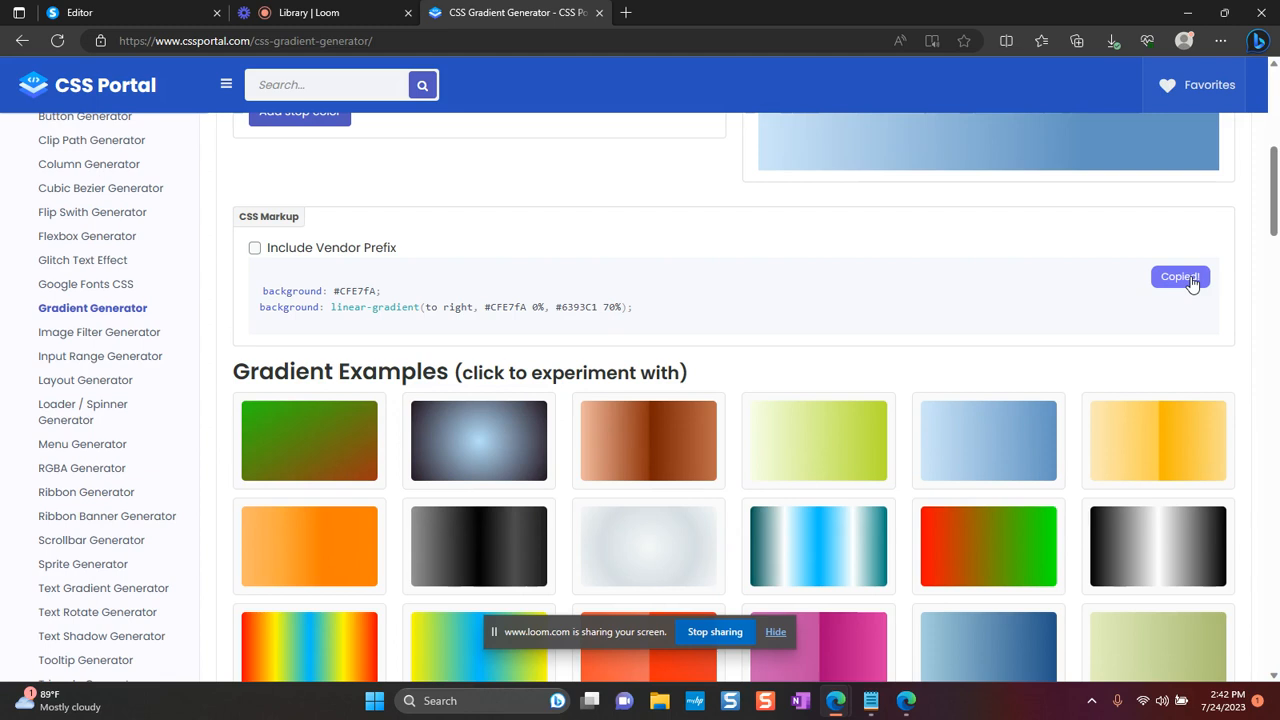
pyautogui.click(1179, 276)
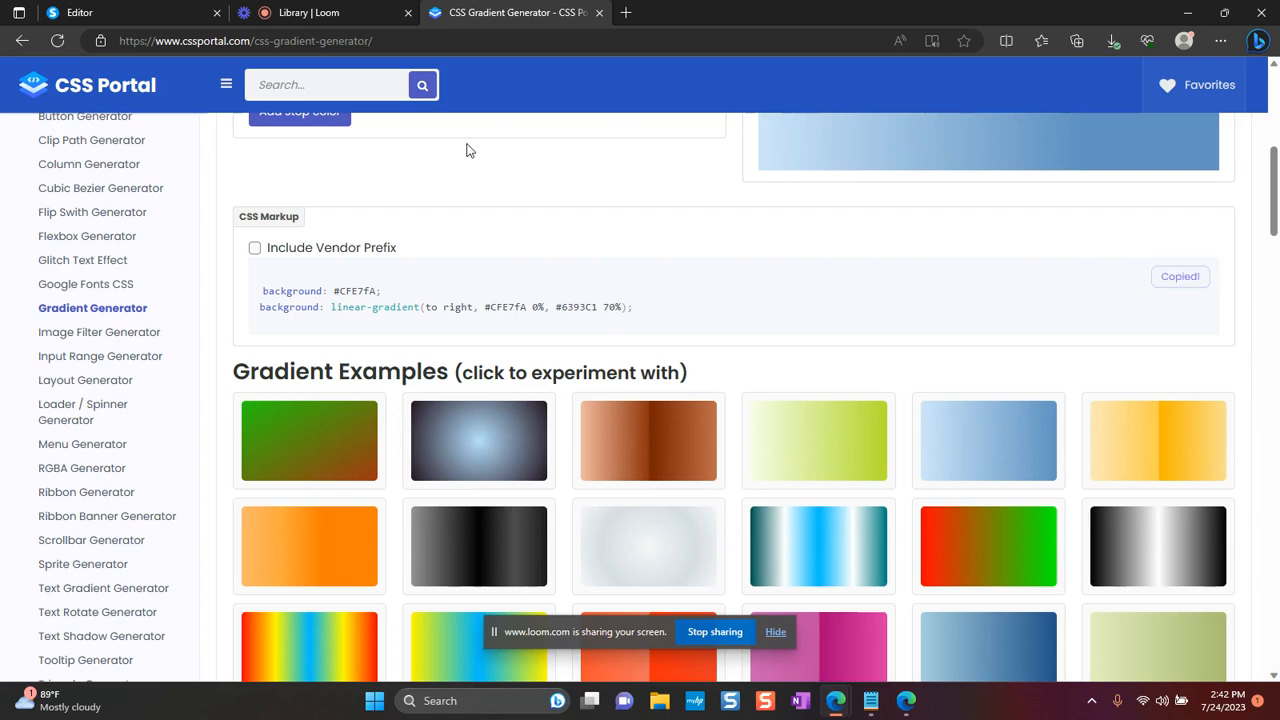
pyautogui.click(100, 16)
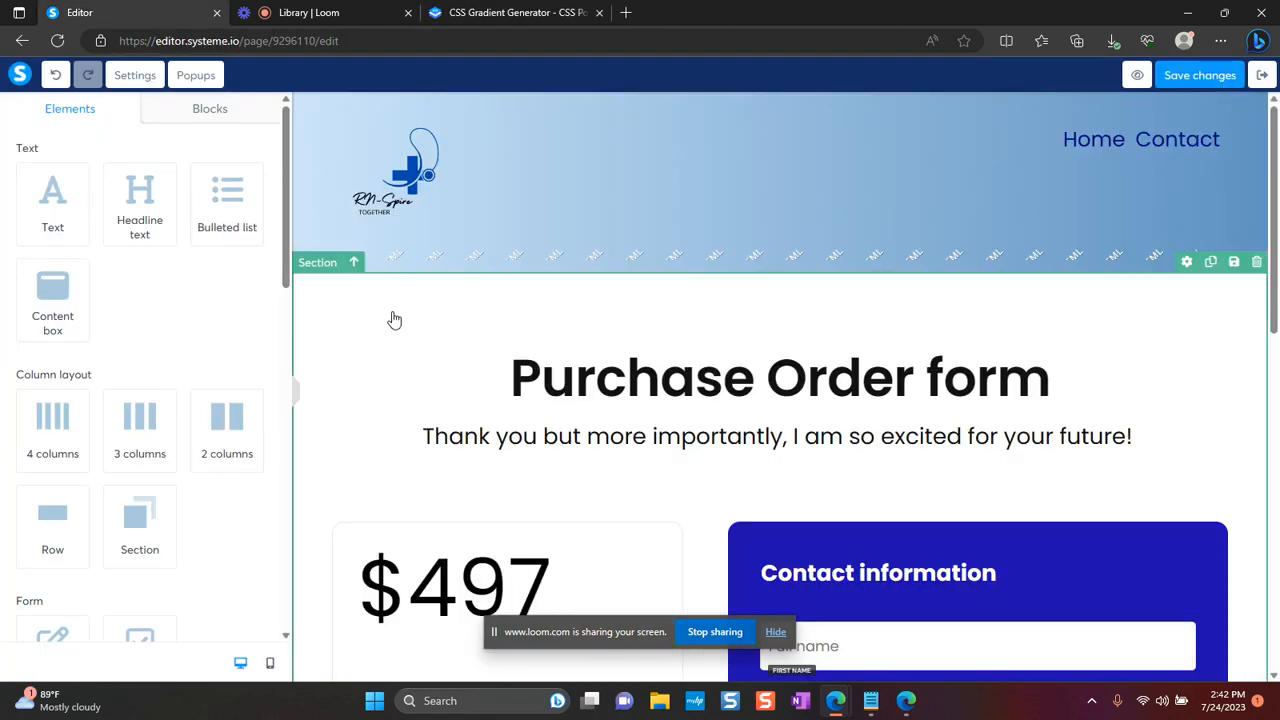
pyautogui.moveTo(350, 313)
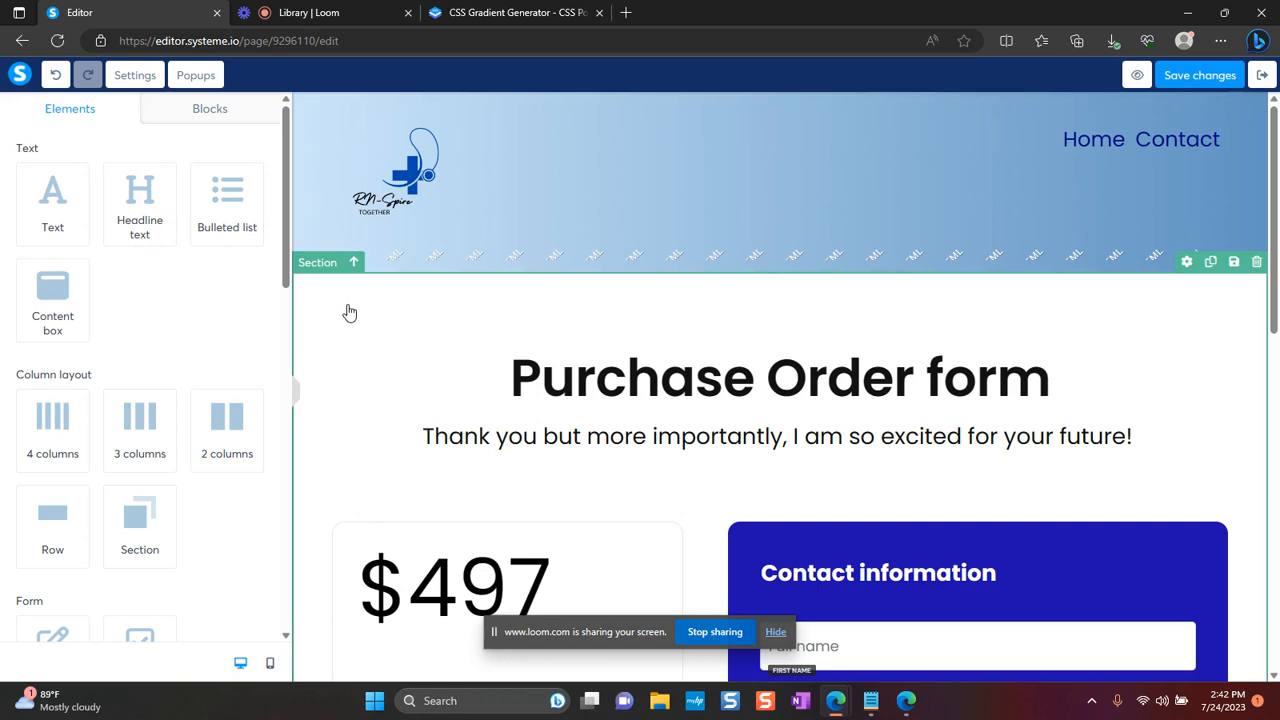
pyautogui.moveTo(331, 311)
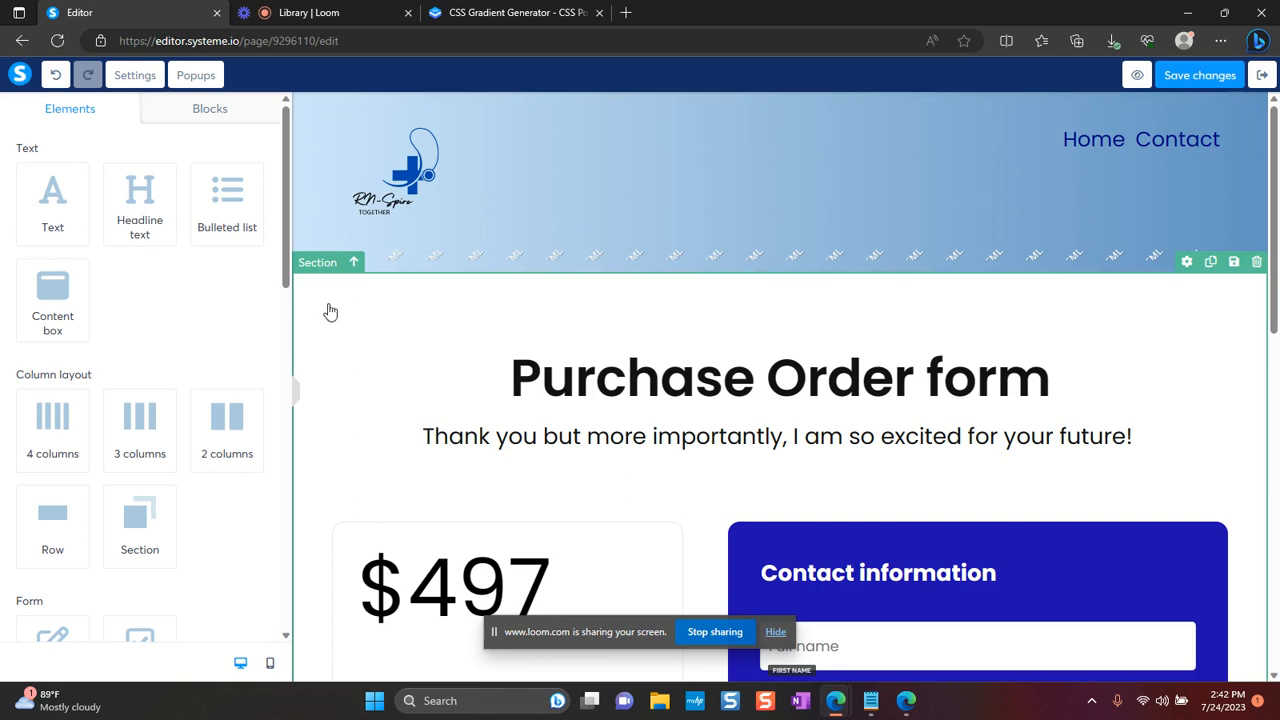
pyautogui.moveTo(372, 322)
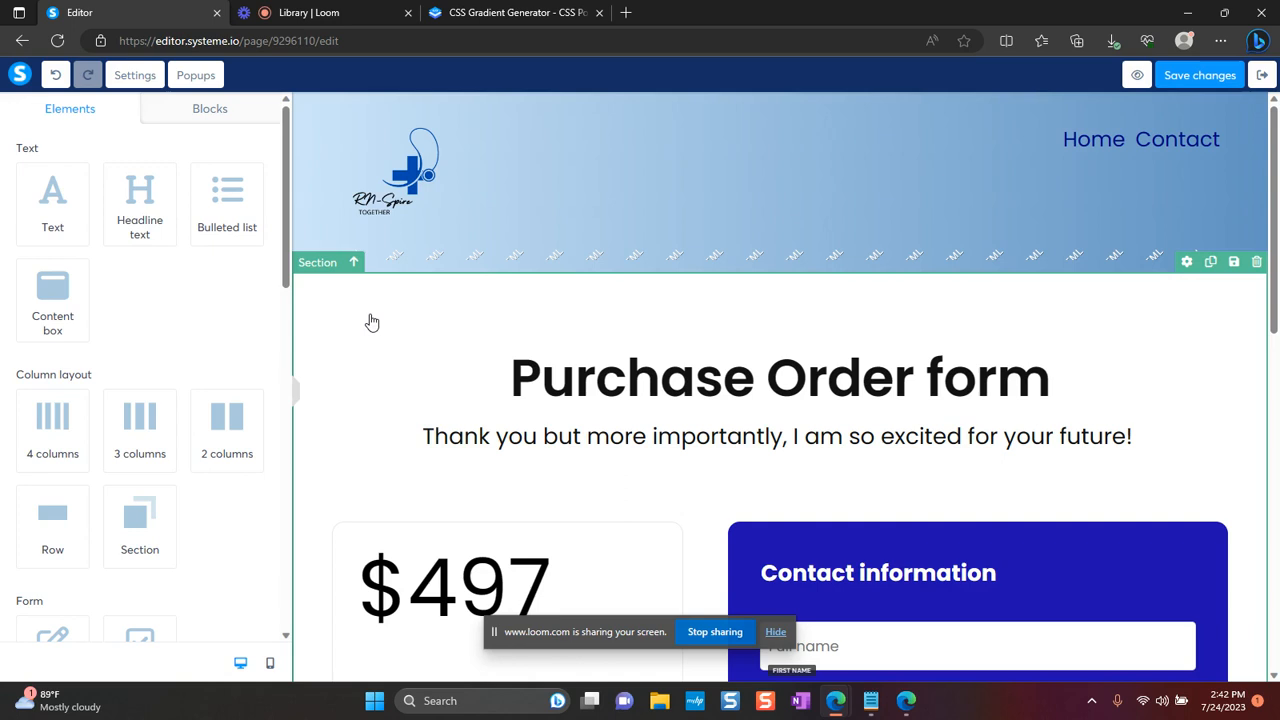
# - Place a Raw HTML element above the Purchase Order headline and open its settings
pyautogui.scroll(-3)
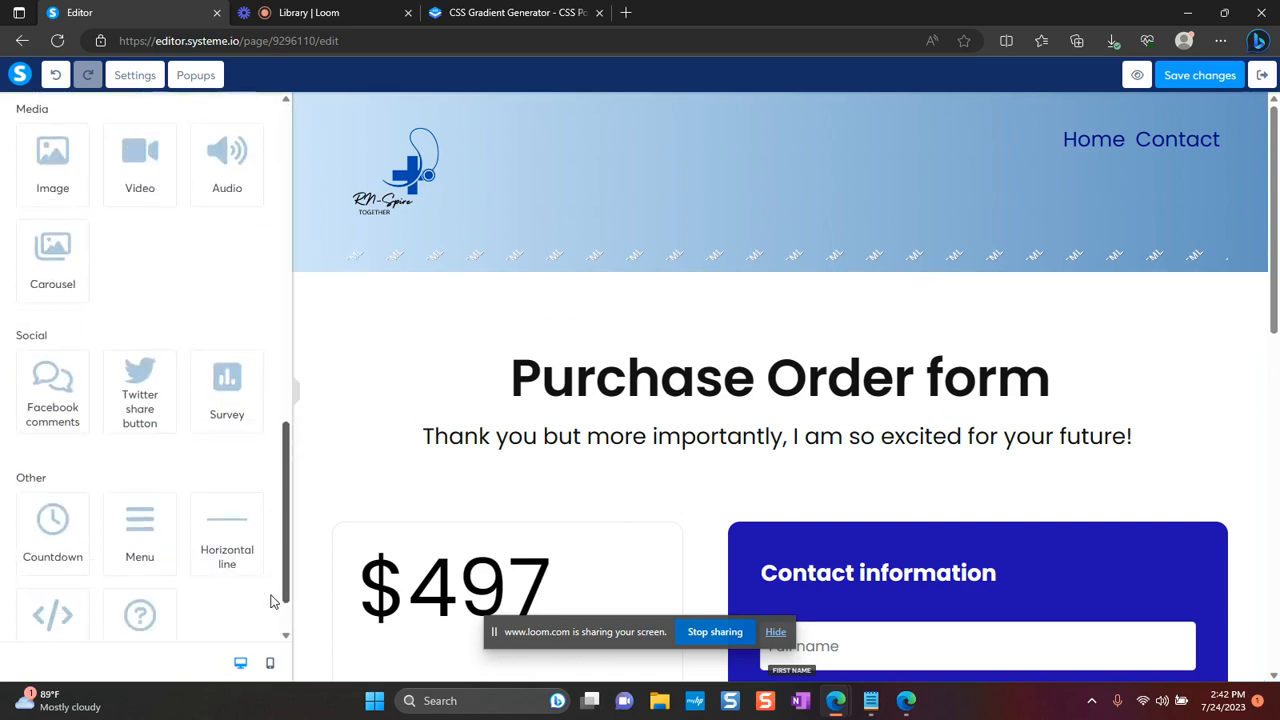
pyautogui.scroll(-3)
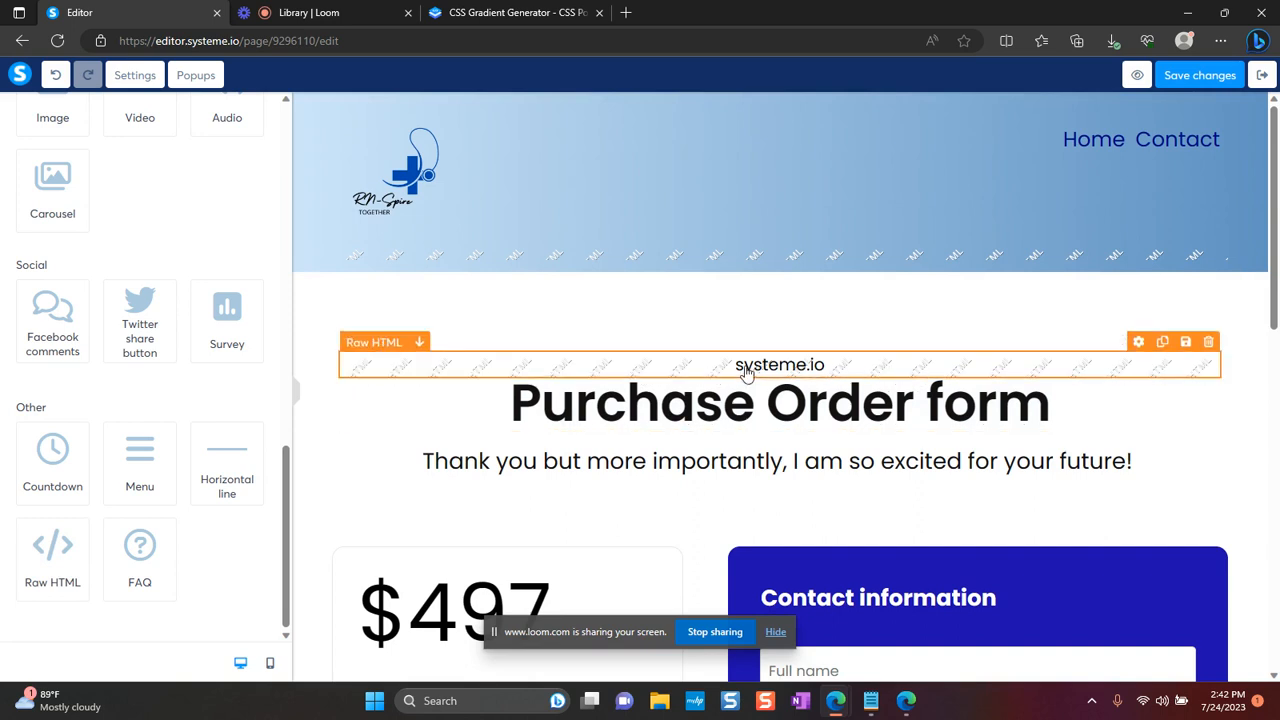
pyautogui.moveTo(718, 371)
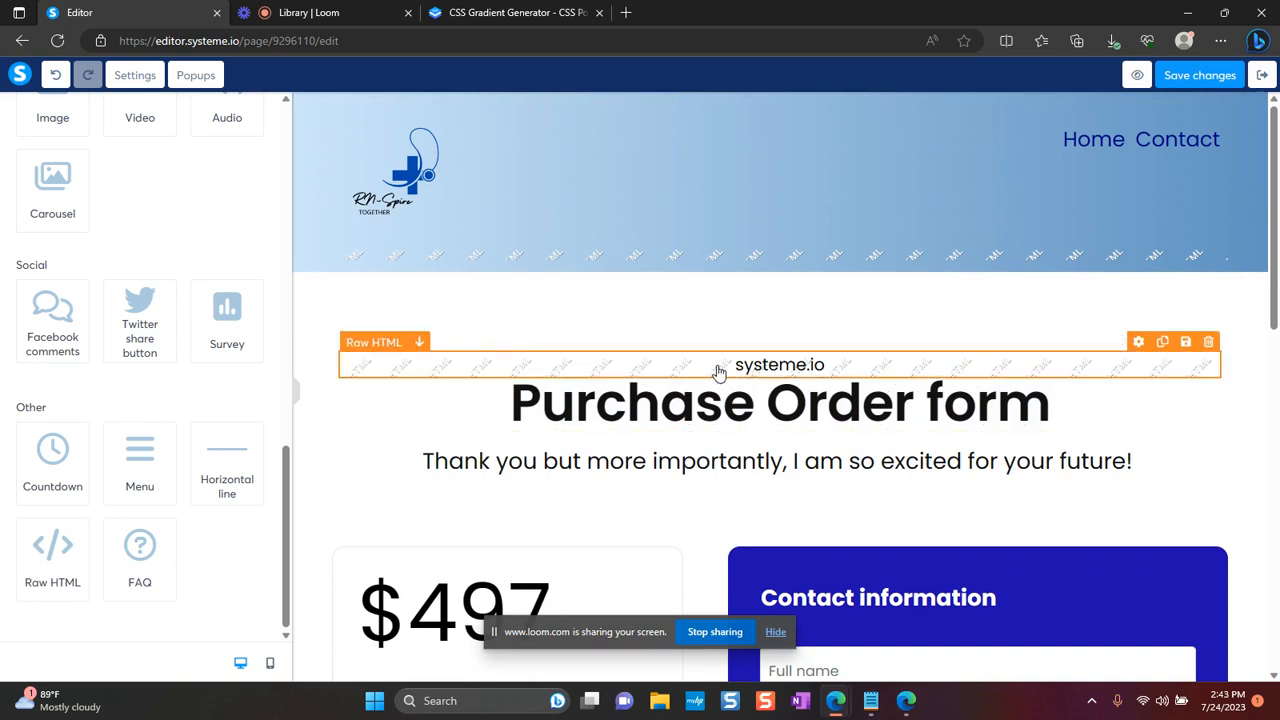
pyautogui.moveTo(709, 368)
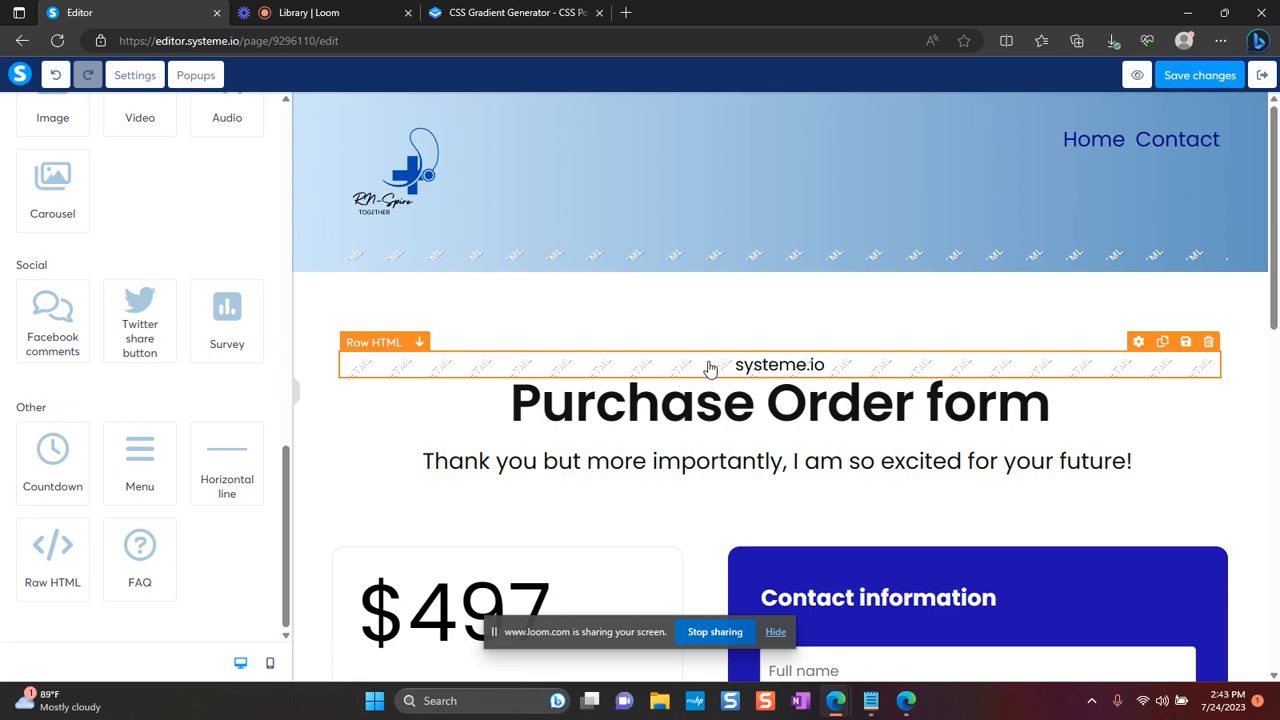
pyautogui.click(780, 402)
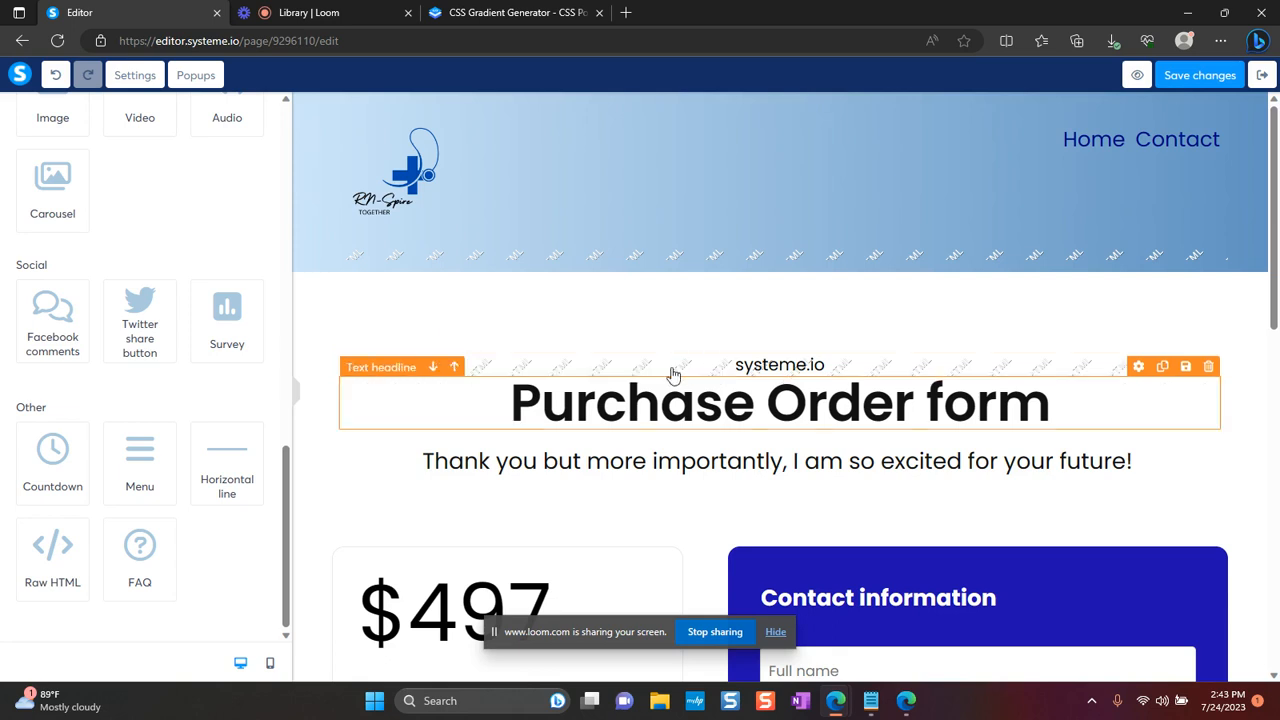
pyautogui.click(745, 366)
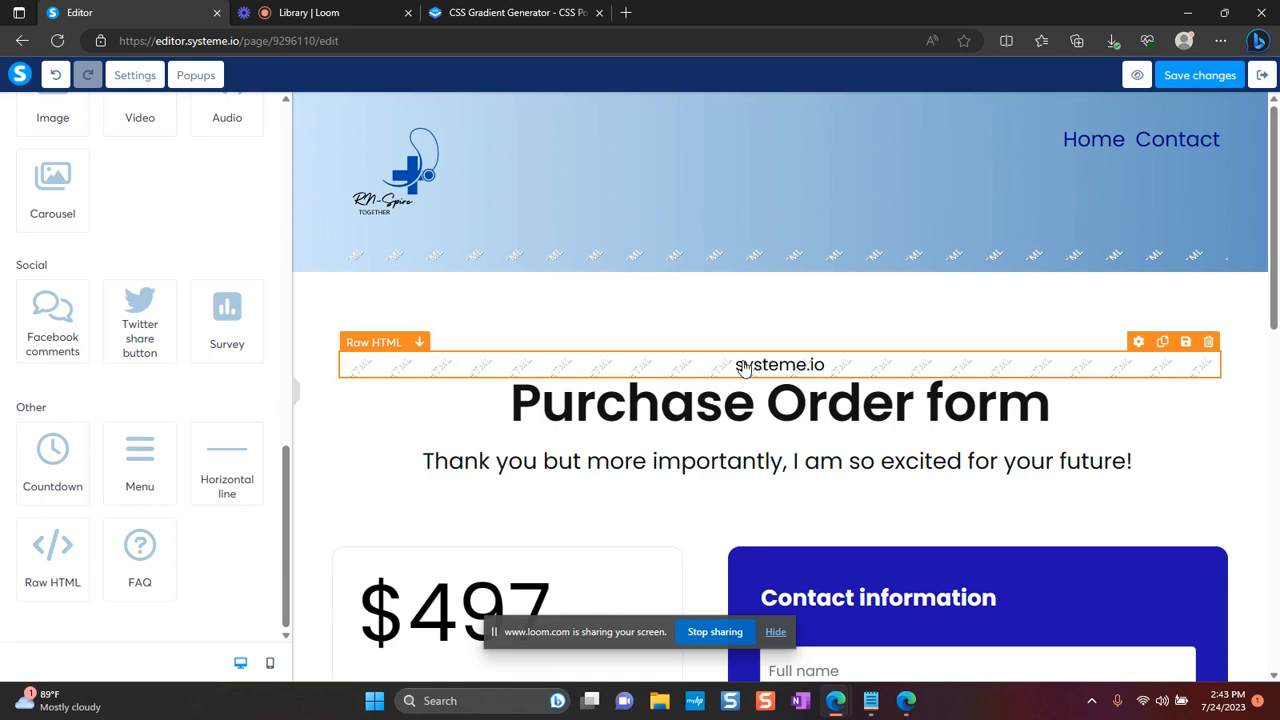
pyautogui.moveTo(698, 373)
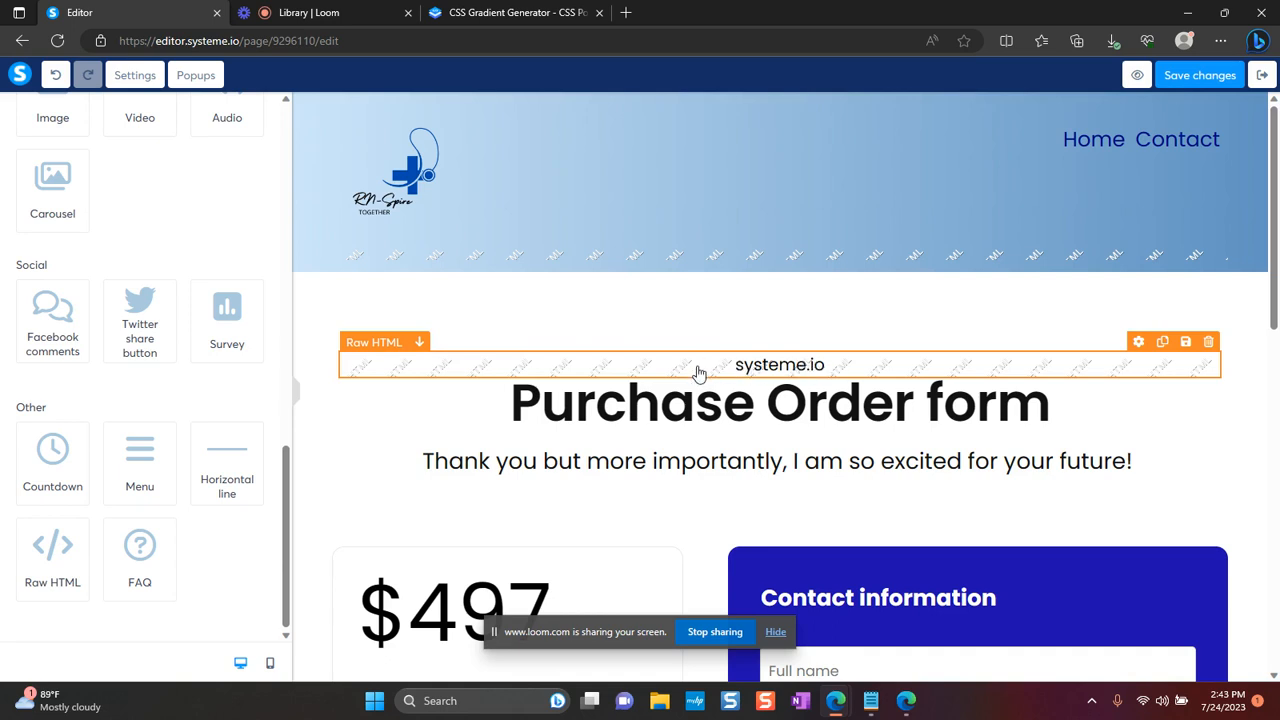
pyautogui.click(697, 371)
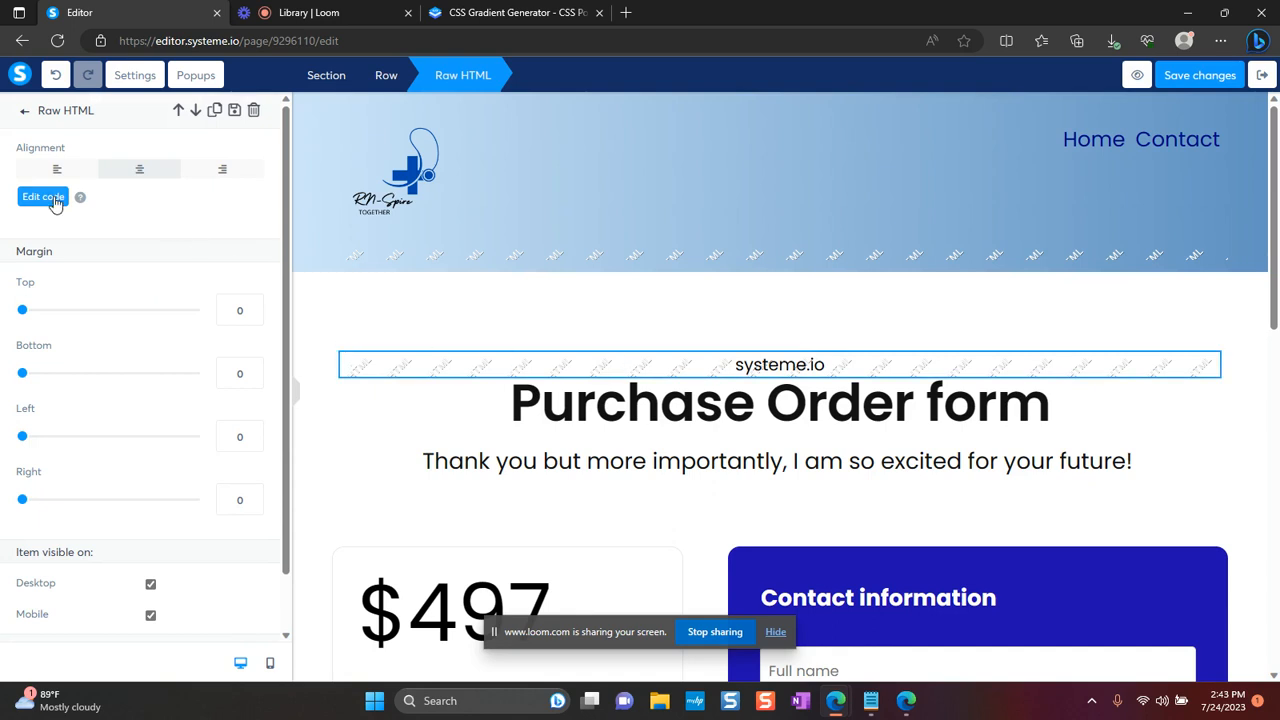
# - Write a style block with a '#' selector and background #CFE7fA gradient rule, then save
pyautogui.click(42, 196)
pyautogui.write('<')
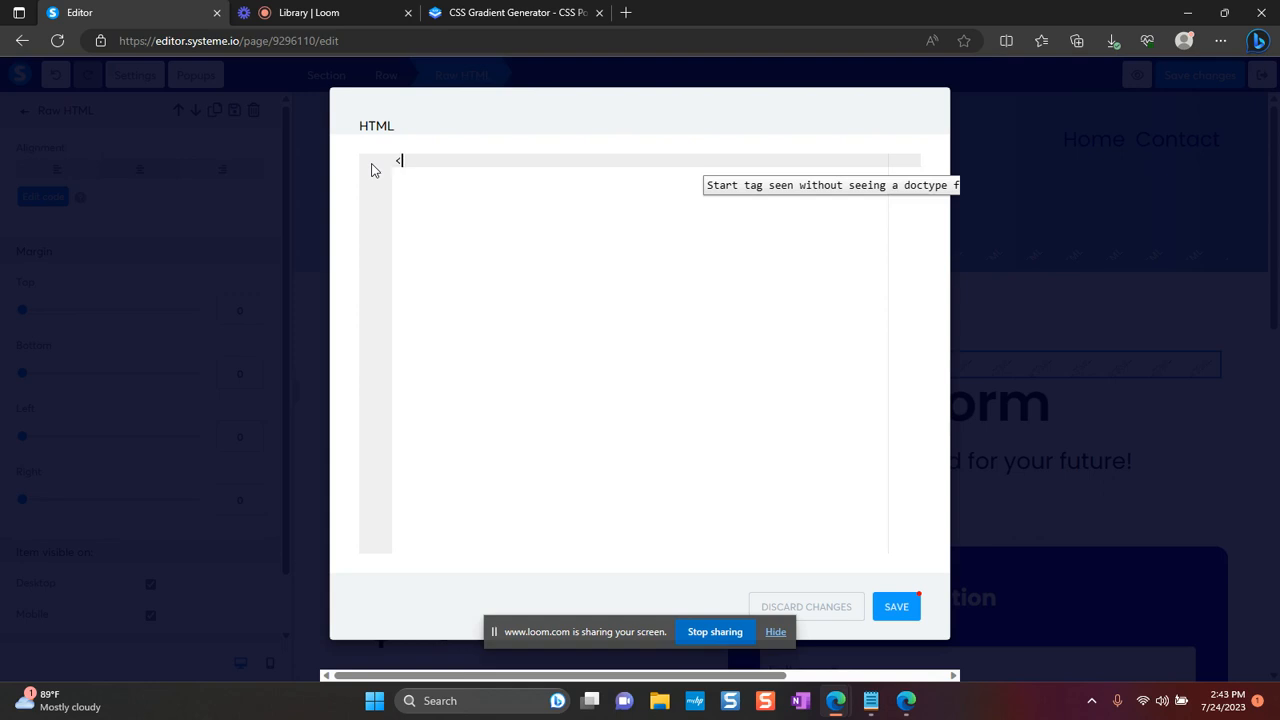
pyautogui.write('style></style>')
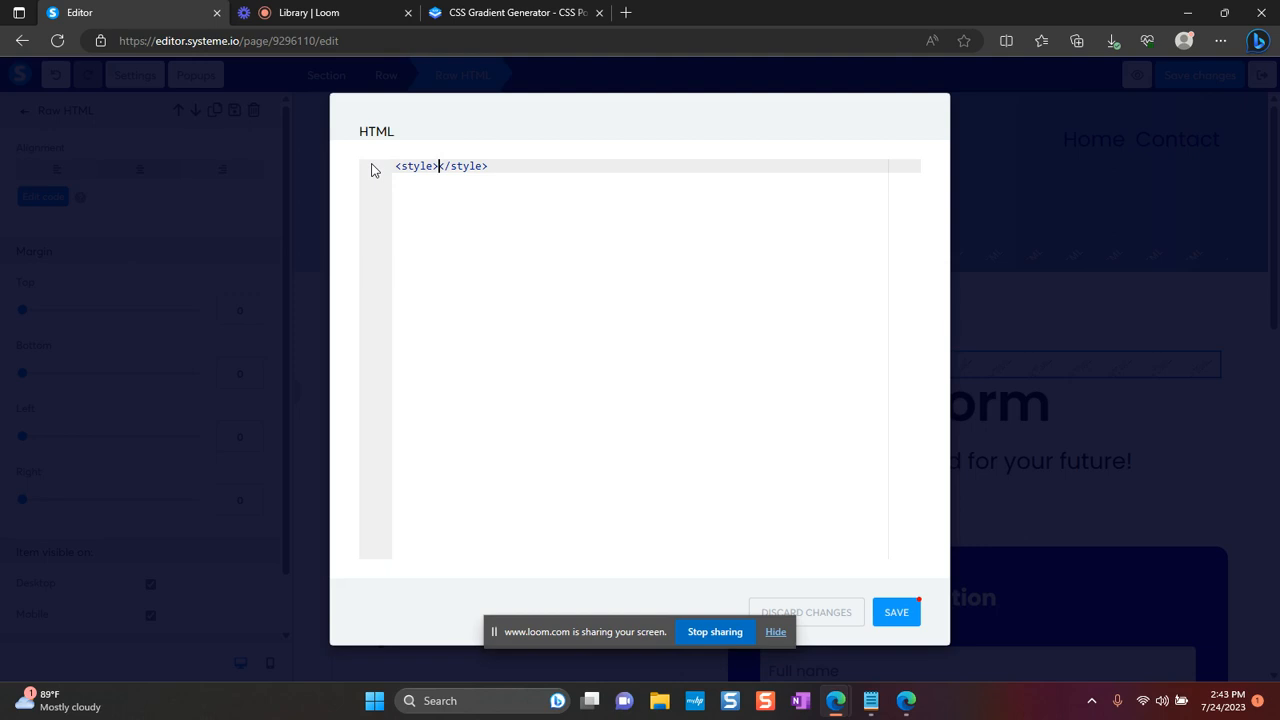
pyautogui.press('Enter')
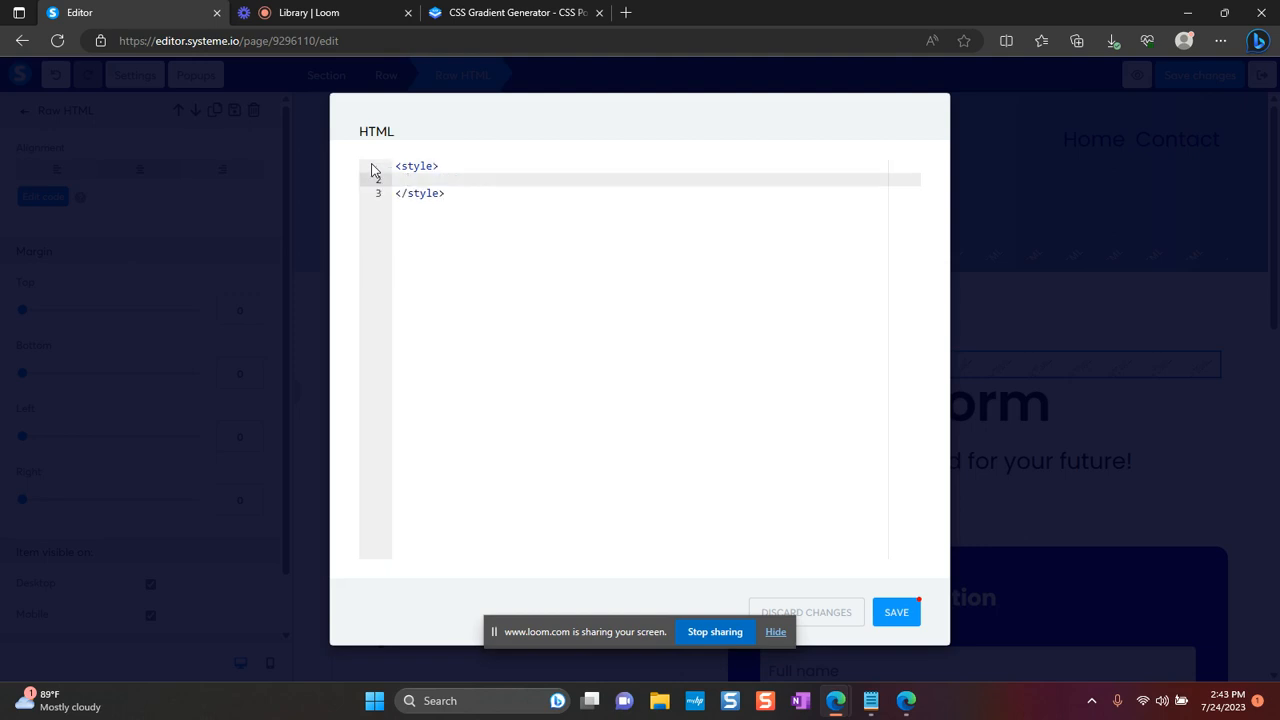
pyautogui.write('#')
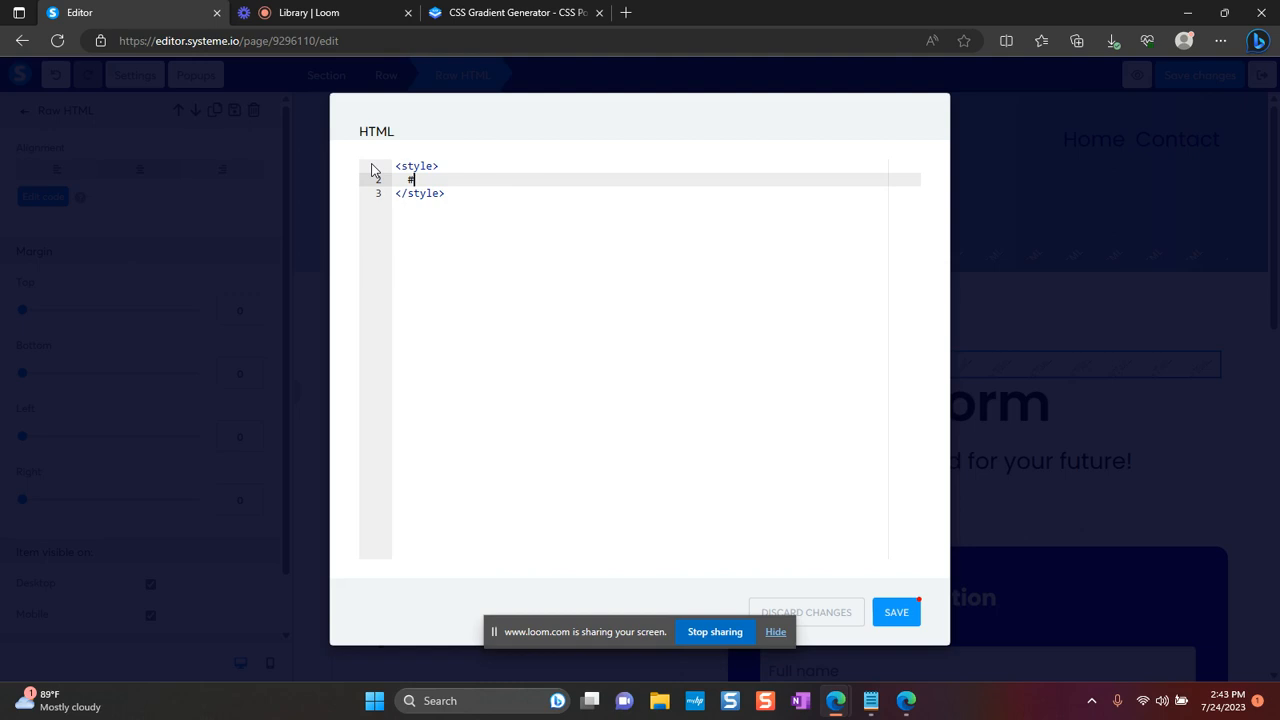
pyautogui.press('Enter')
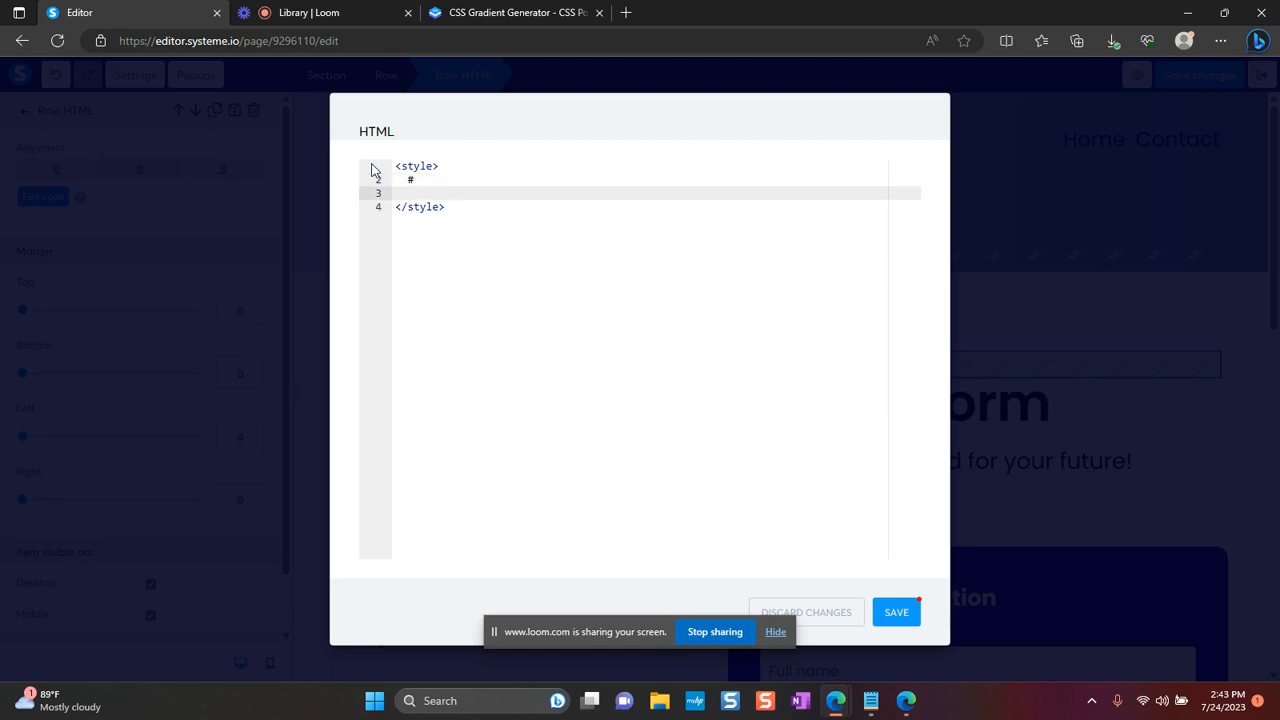
pyautogui.write('{')
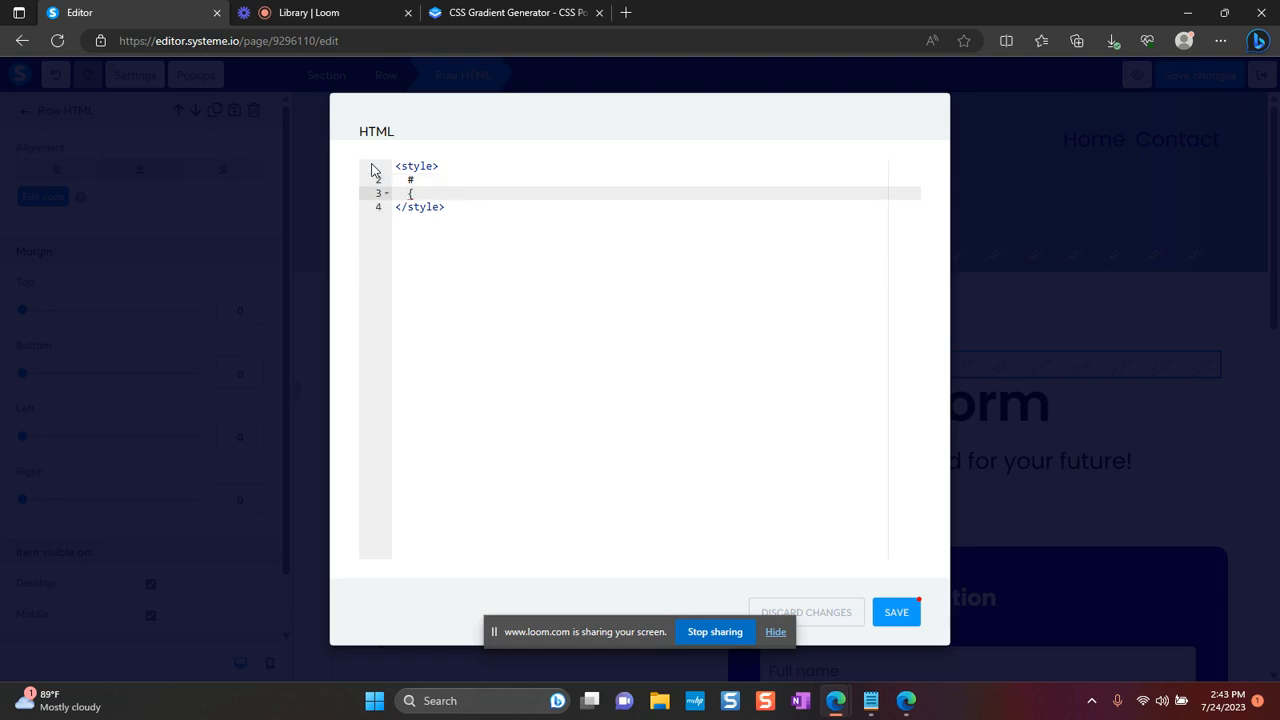
pyautogui.press('Enter')
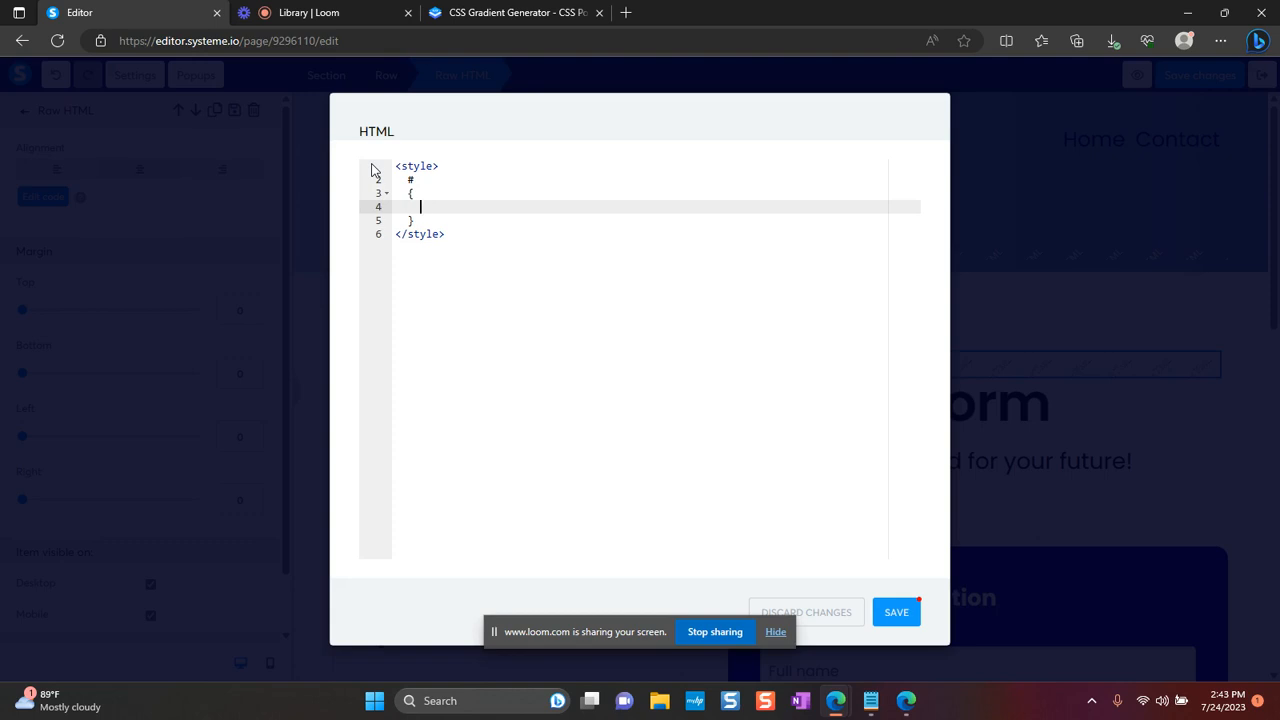
pyautogui.write('background: #CFE7fA;')
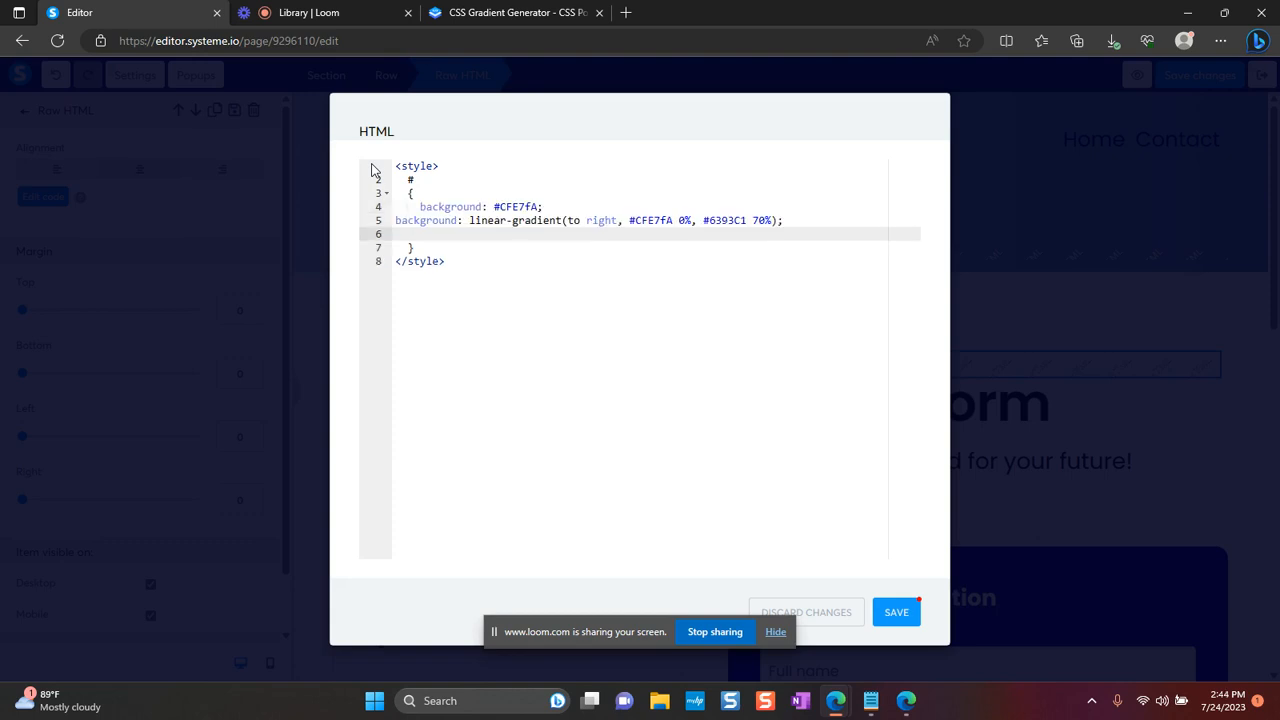
pyautogui.moveTo(864, 577)
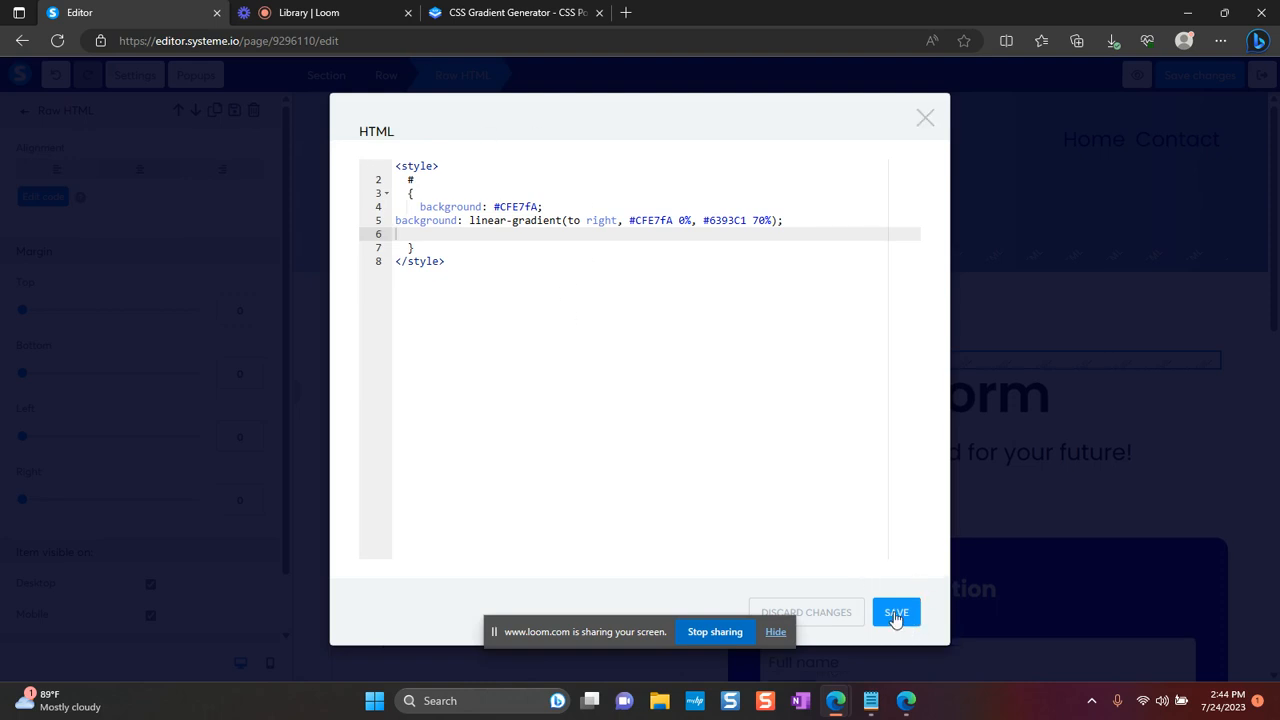
pyautogui.click(897, 611)
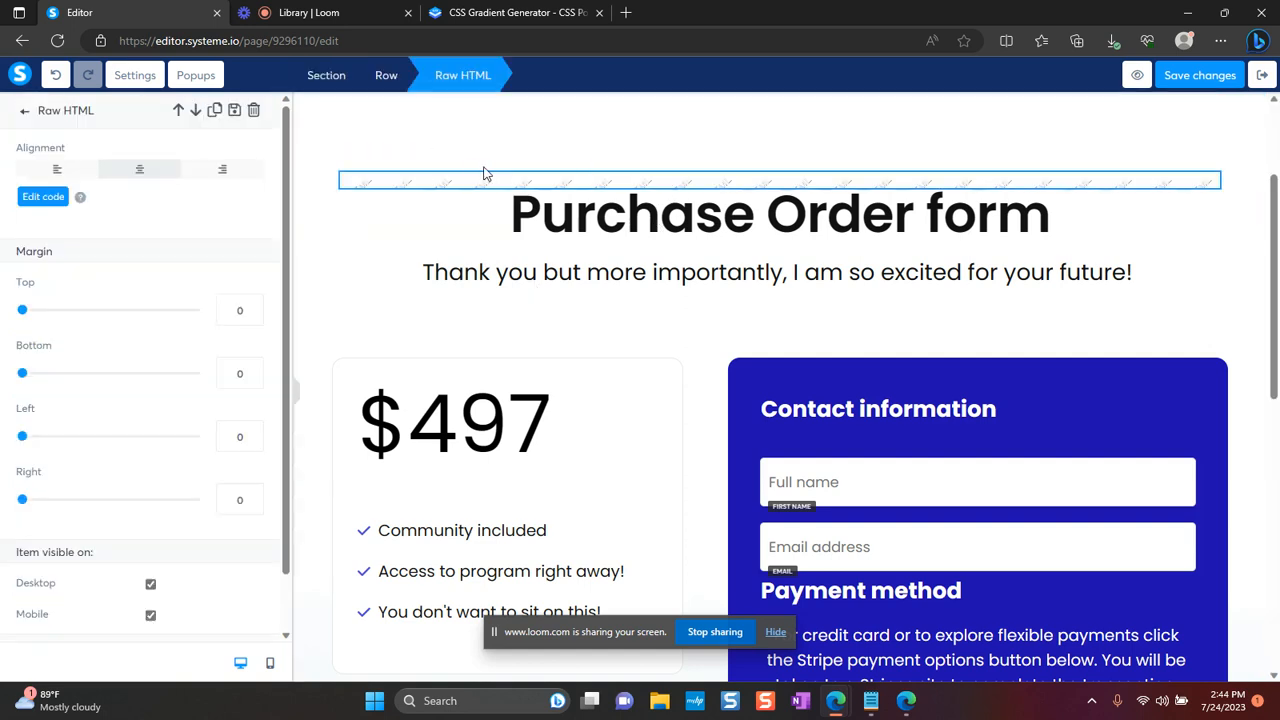
# - Point the style selector at #section-54cd0f44 and save the code
pyautogui.click(42, 196)
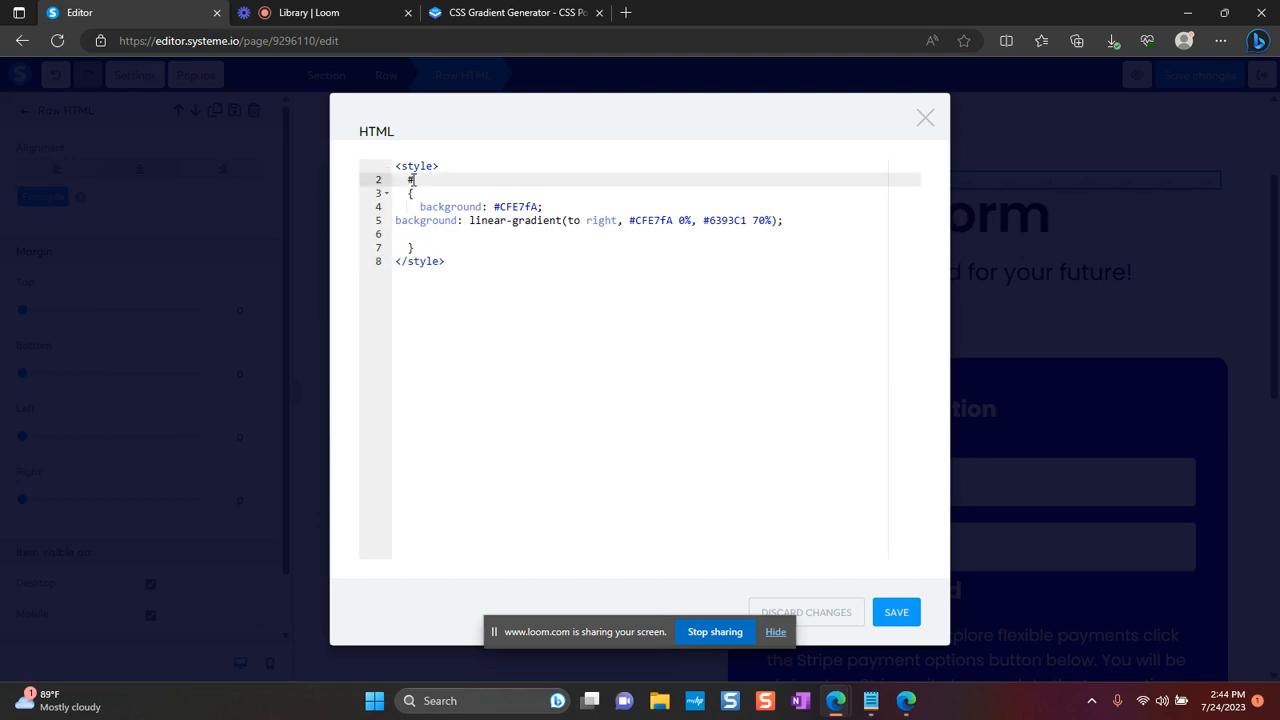
pyautogui.write('section-54cd0f44')
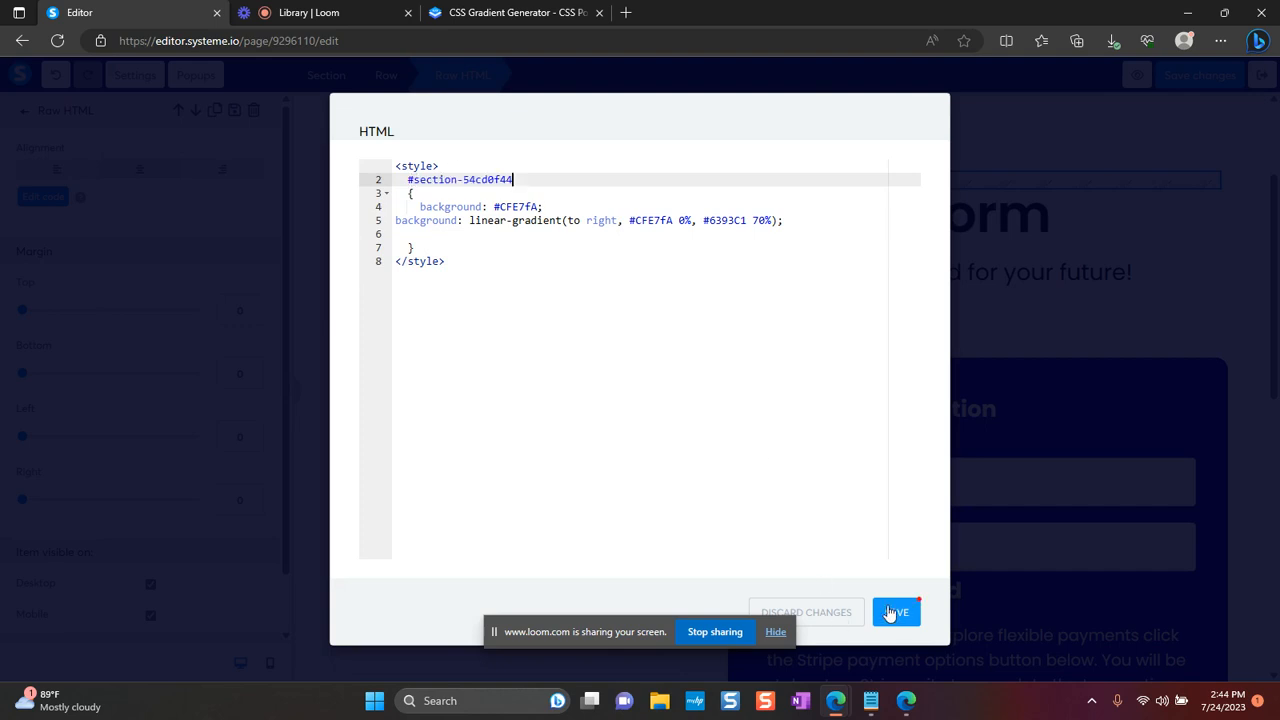
pyautogui.click(897, 611)
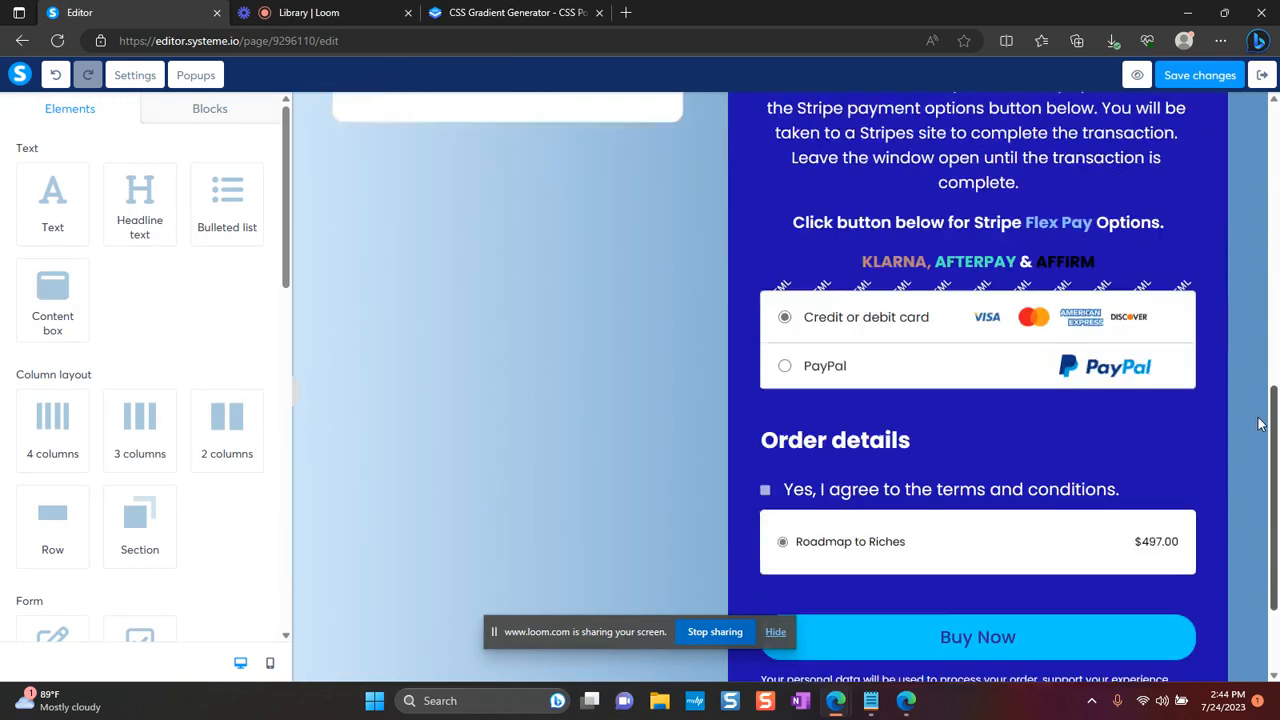
pyautogui.scroll(3)
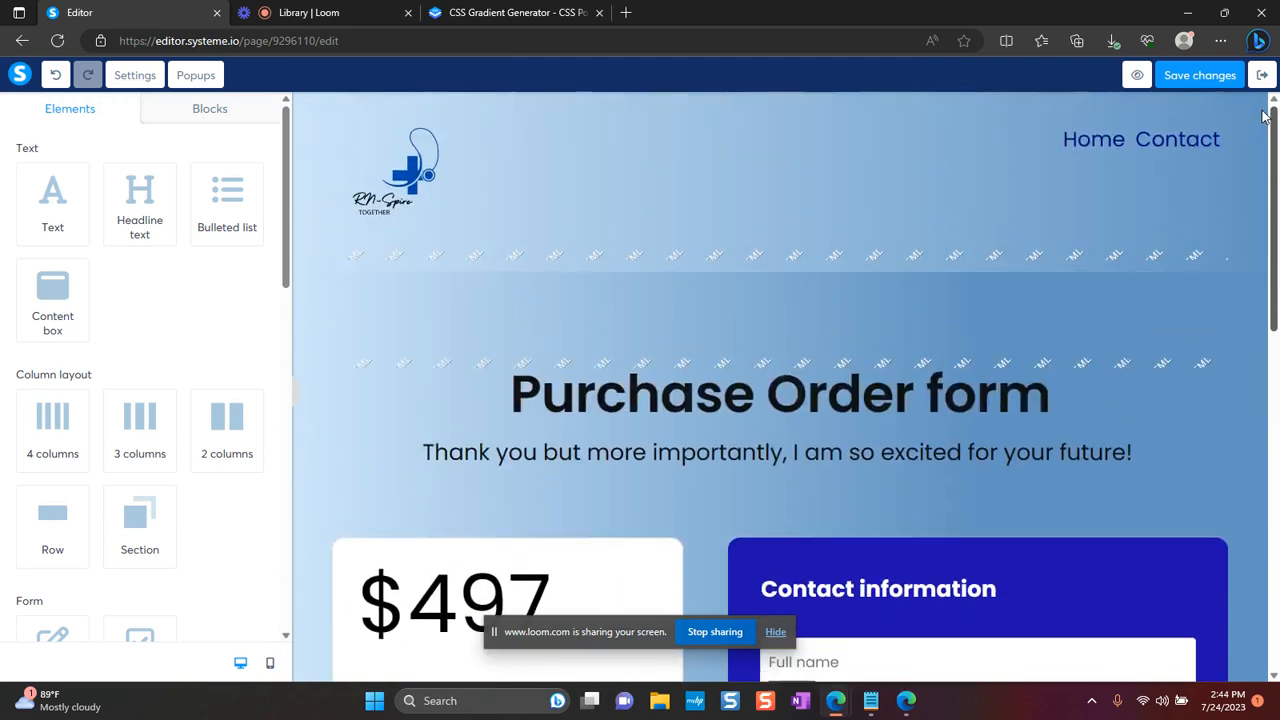
pyautogui.scroll(-3)
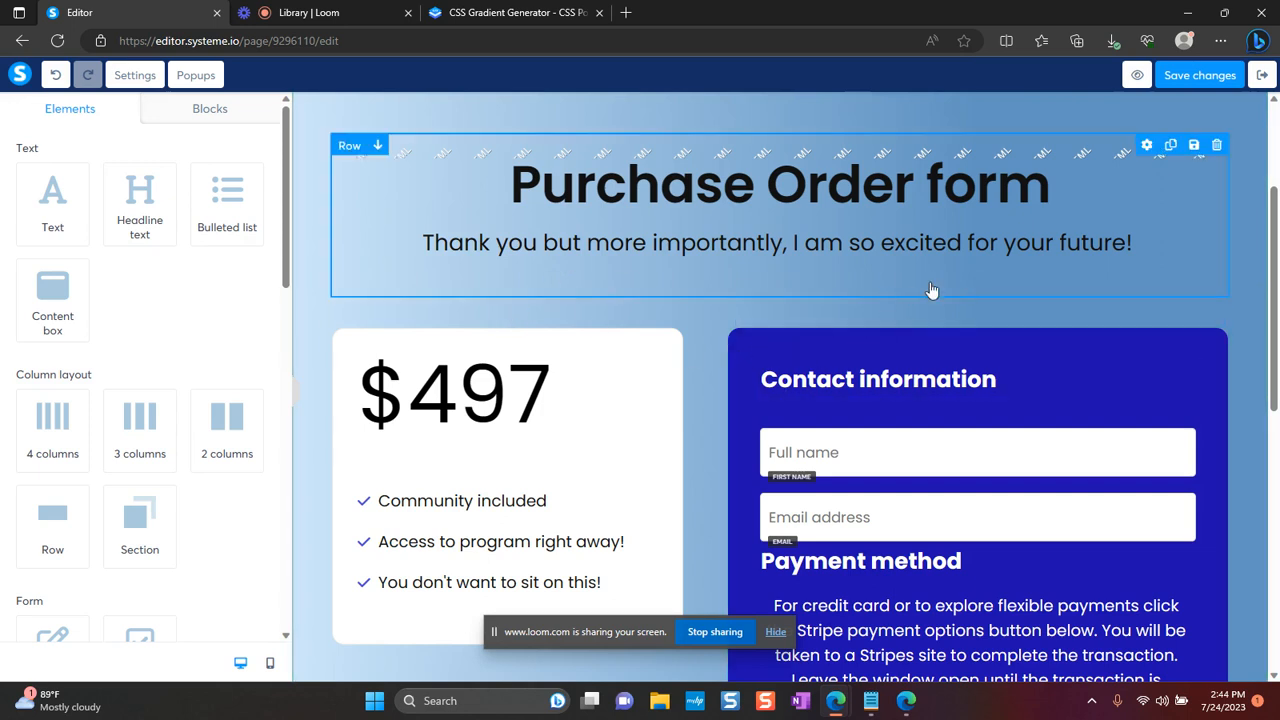
pyautogui.moveTo(758, 358)
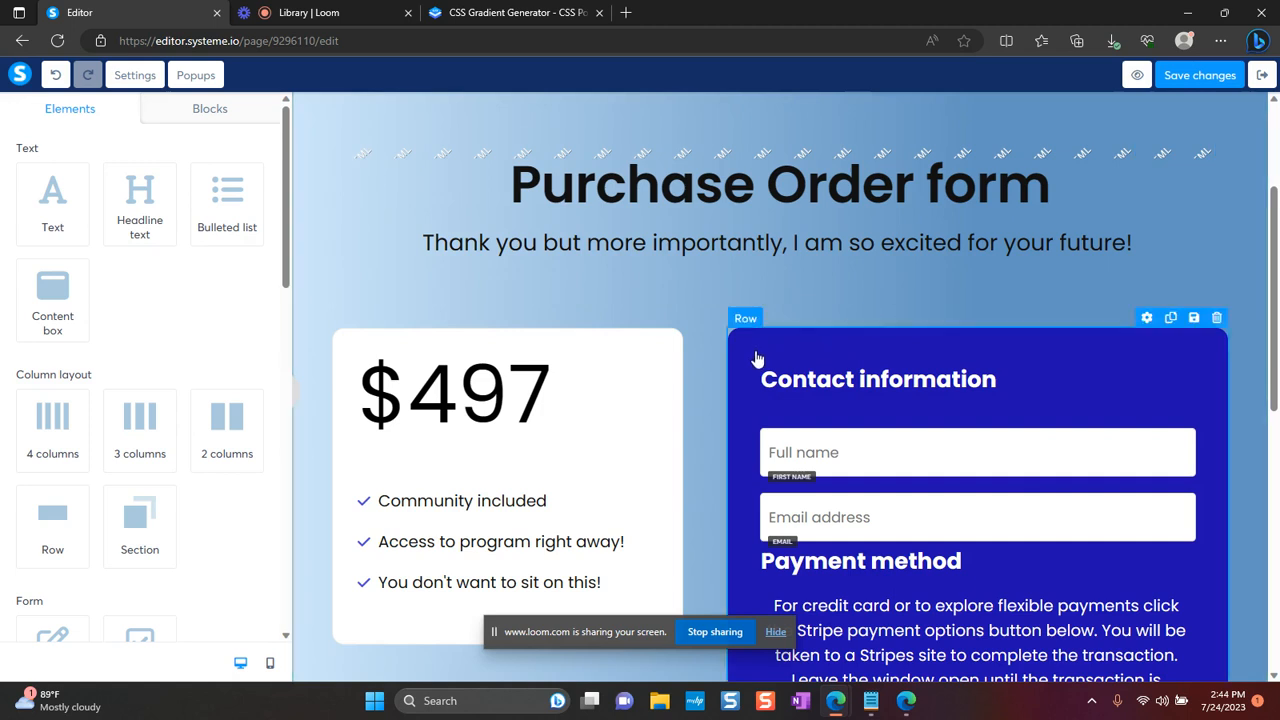
pyautogui.click(878, 379)
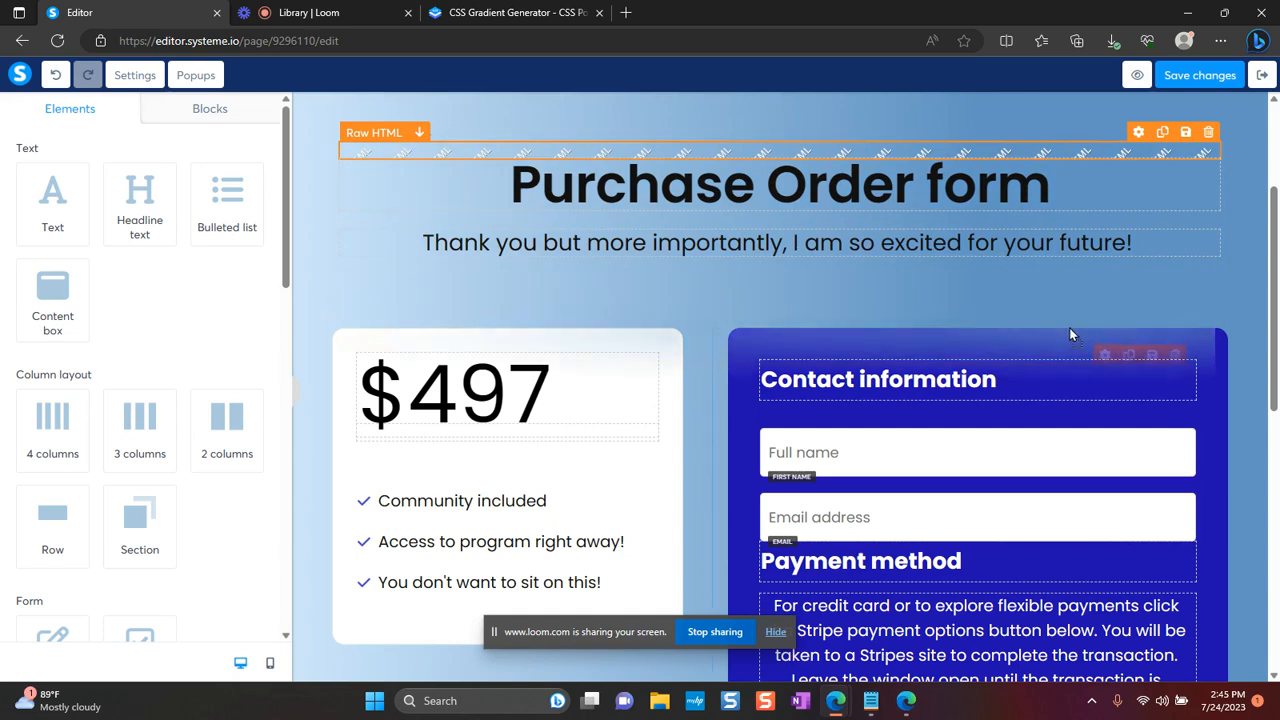
pyautogui.moveTo(1086, 338)
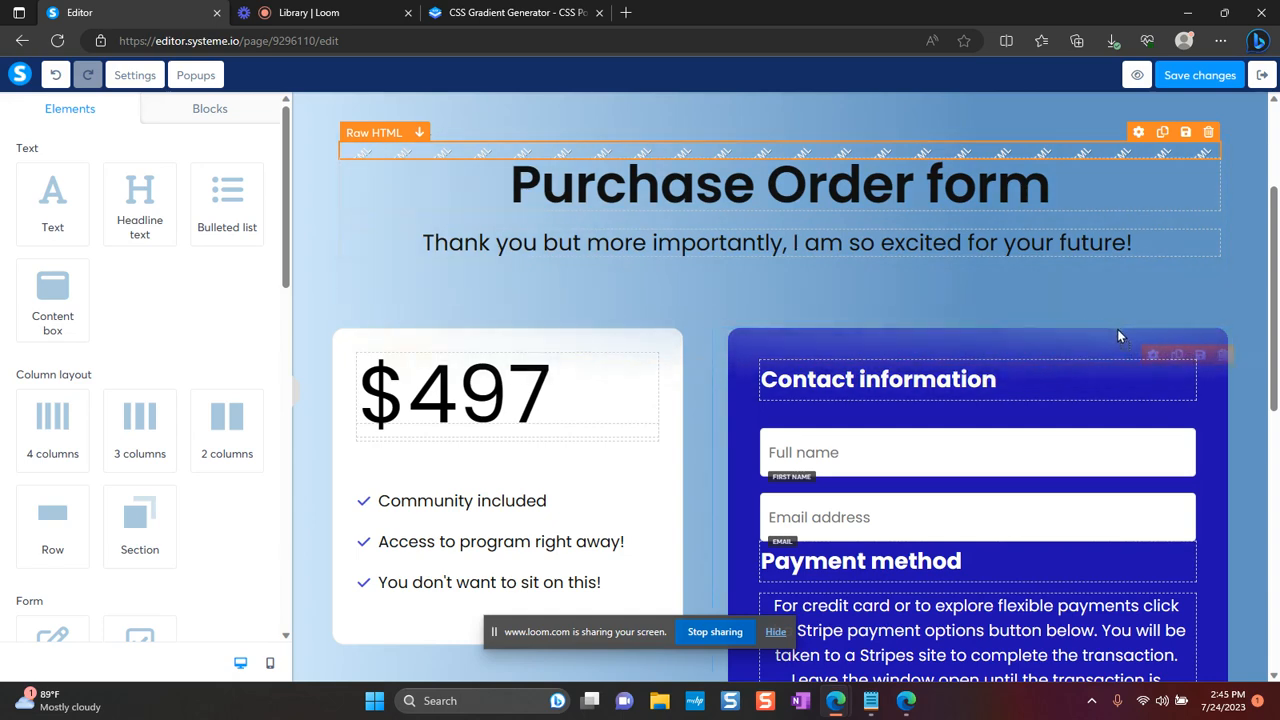
pyautogui.scroll(-3)
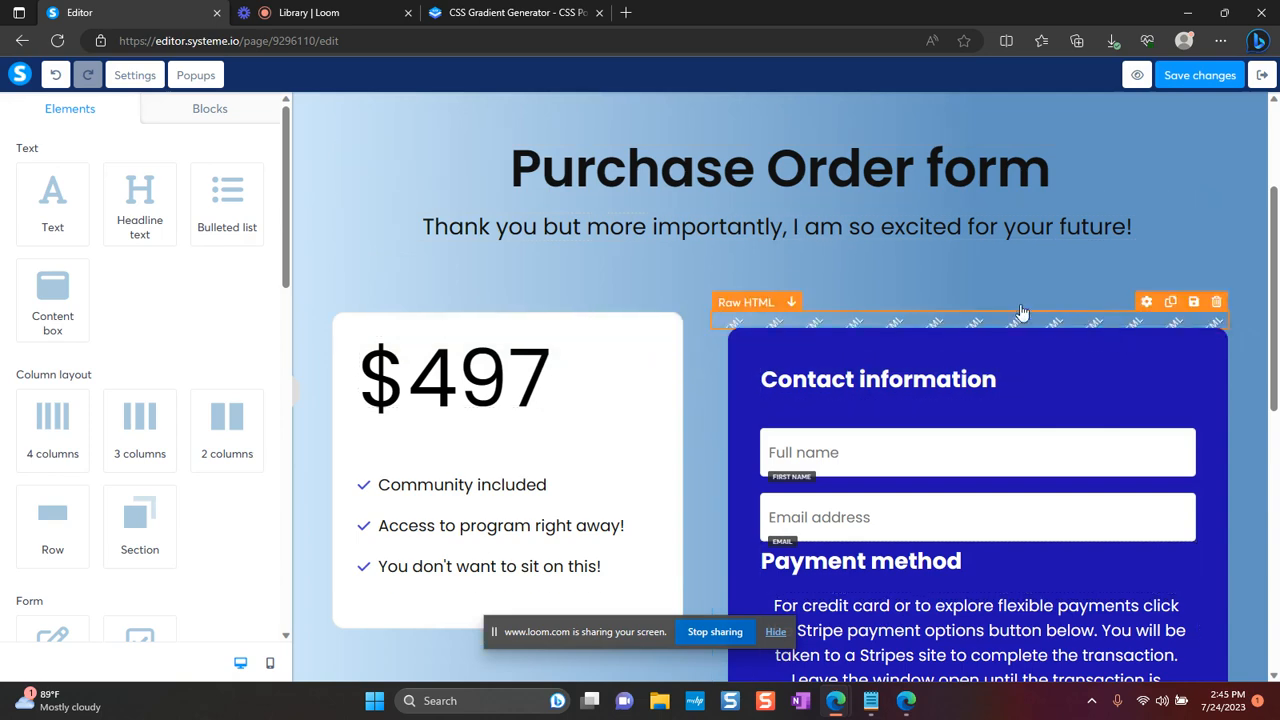
pyautogui.moveTo(877, 327)
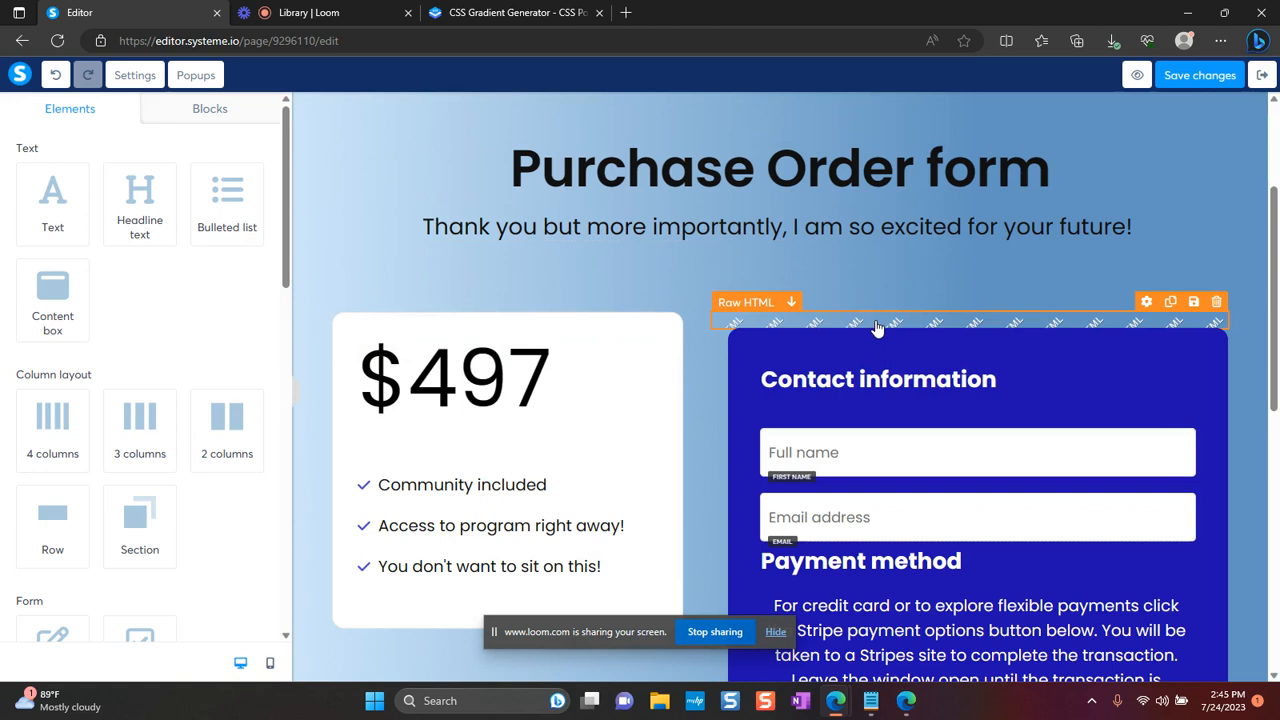
pyautogui.moveTo(992, 340)
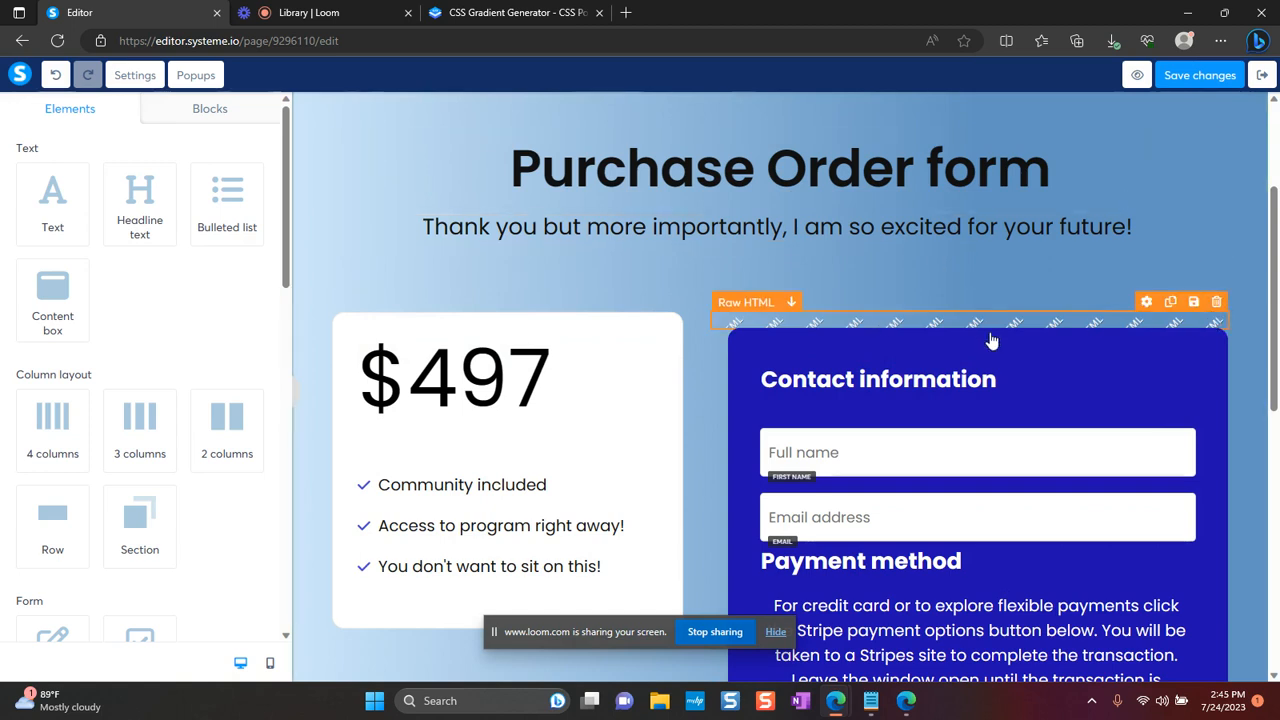
pyautogui.moveTo(984, 329)
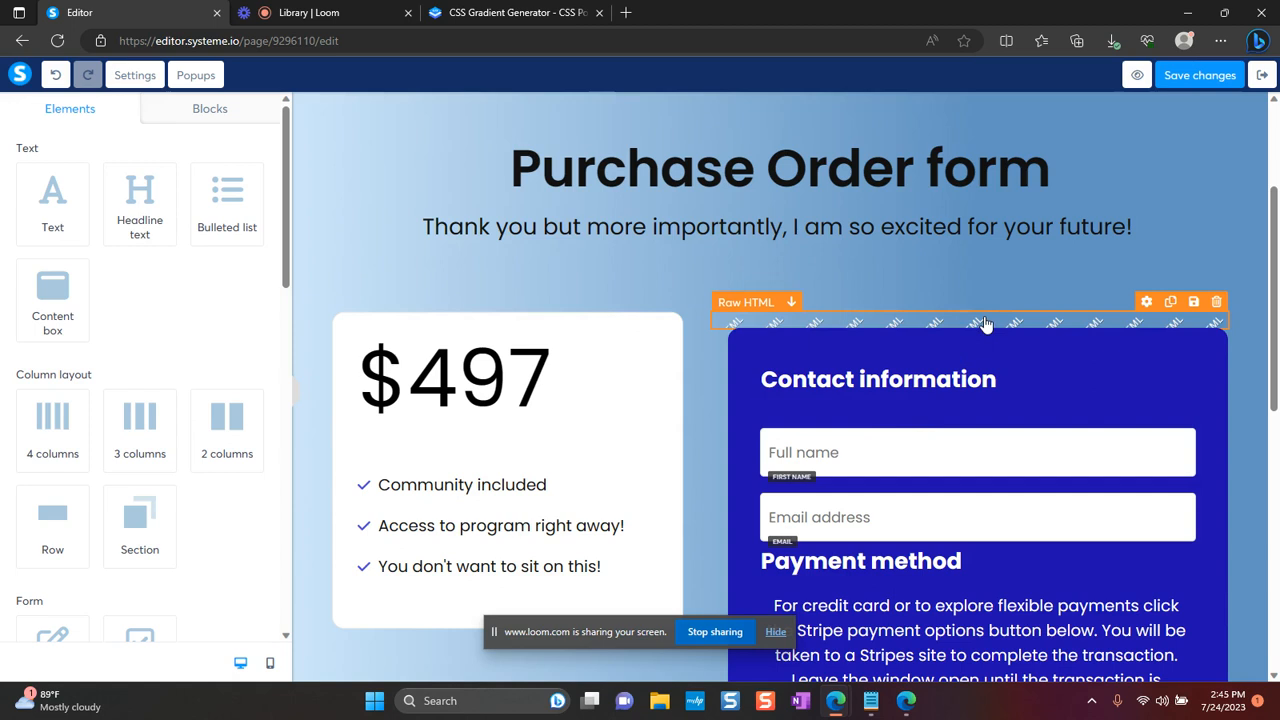
pyautogui.moveTo(938, 324)
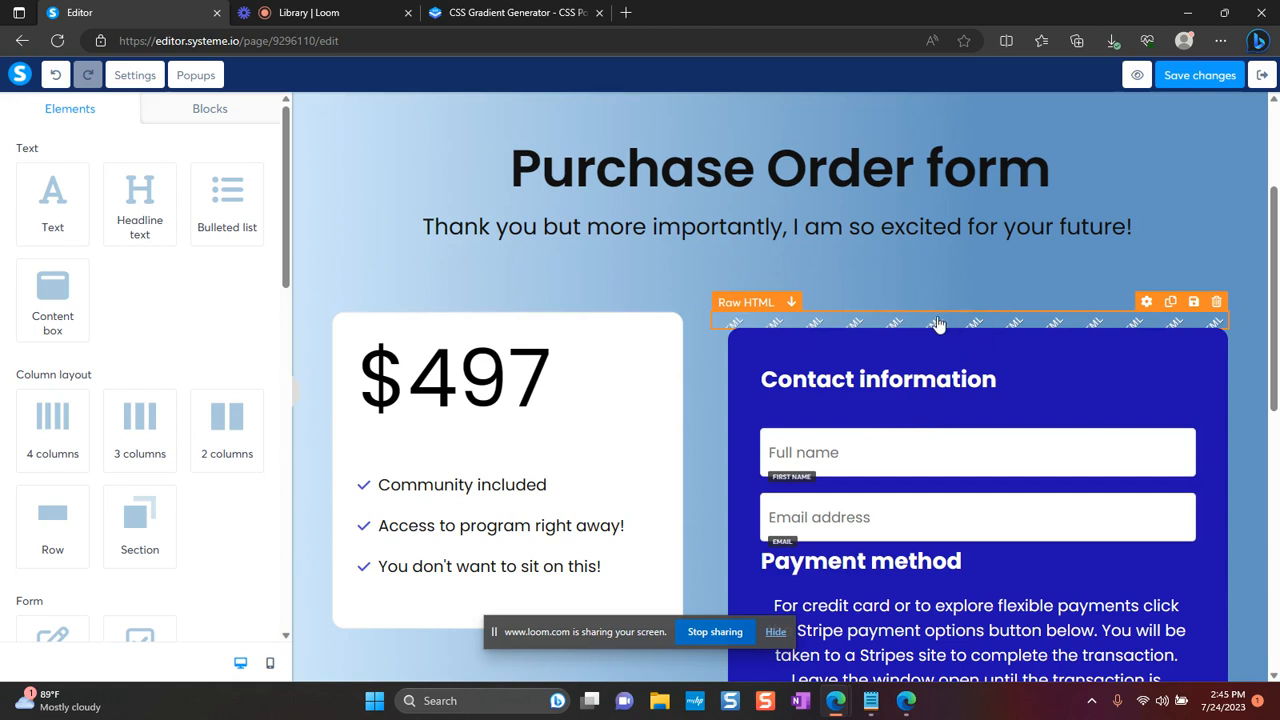
pyautogui.moveTo(929, 318)
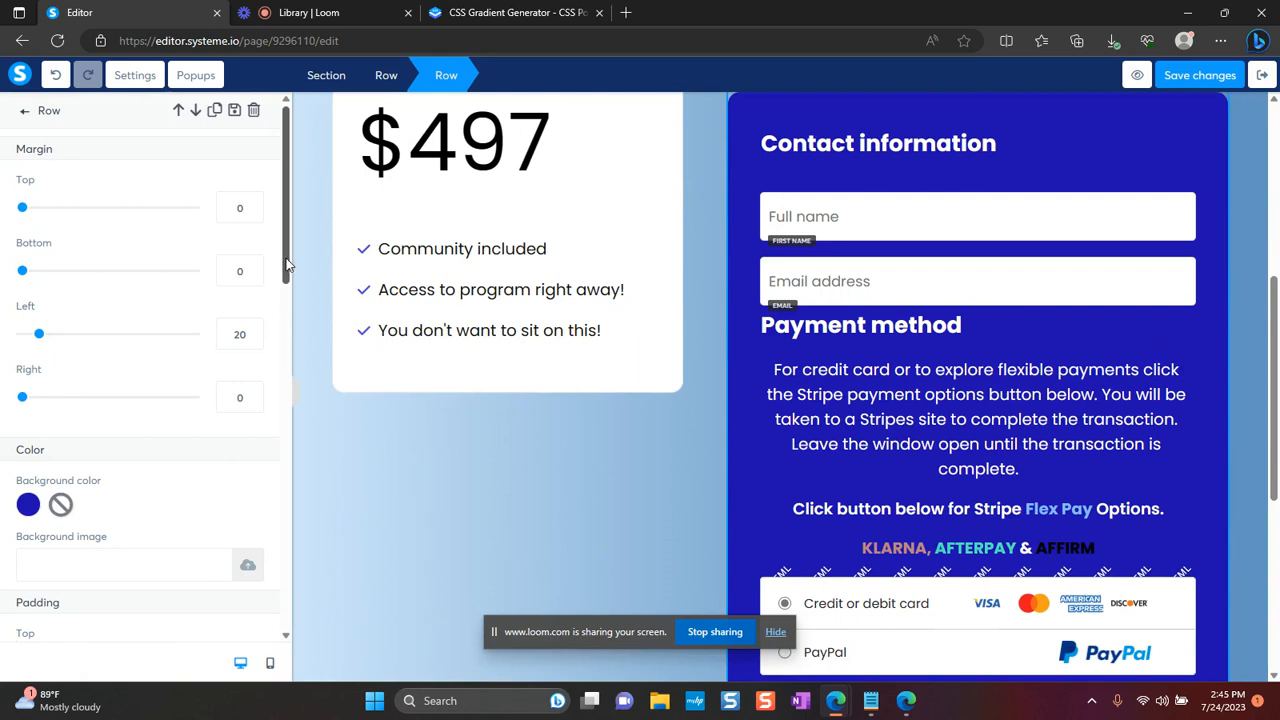
# - Point the Raw HTML gradient code at #row-e48dcd7b and save it
pyautogui.scroll(-3)
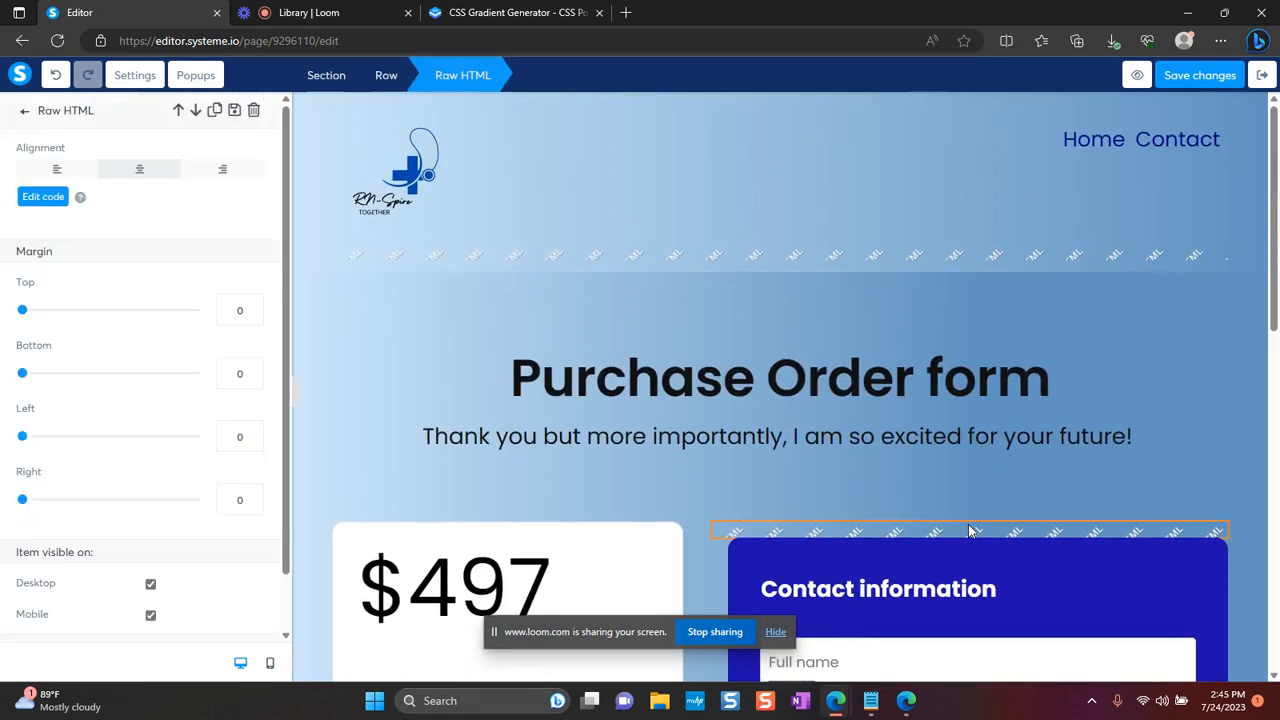
pyautogui.click(42, 196)
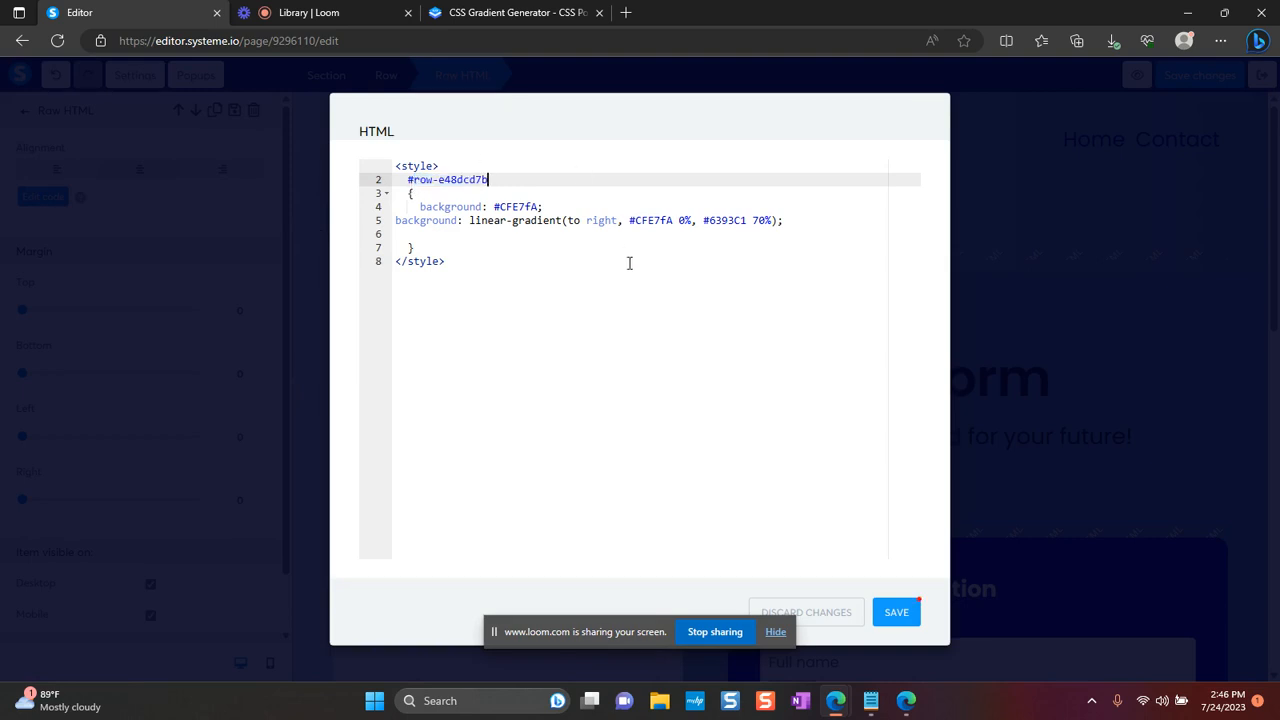
pyautogui.moveTo(876, 518)
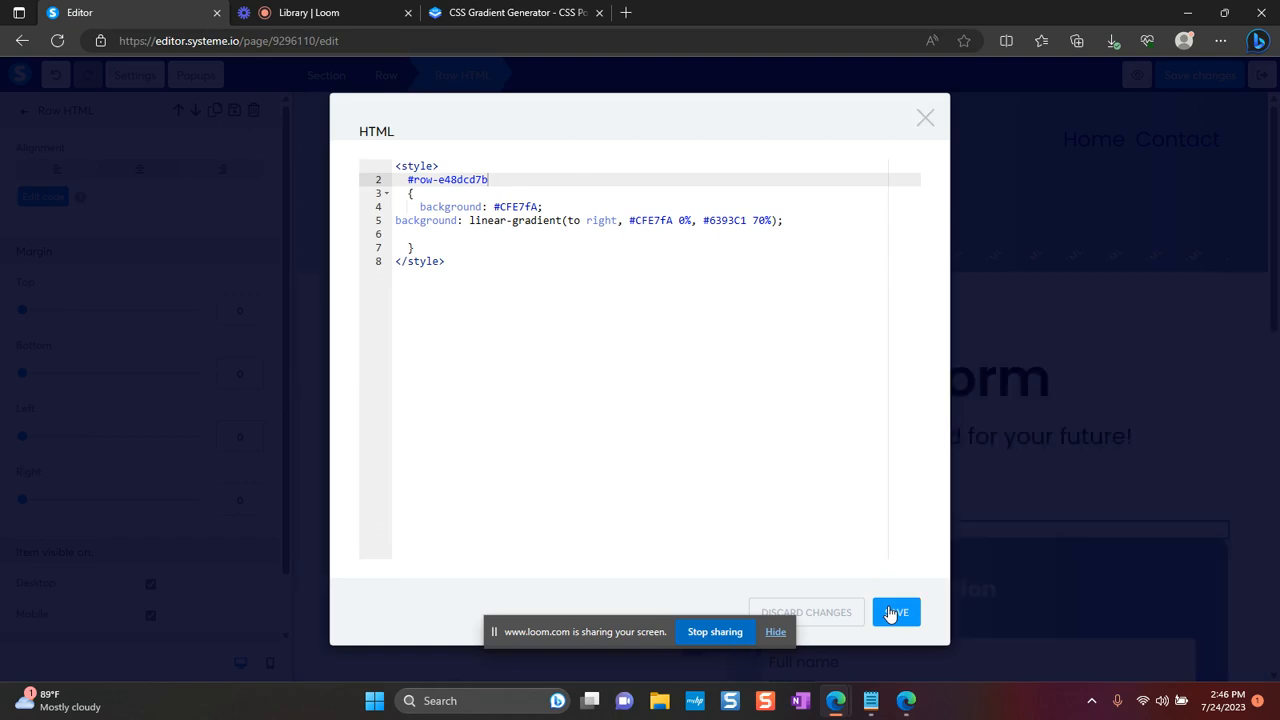
pyautogui.click(896, 612)
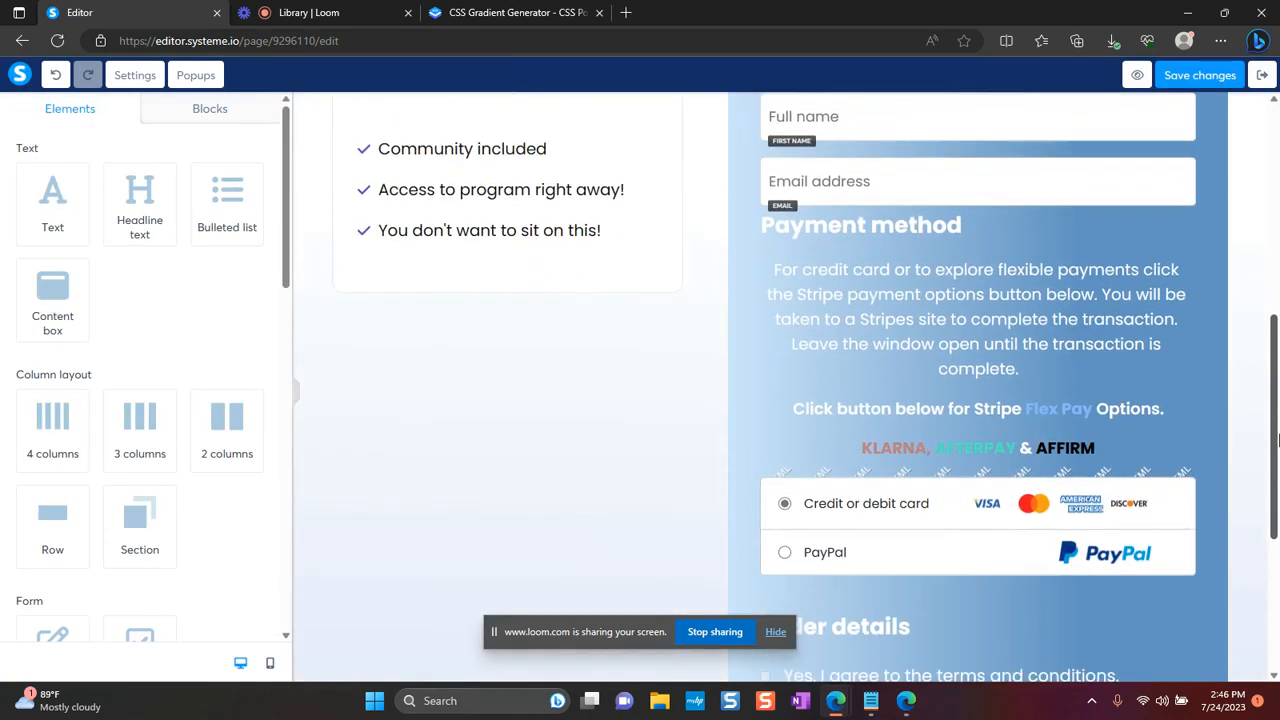
pyautogui.scroll(-3)
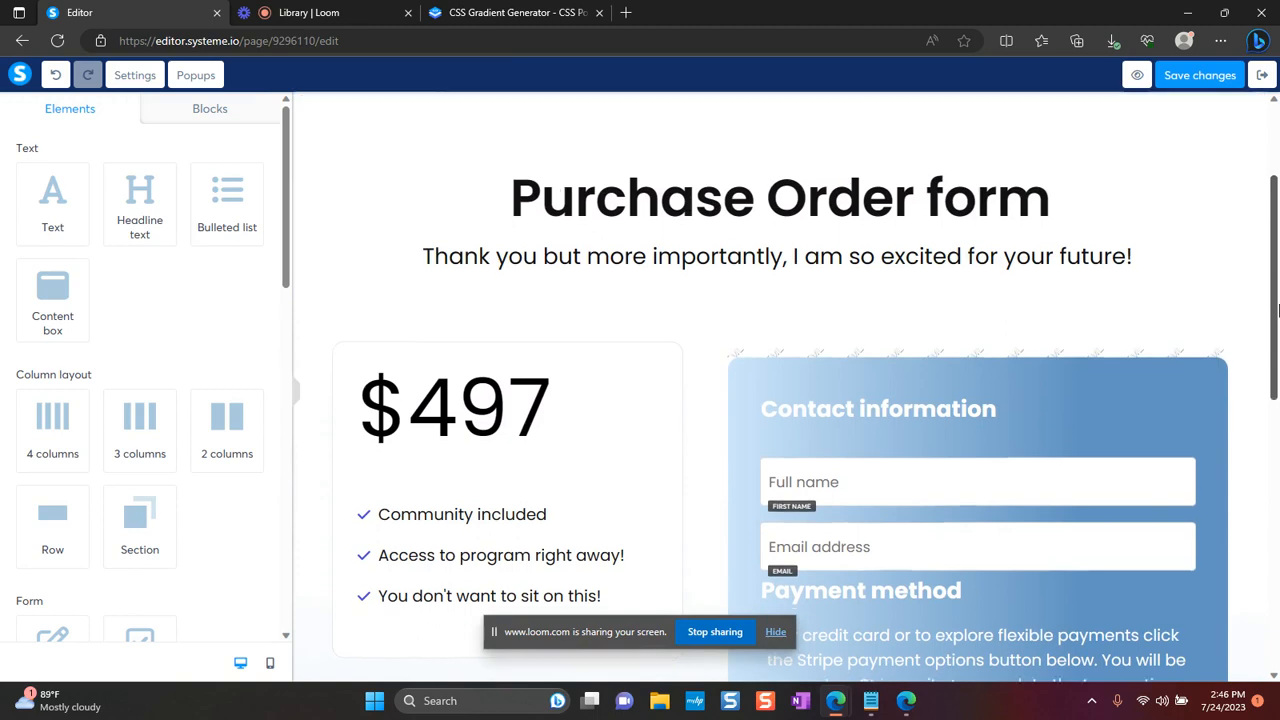
pyautogui.scroll(-3)
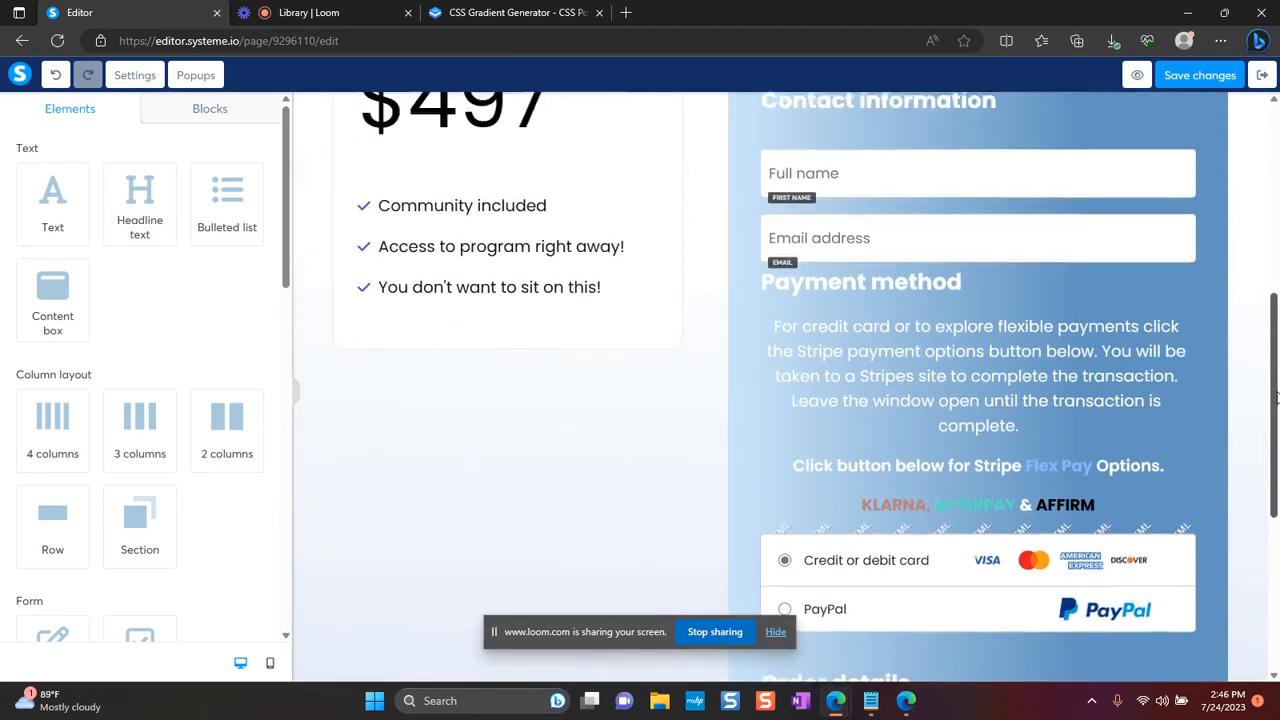